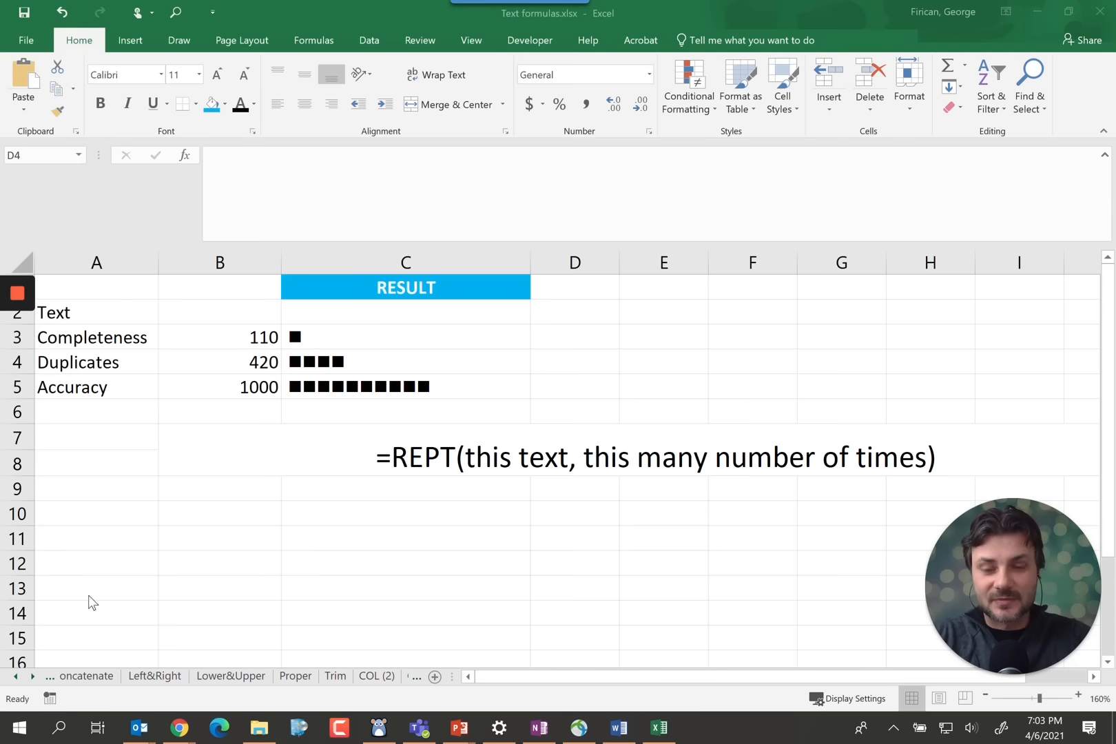
- On the Concatenate sheet, join A3, B3 and C3 in E3 with CONCATENATE to get JohnTDoe
click(573, 361)
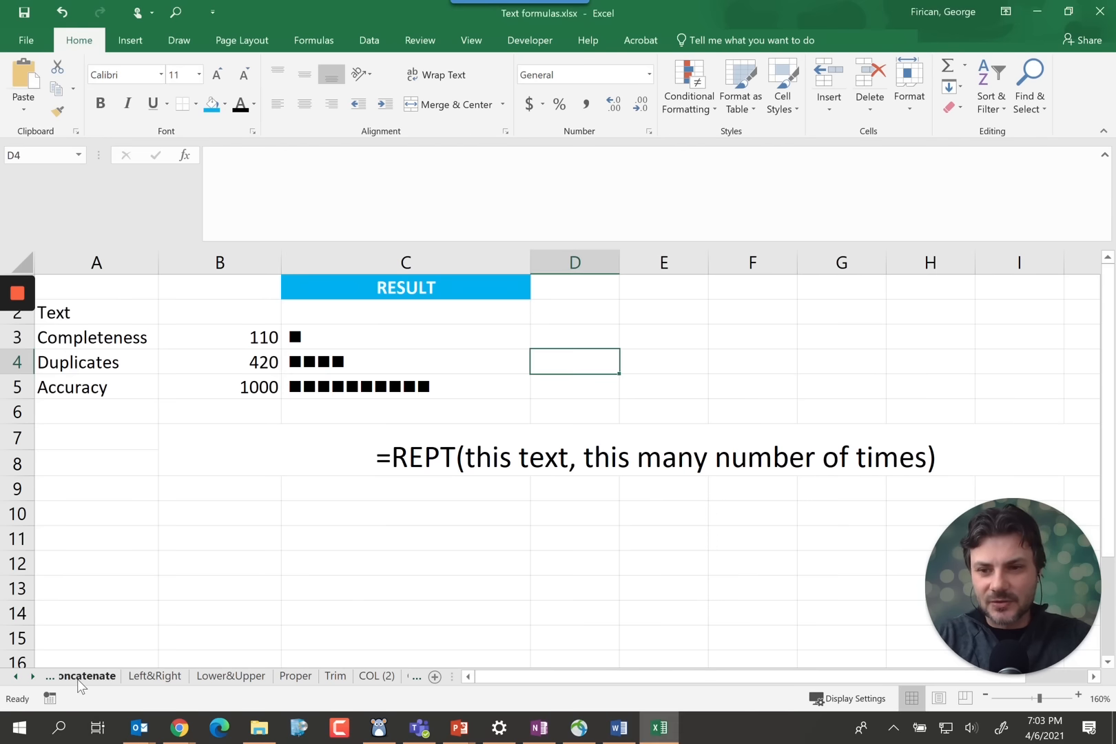
click(96, 676)
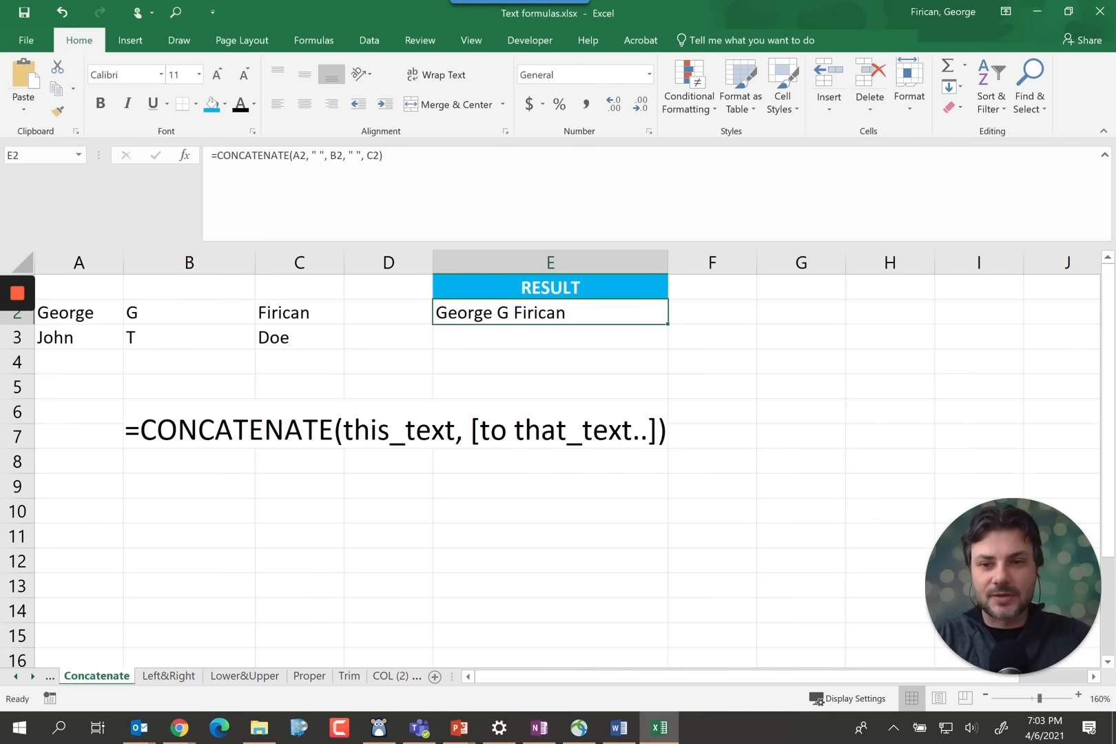
click(388, 510)
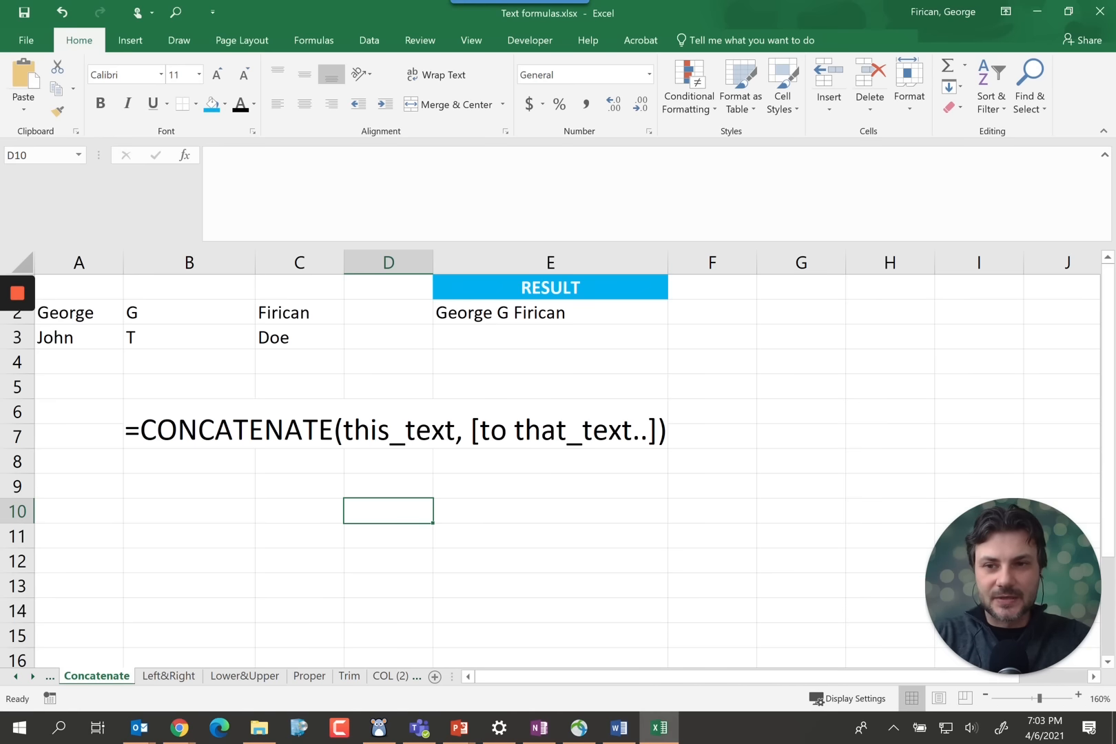
click(549, 337)
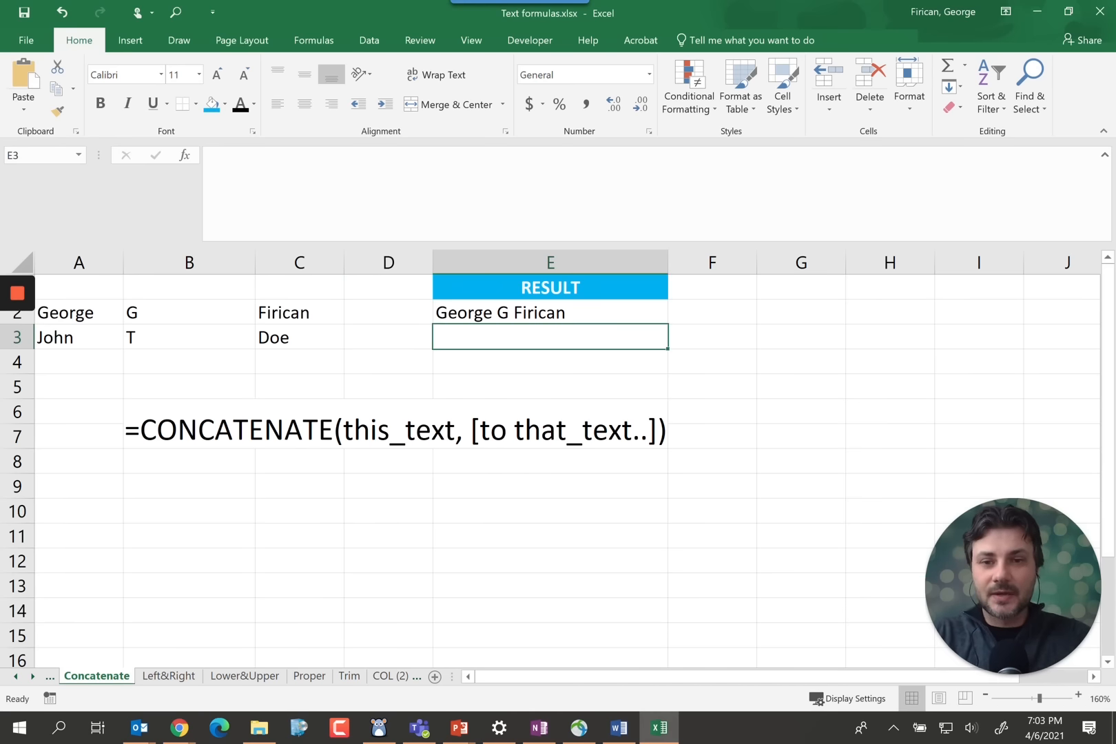
text(=)
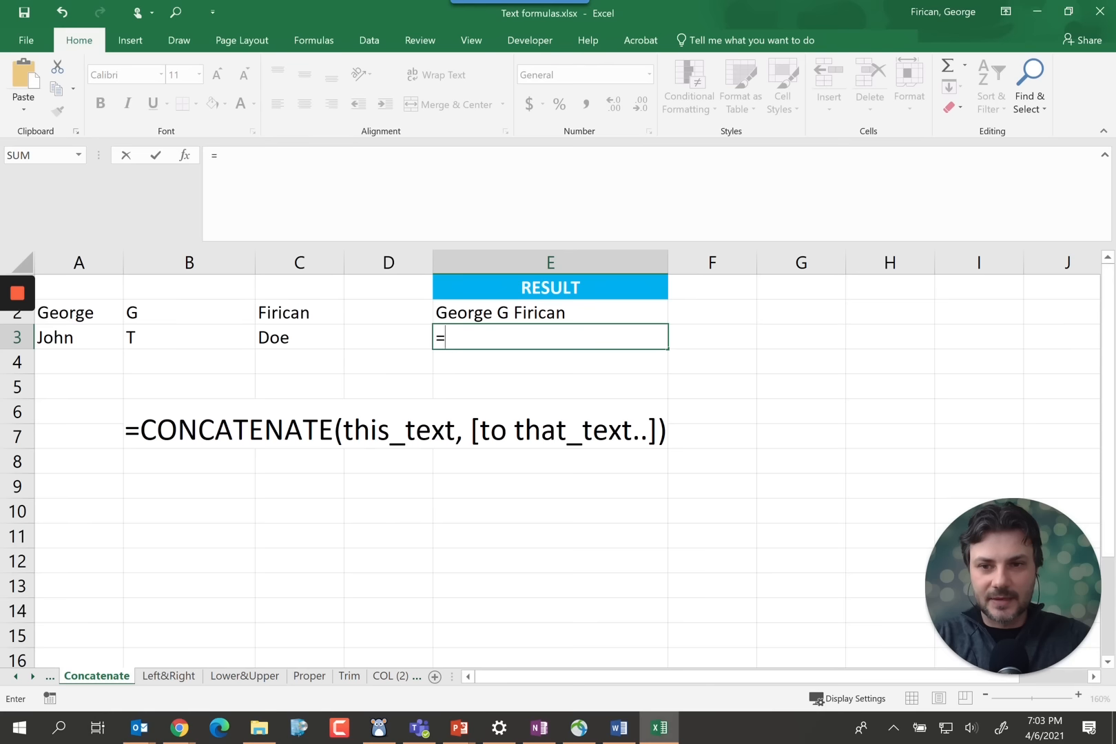
text(concat)
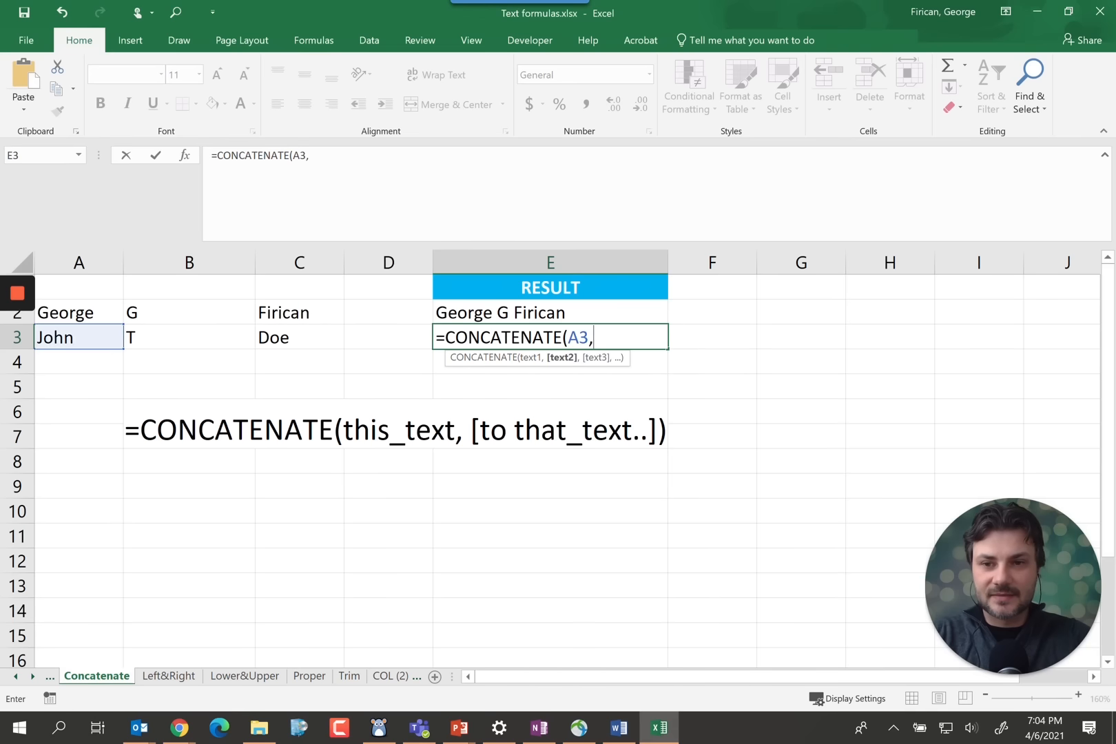
click(189, 337)
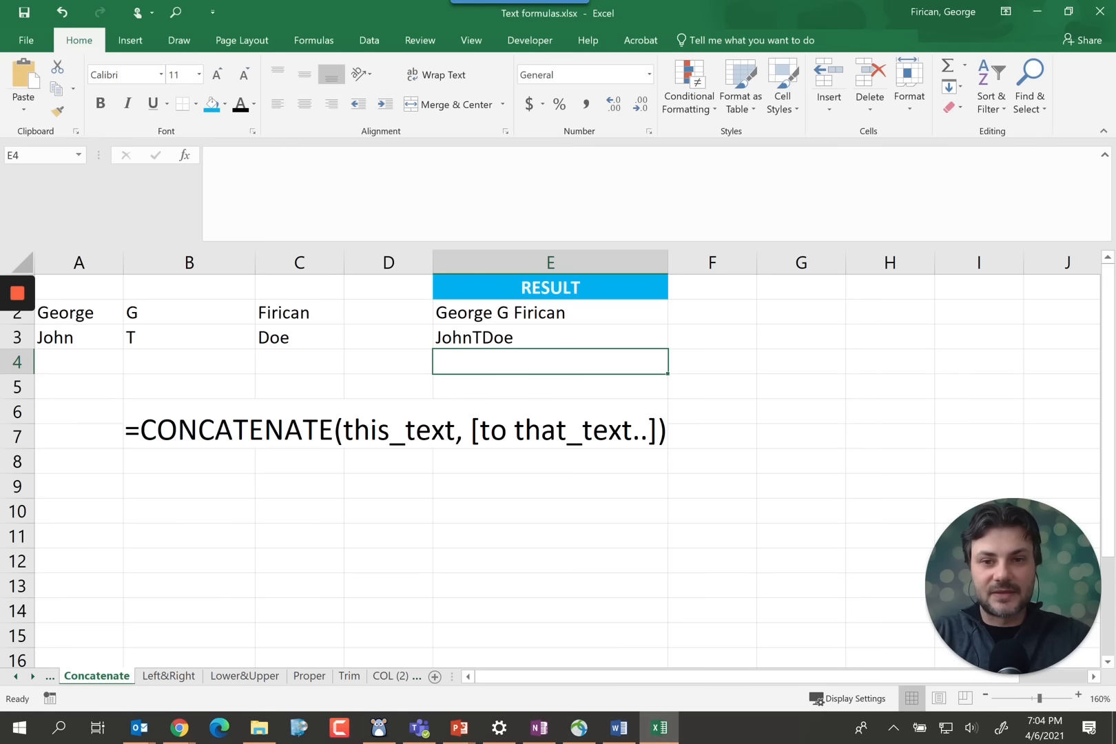
- Insert " " separators between A3, B3 and C3 in the E3 CONCATENATE formula
click(549, 337)
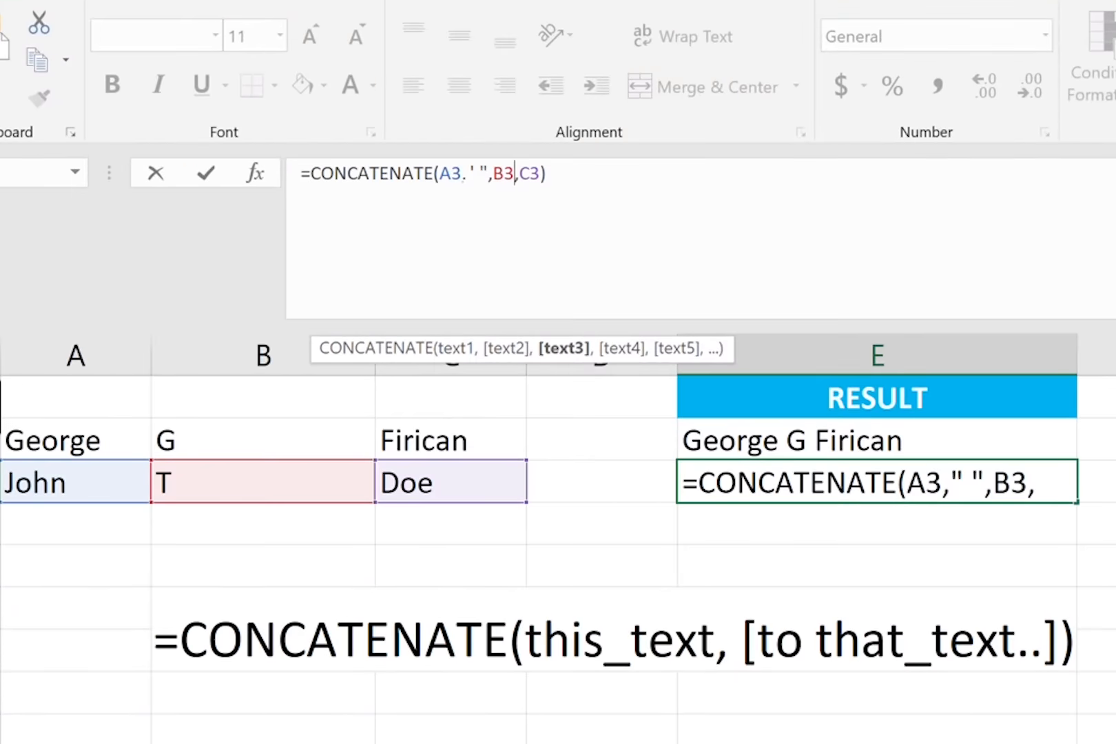
text(" ",)
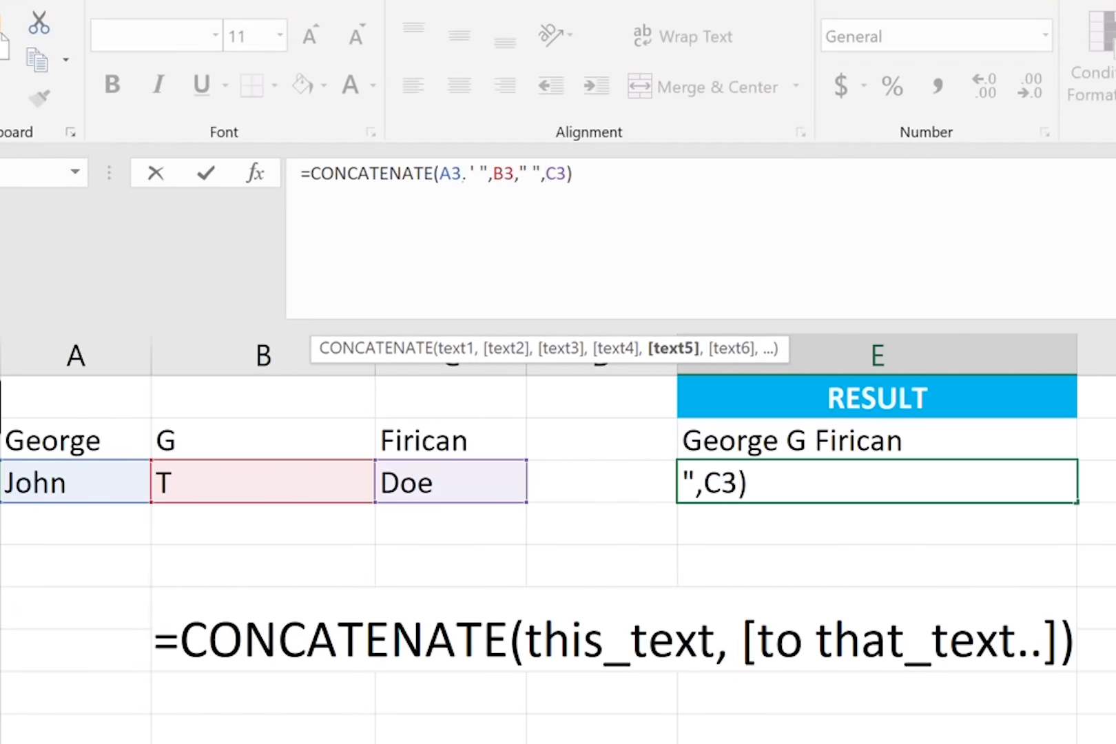
key(Enter)
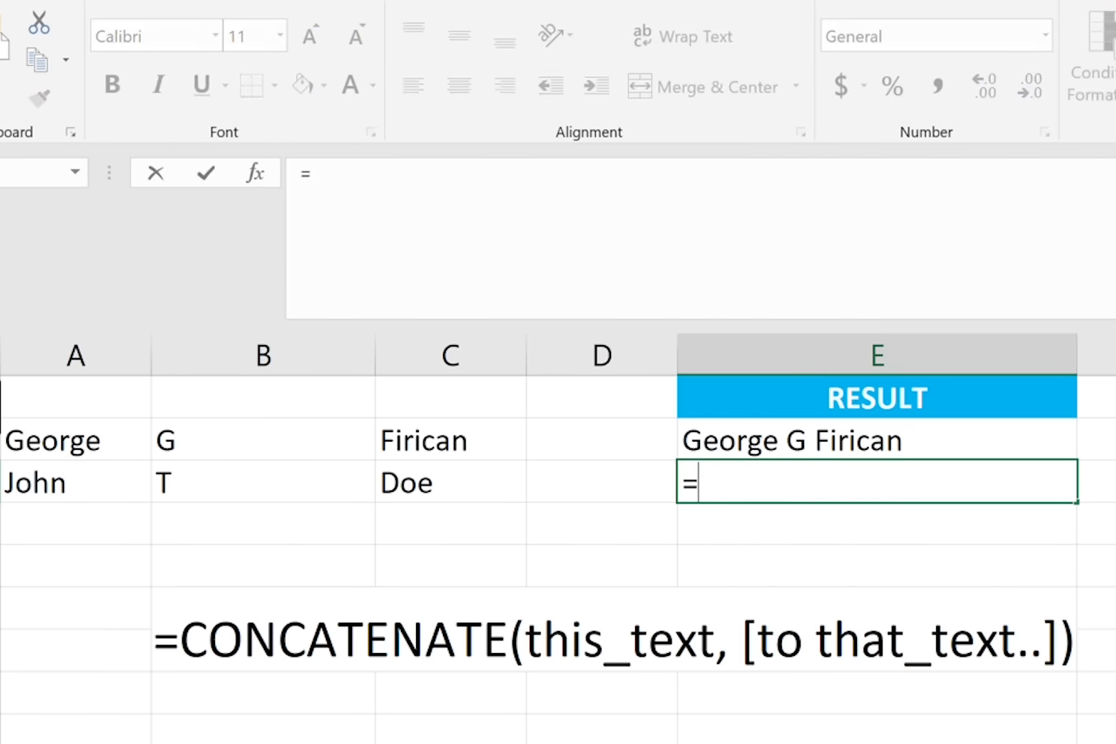
- Rebuild E3 as =A3&" "&B3&" "&C3 to show John T Doe
click(51, 483)
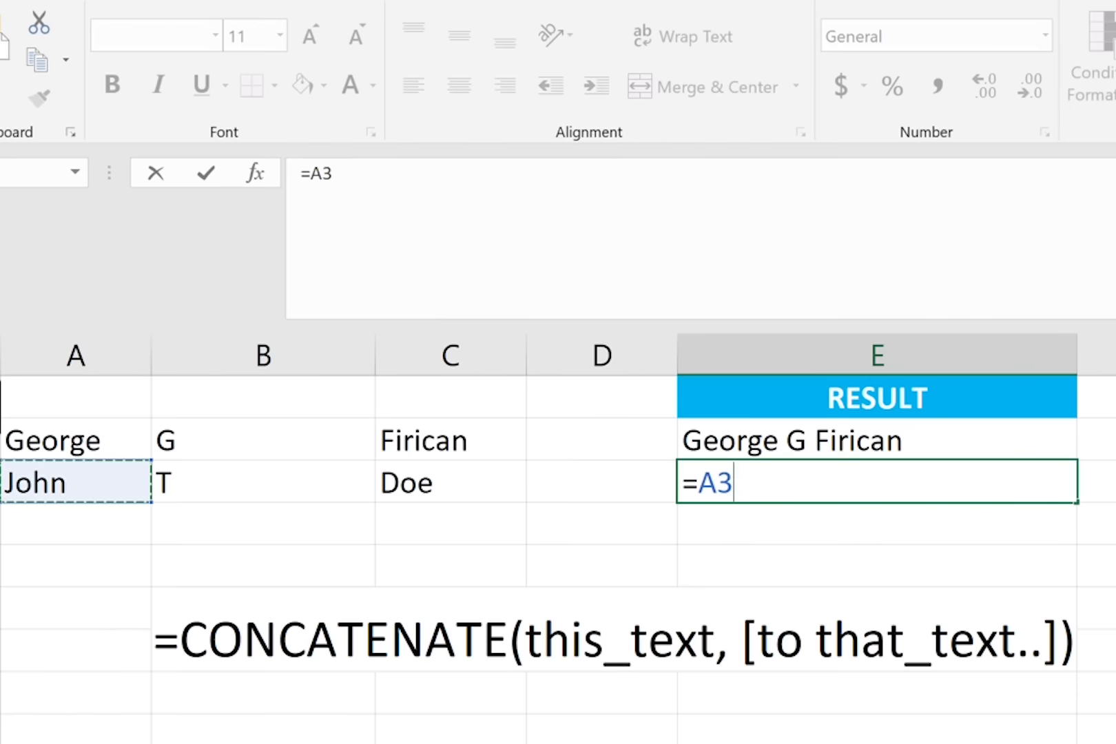
text(&)
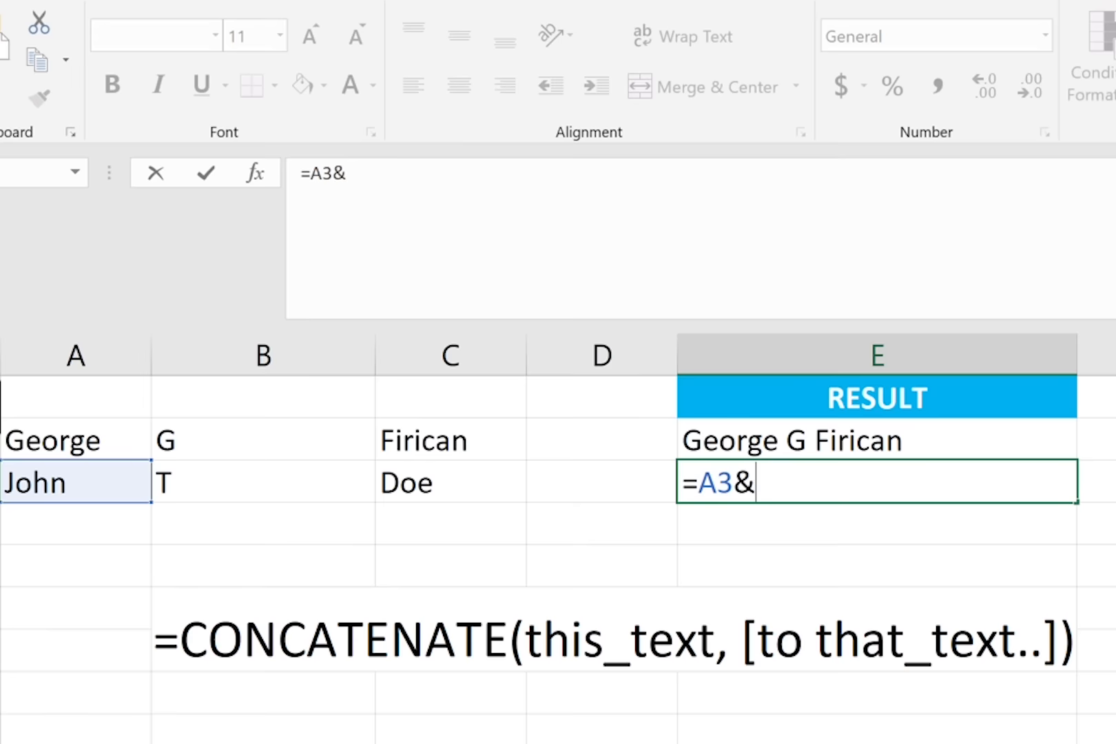
text(" "&B3)
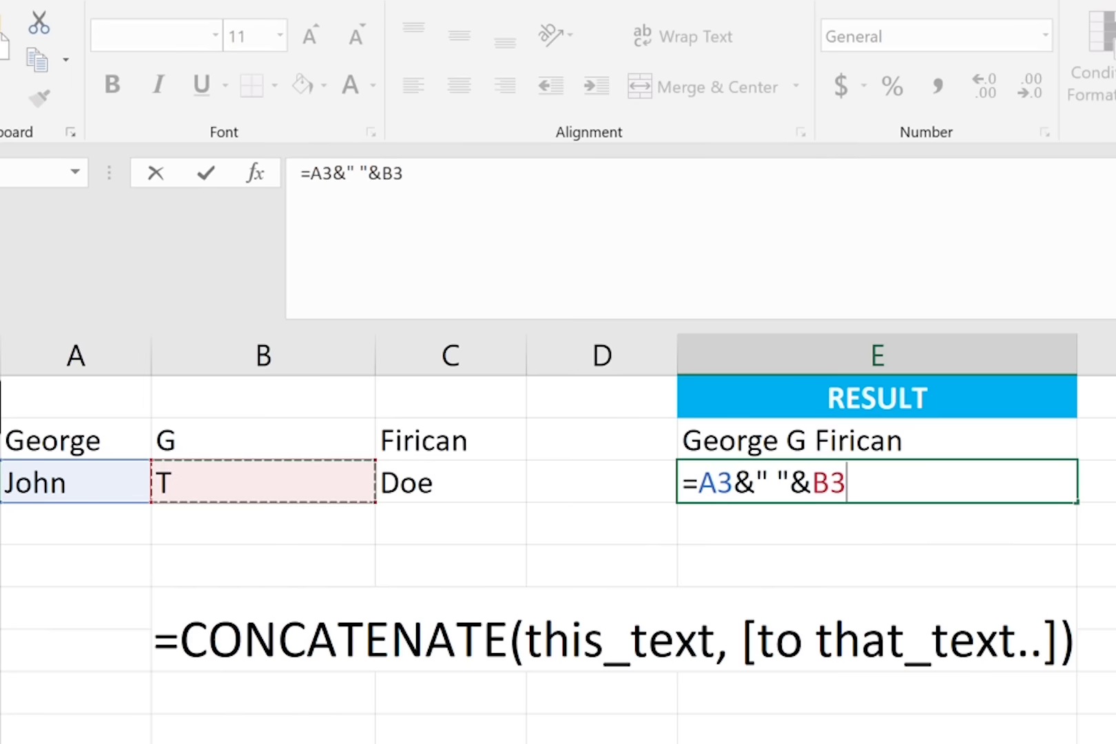
text(&")
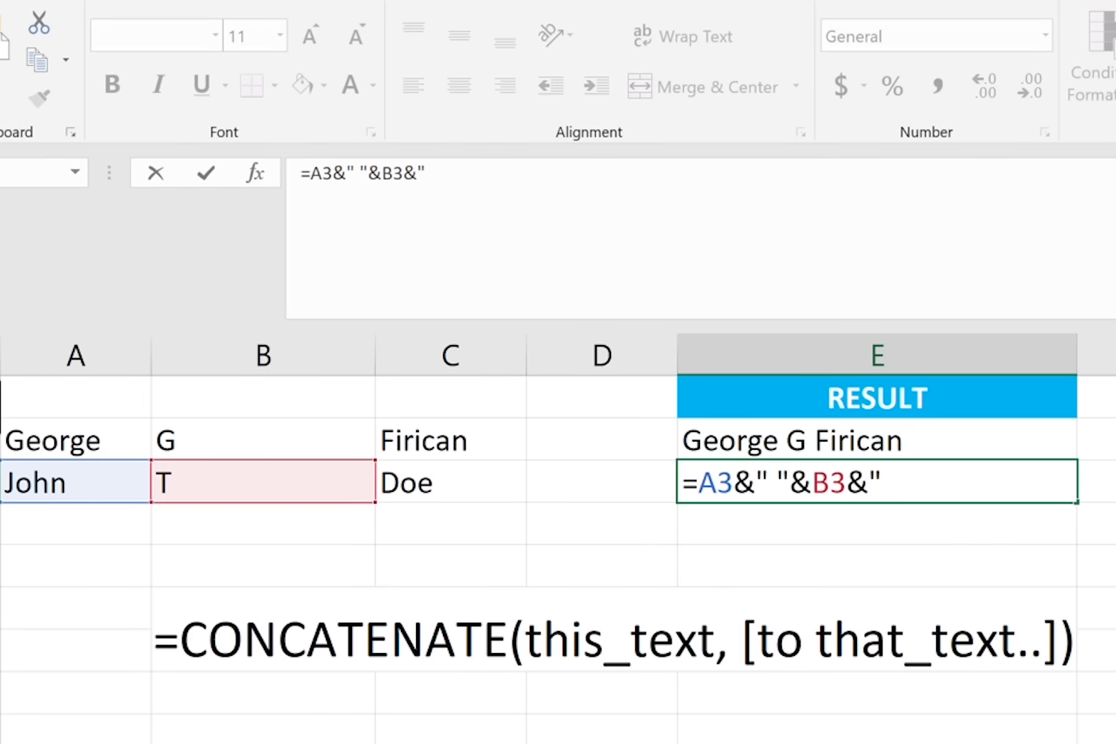
text(" "&)
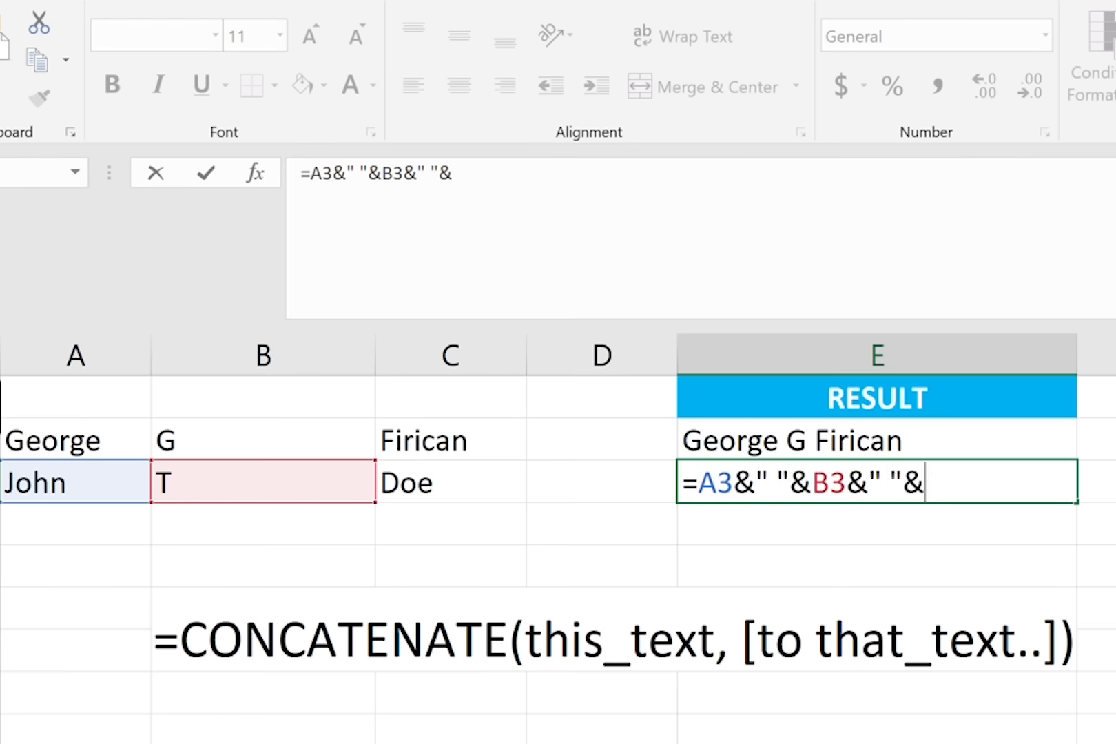
click(450, 482)
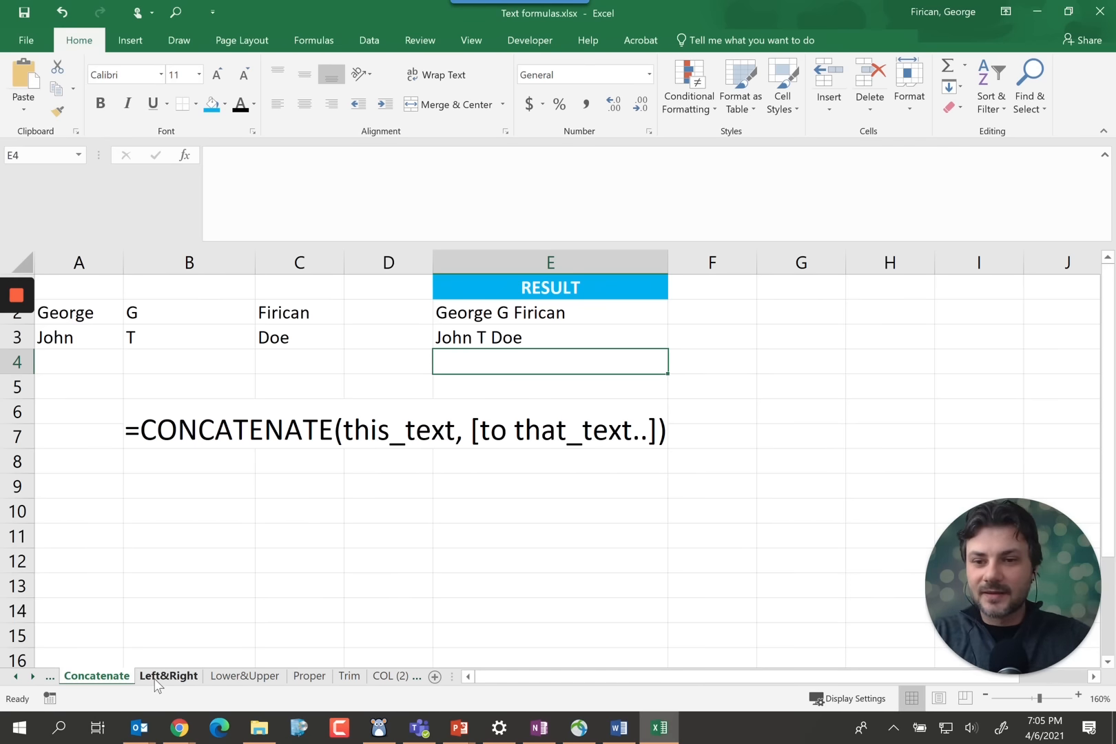
- On the Left&Right sheet, enter =LEFT(A2,3) in C2 to extract 555
click(168, 675)
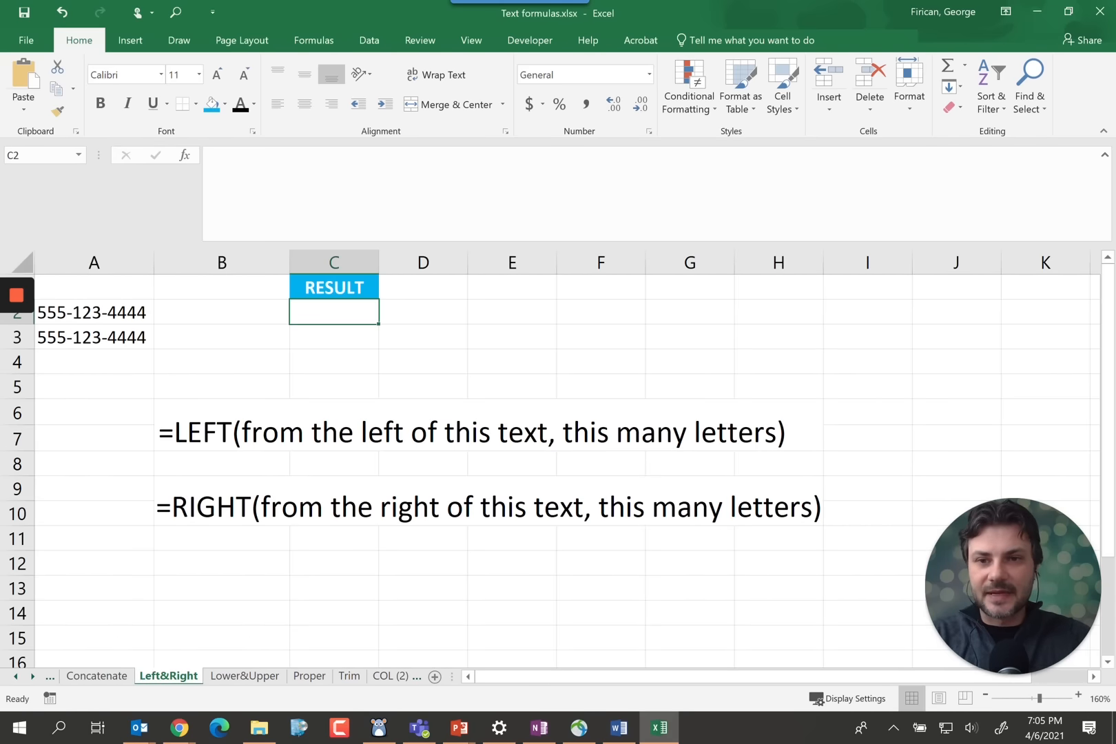
text(=left(A2)
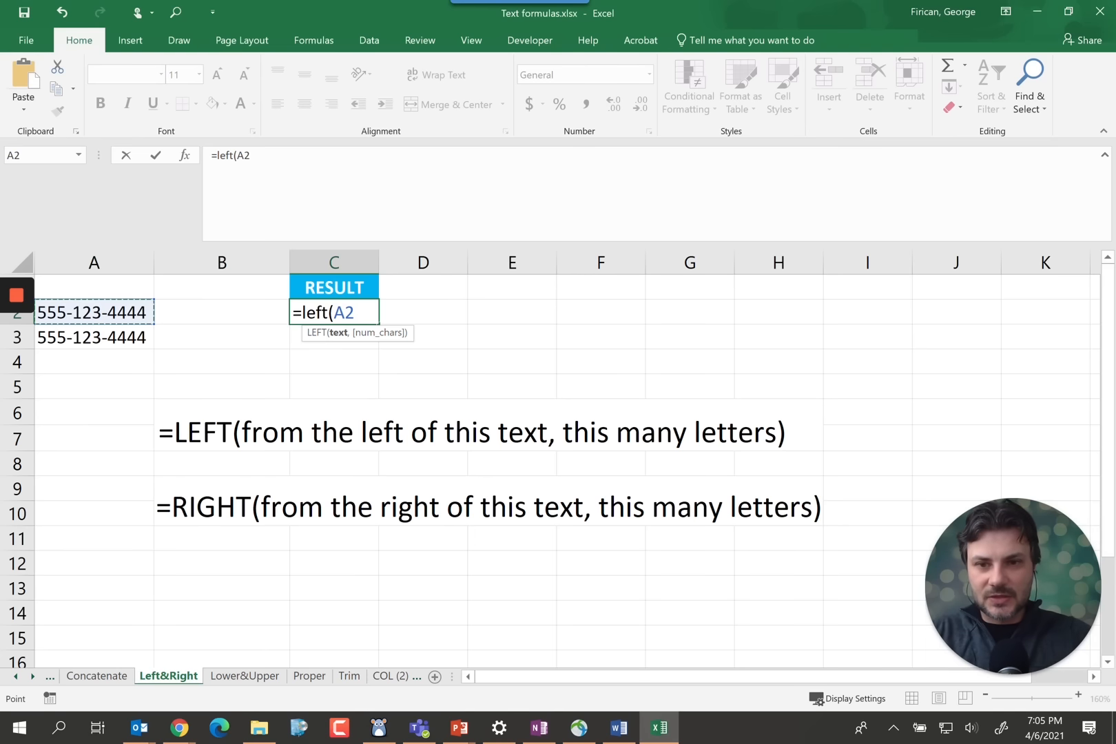
text(,)
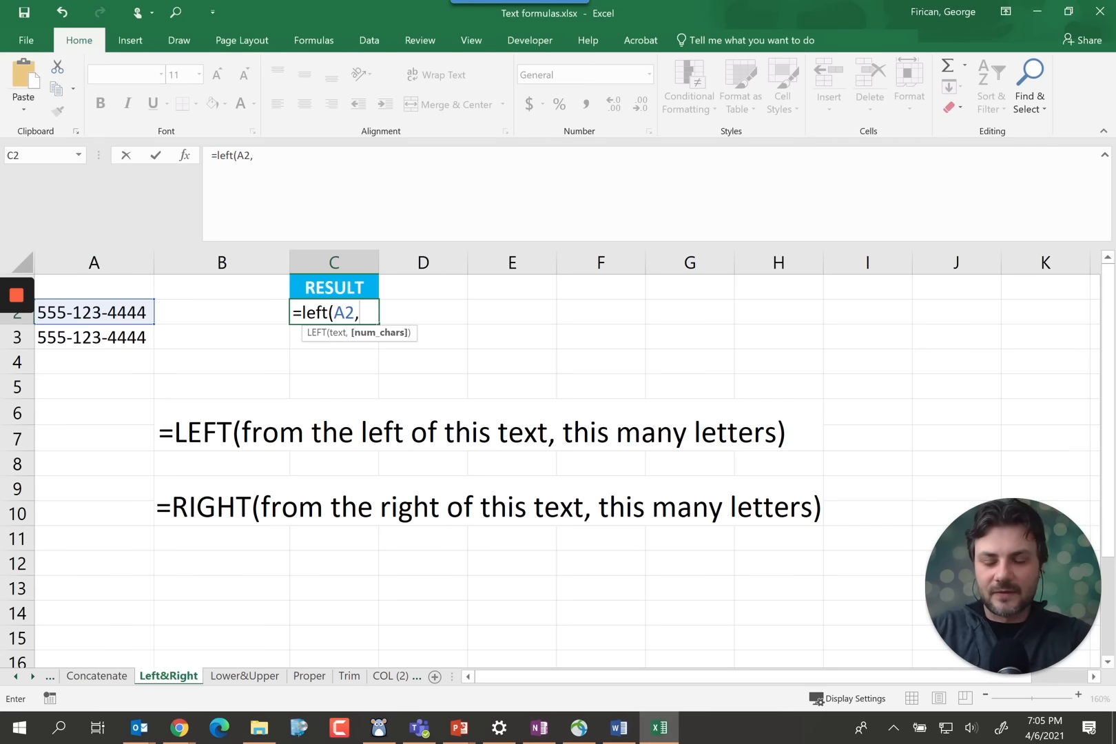
text(3)
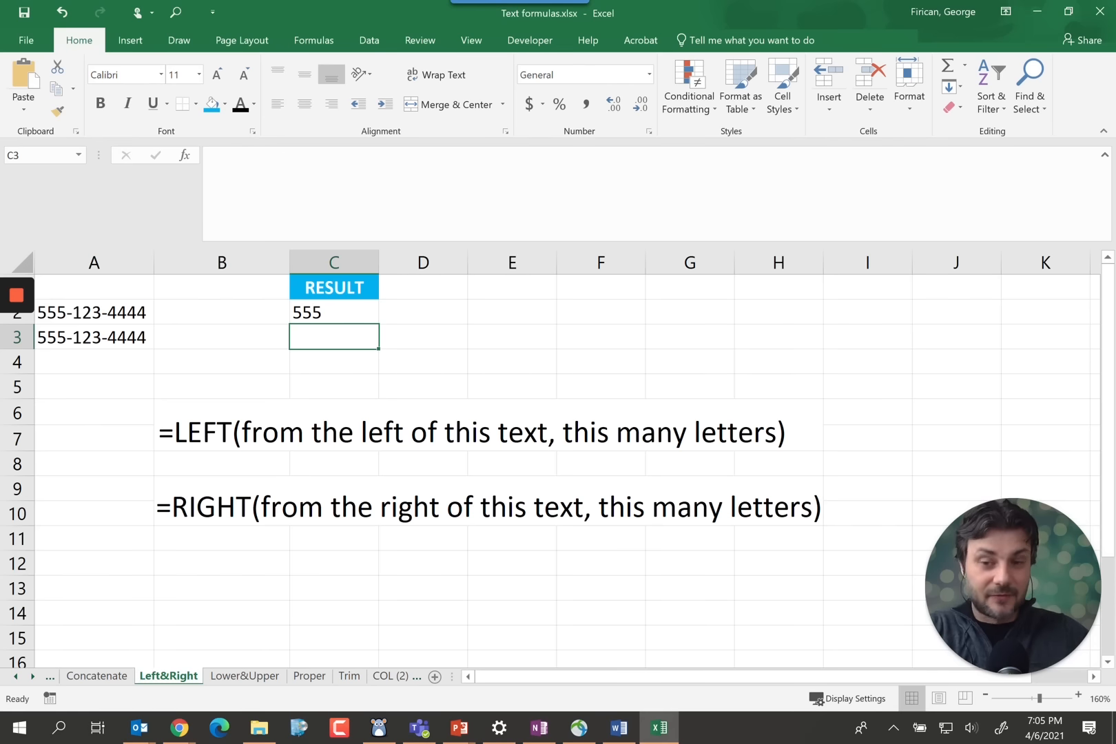
- Enter =RIGHT(A3,4) in C3 to extract 4444
text(=)
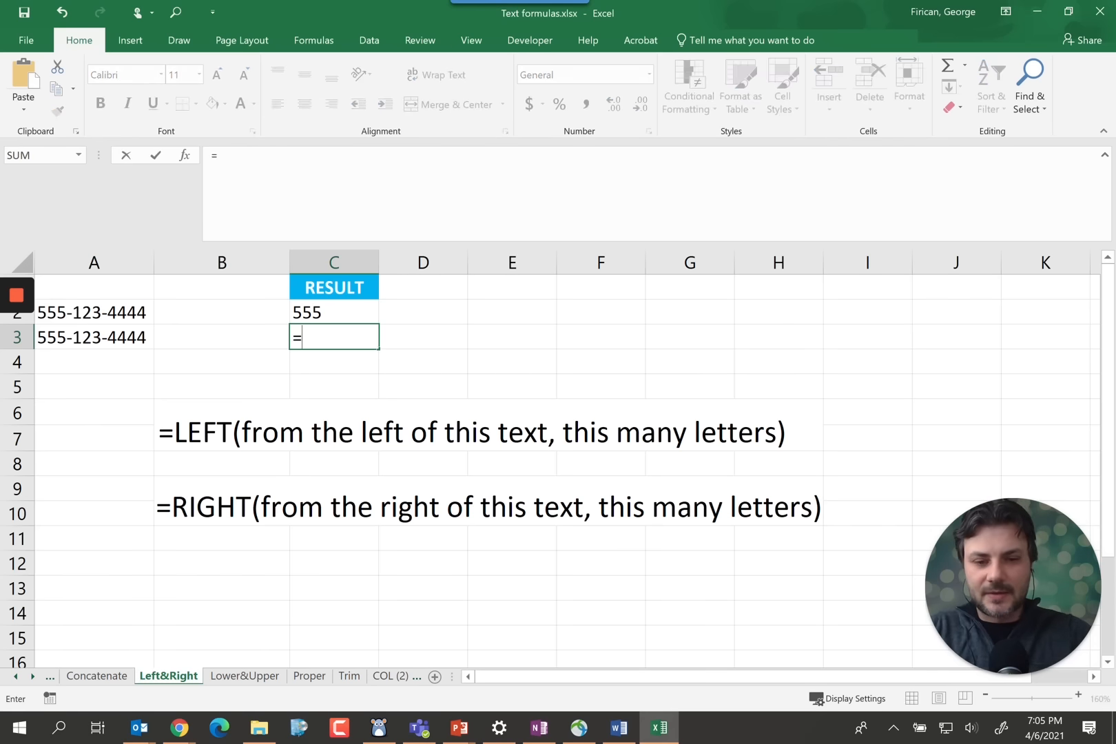
text(right(A3)
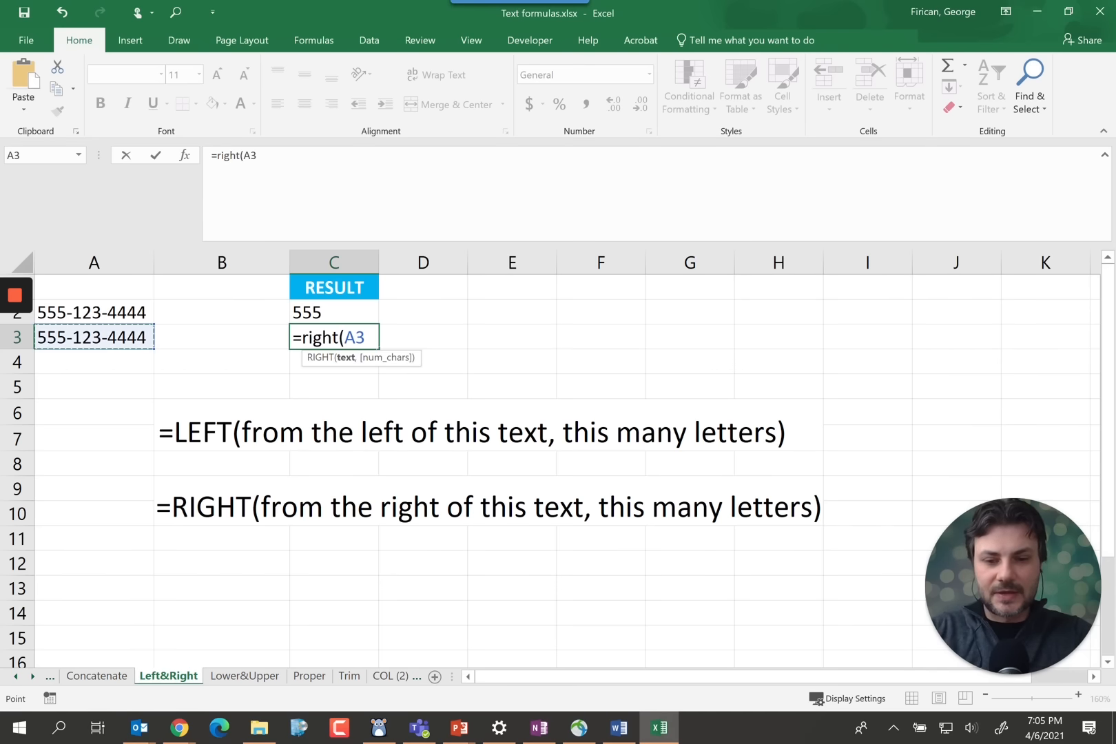
text(,)
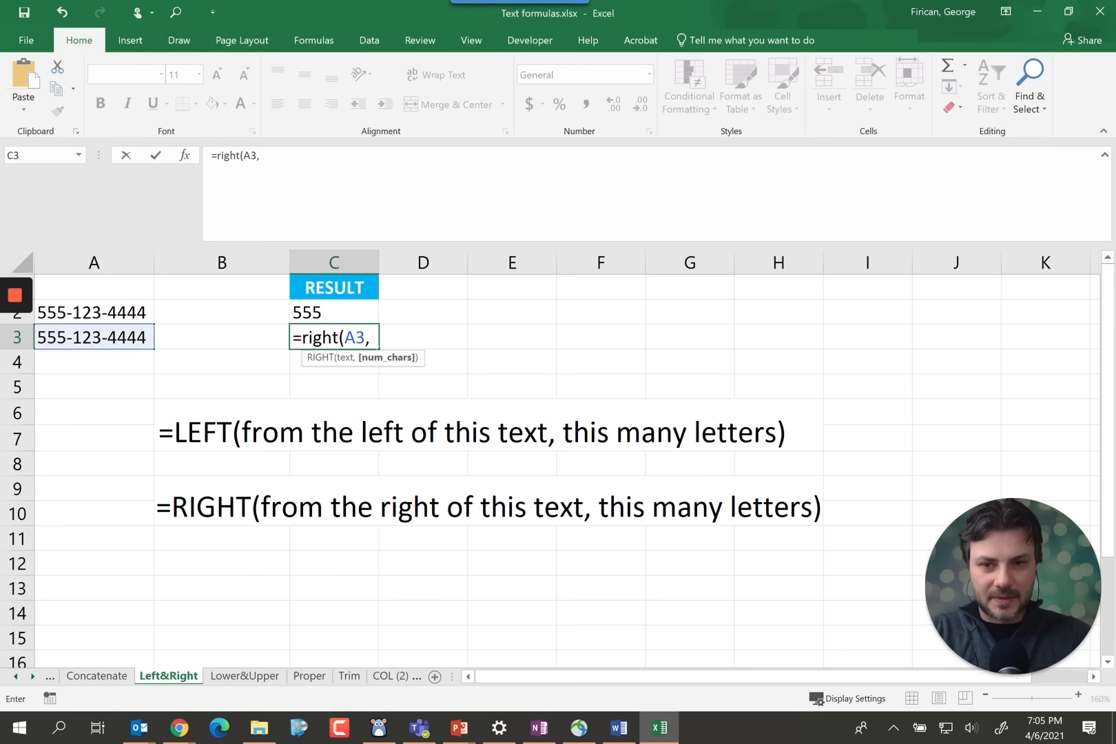
text(4)
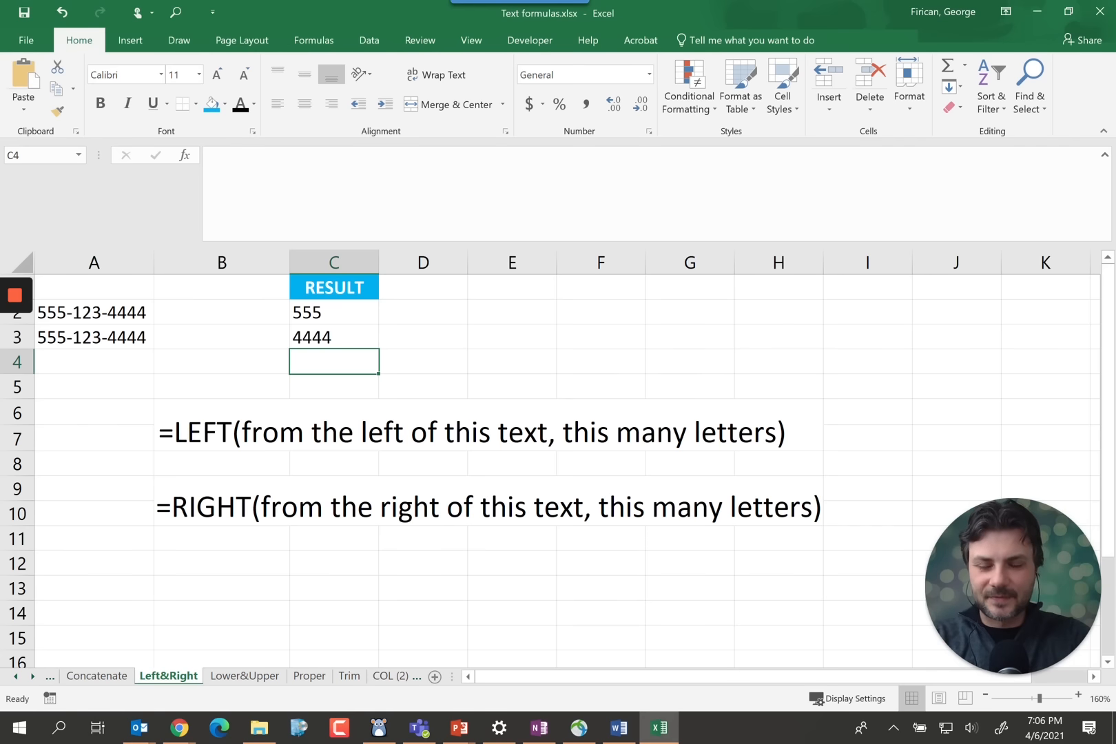
- On the Lower&Upper sheet, enter =LOWER(A2) in C2 and =UPPER(A3) in C3
click(244, 675)
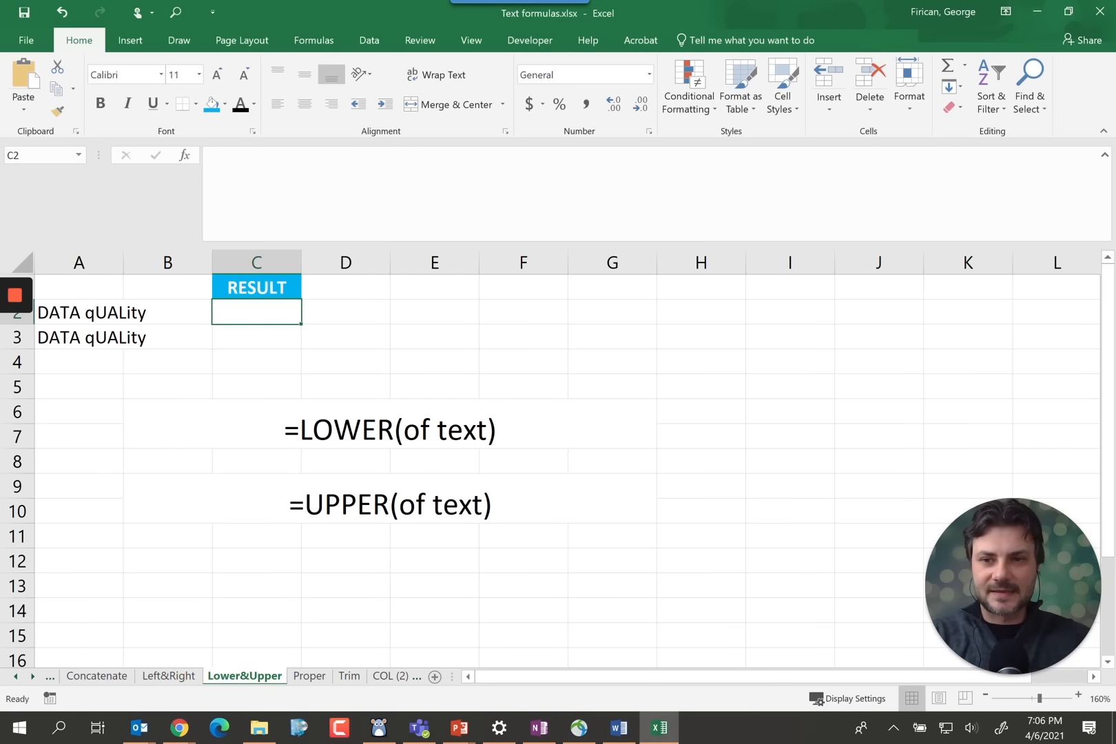
text(=lower(A2)
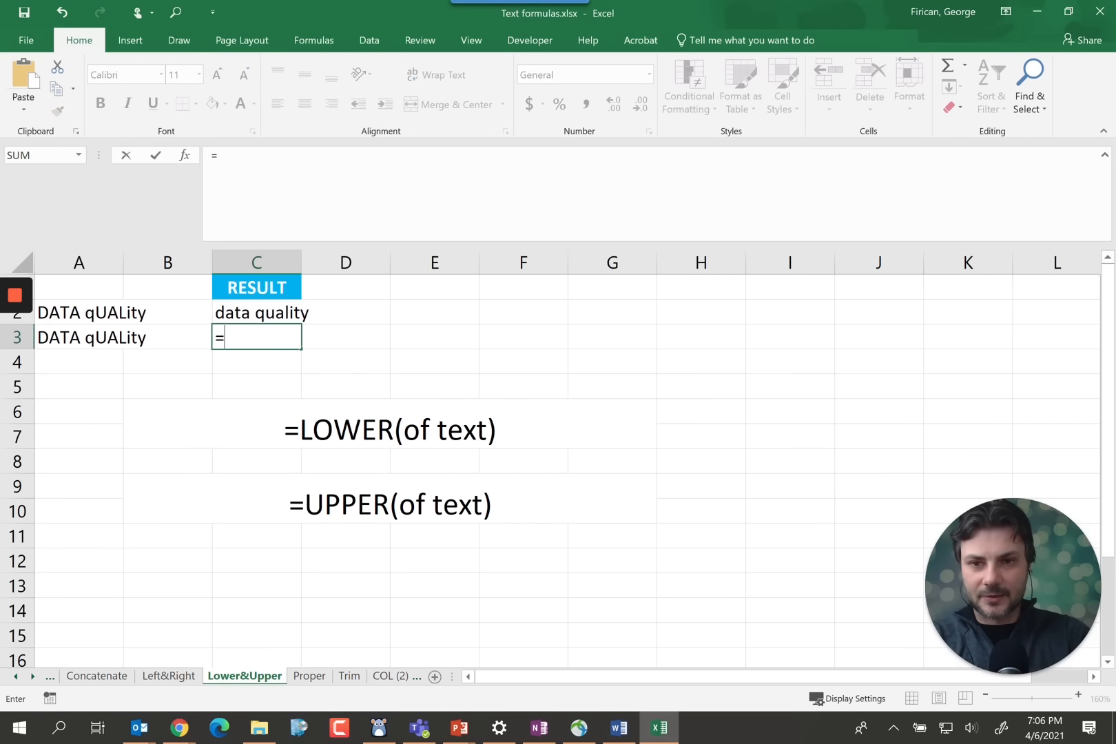
text(upper()
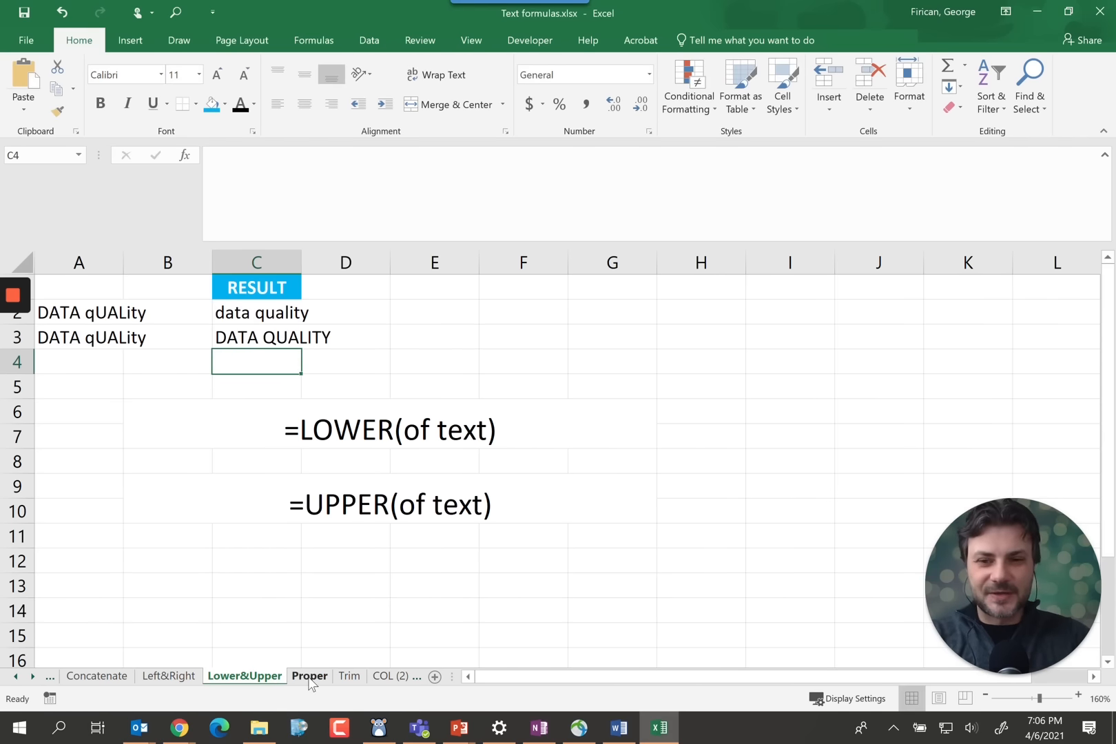
- On the Proper sheet, enter =PROPER(A2) in C2
click(308, 675)
text(=)
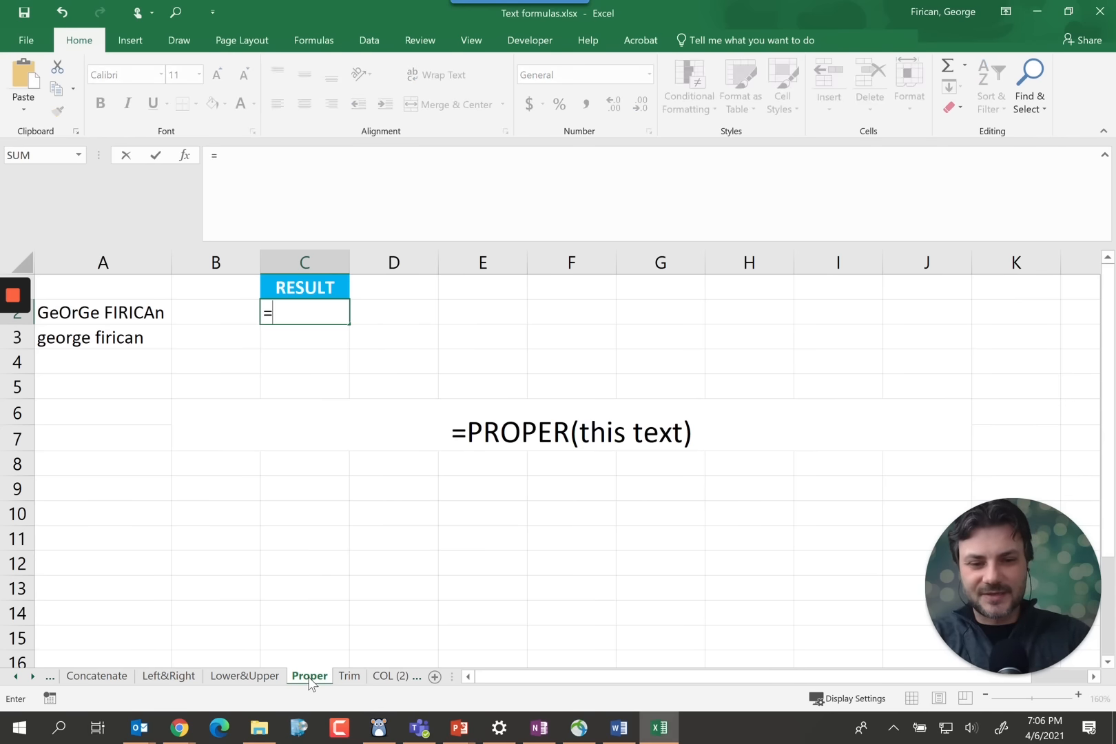
text(proper()
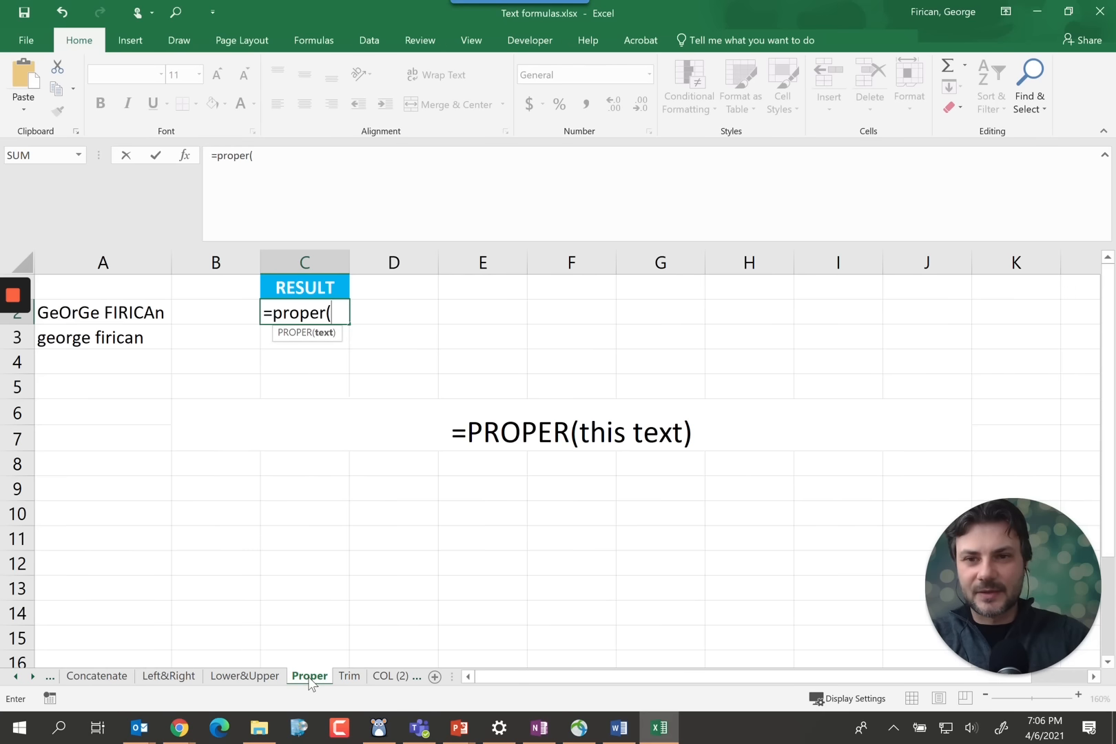
click(102, 313)
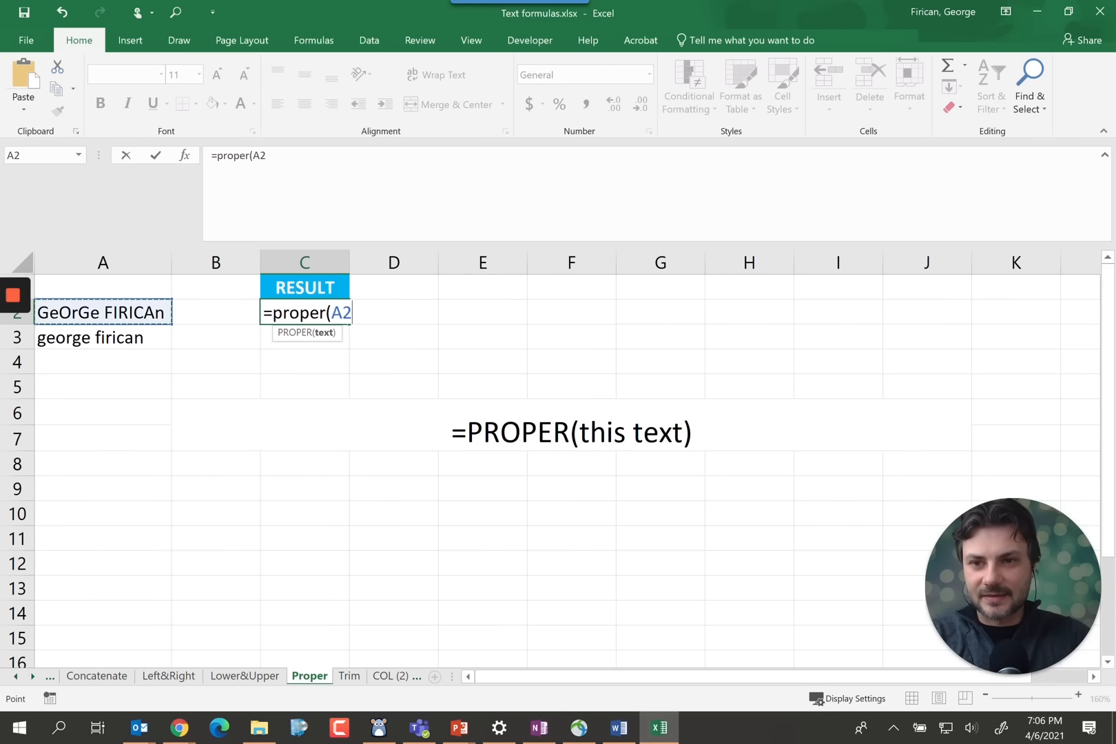
text())
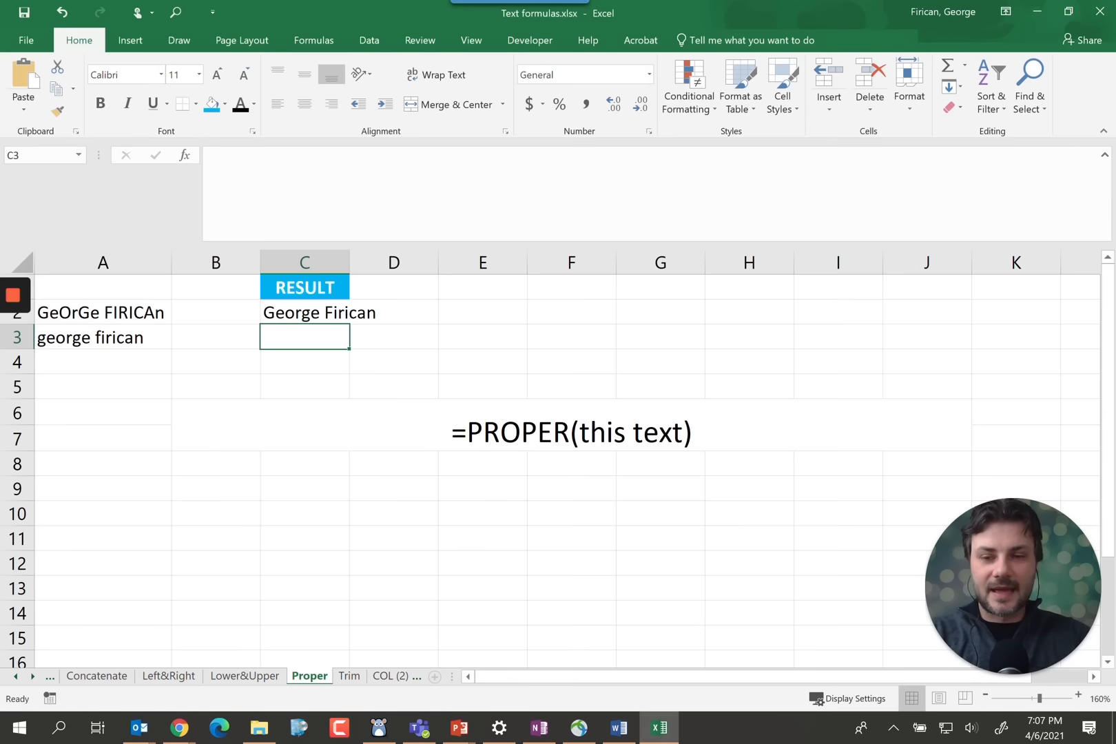
- Start a PROPER formula in C3 from the function suggestion
text(=)
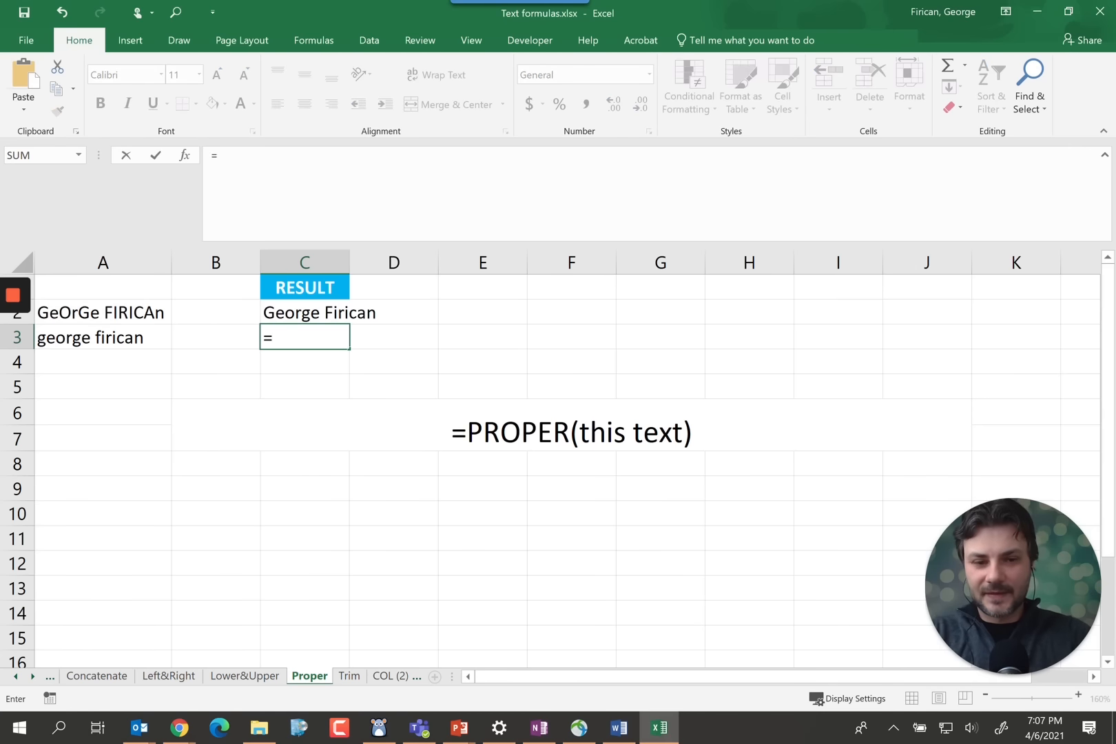
text(proper)
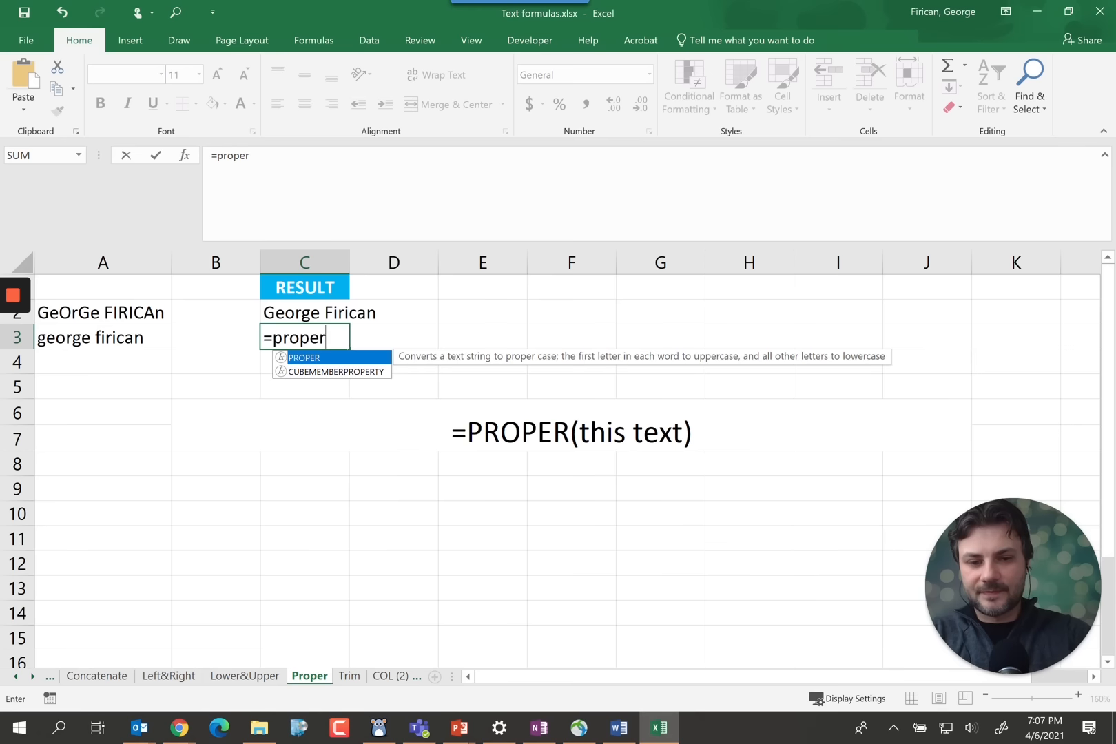
click(102, 337)
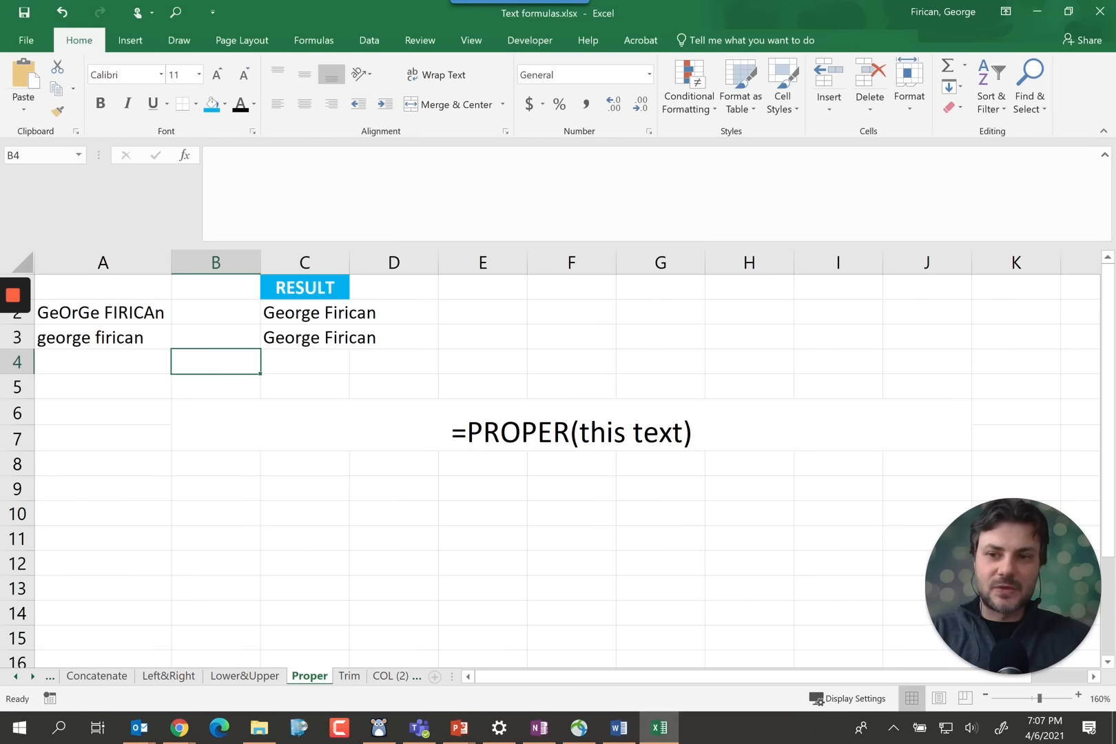
- Add the name 'Joe von Doe' in A4 and start its PROPER formula in C4
text(Joe)
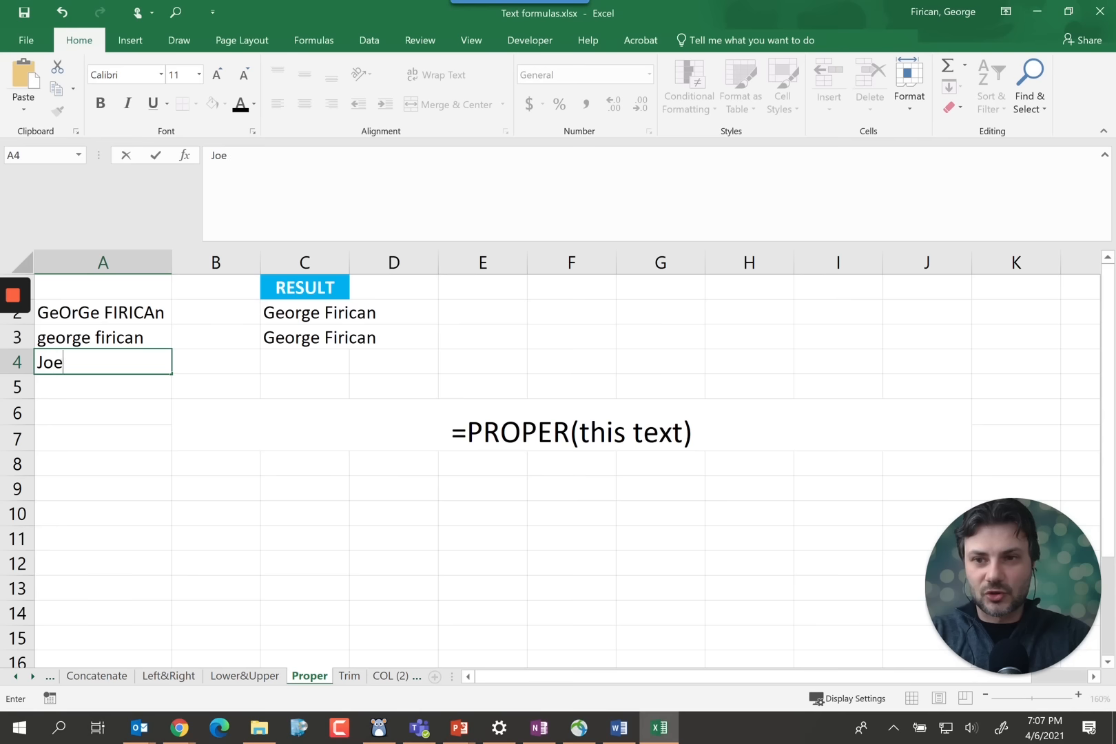
text(von)
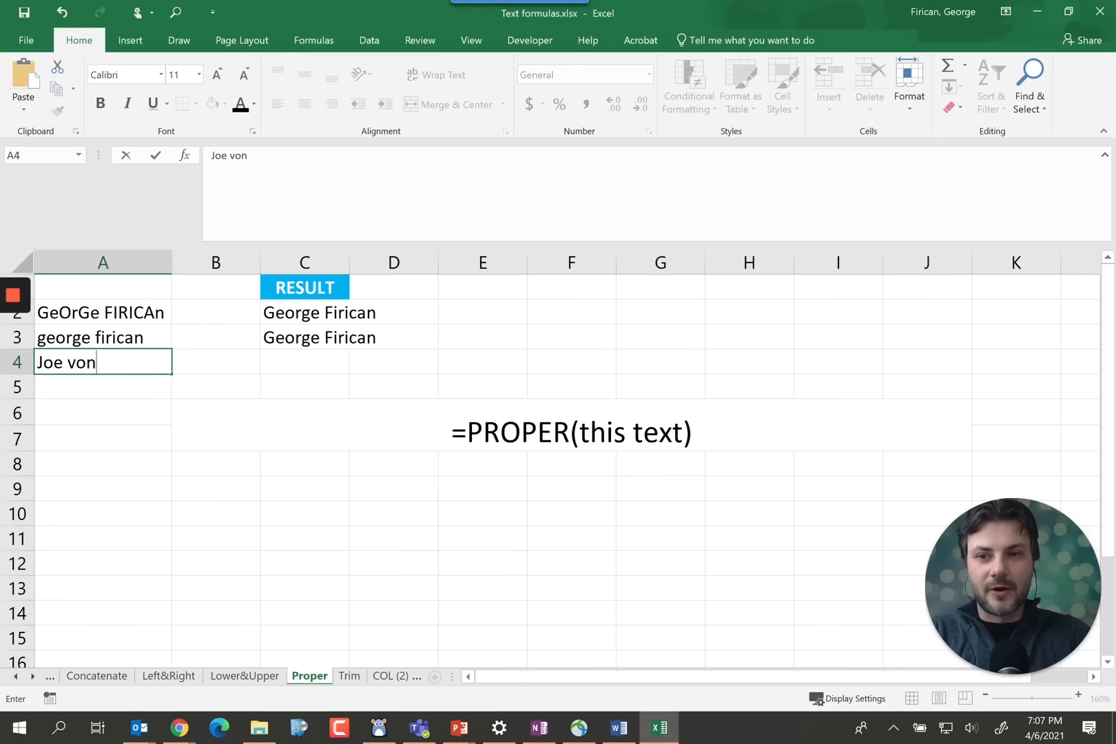
text(Doe)
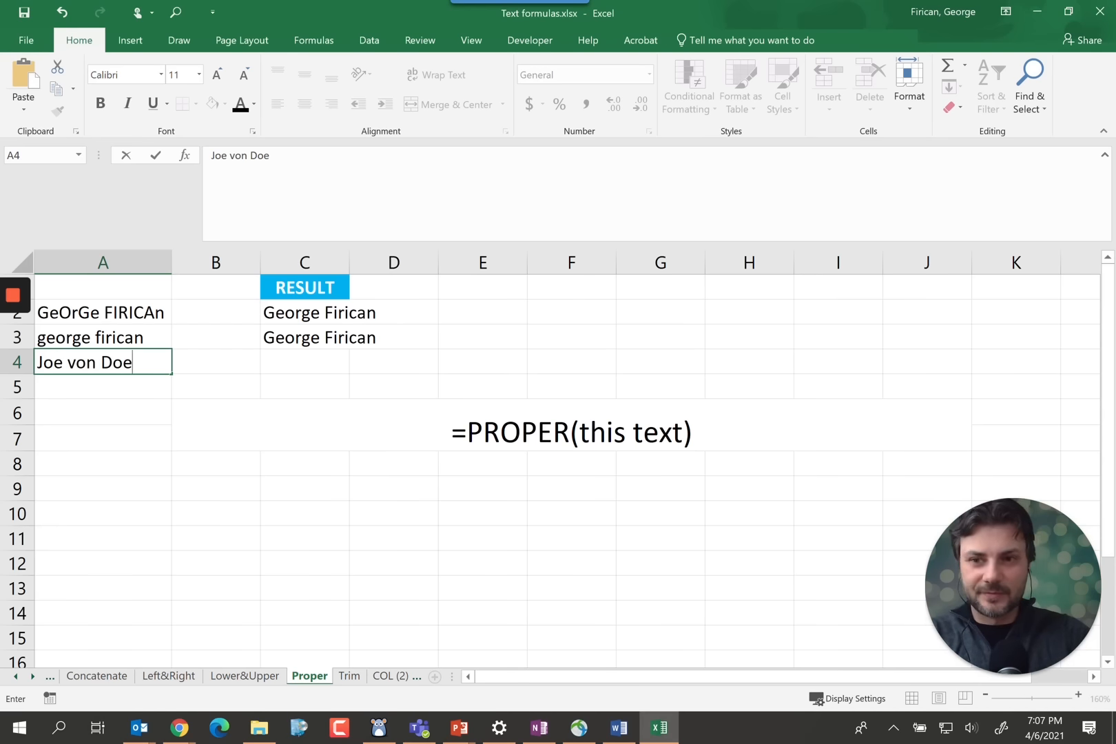
click(102, 337)
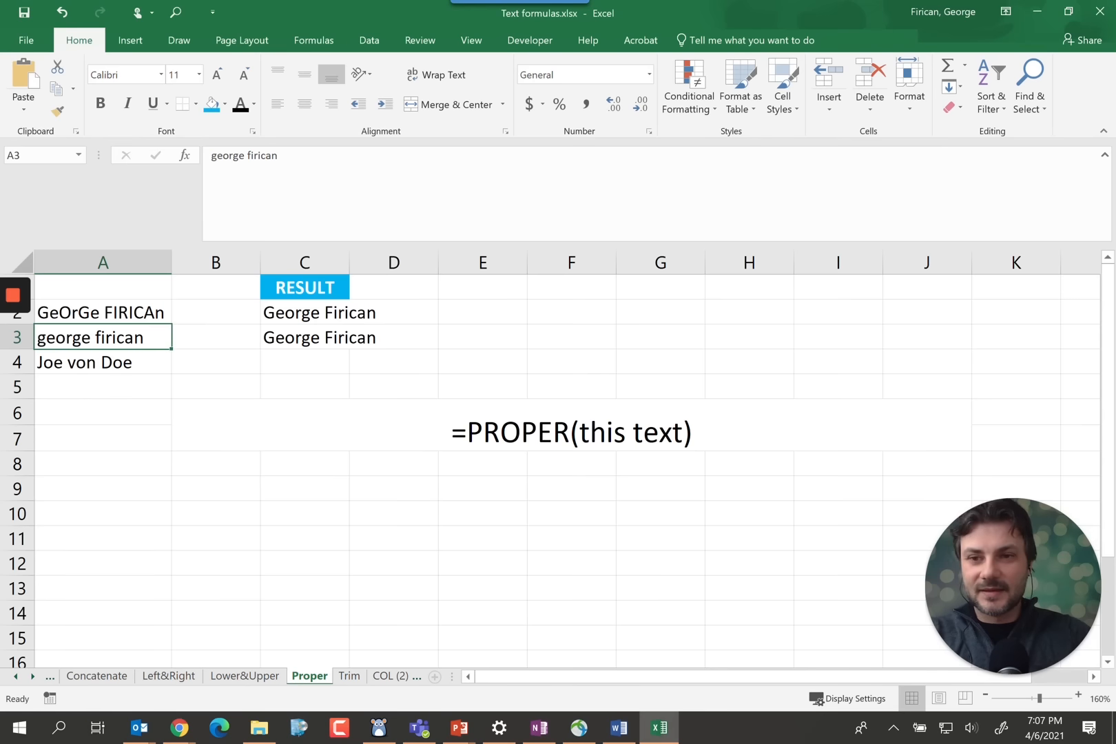
text(pro)
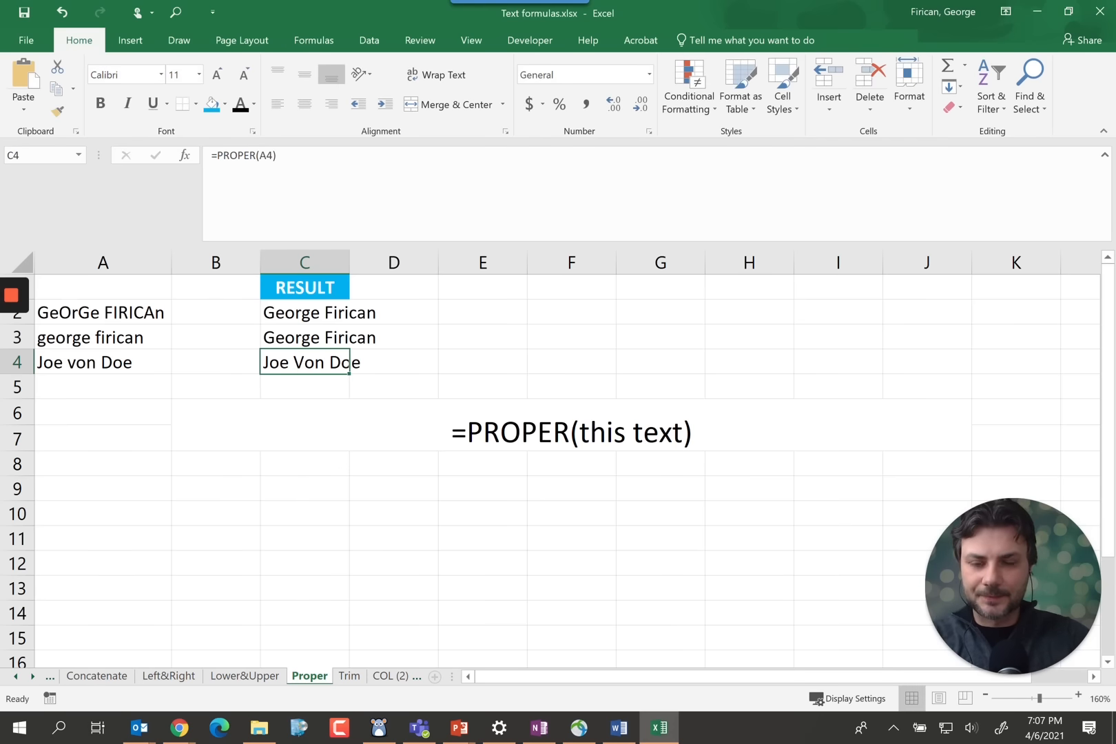
- On the Trim sheet, enter =TRIM(A2) in C2 and fill it down to C3
click(349, 675)
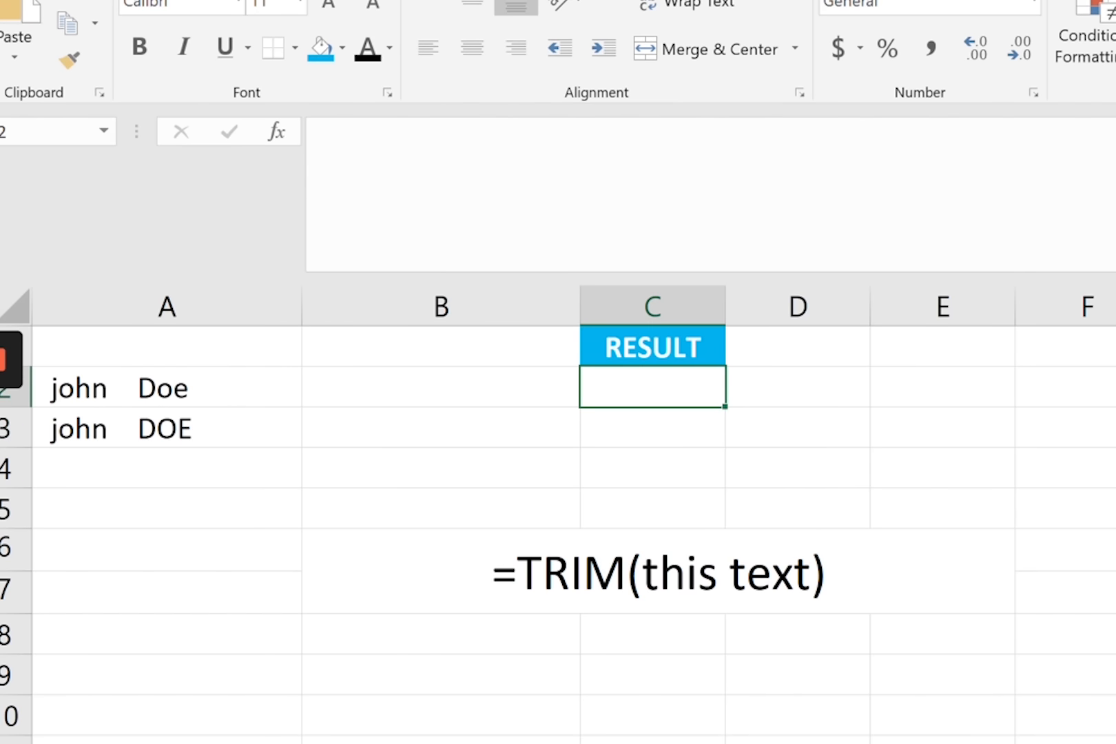
text(=)
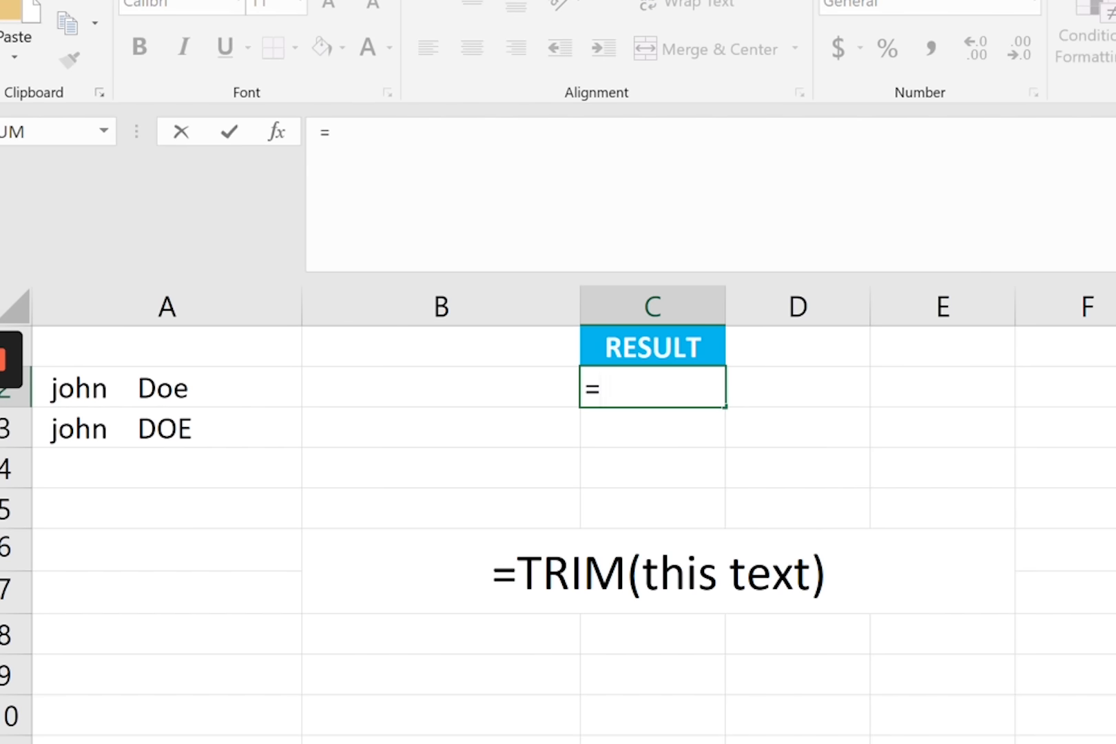
text(trim)
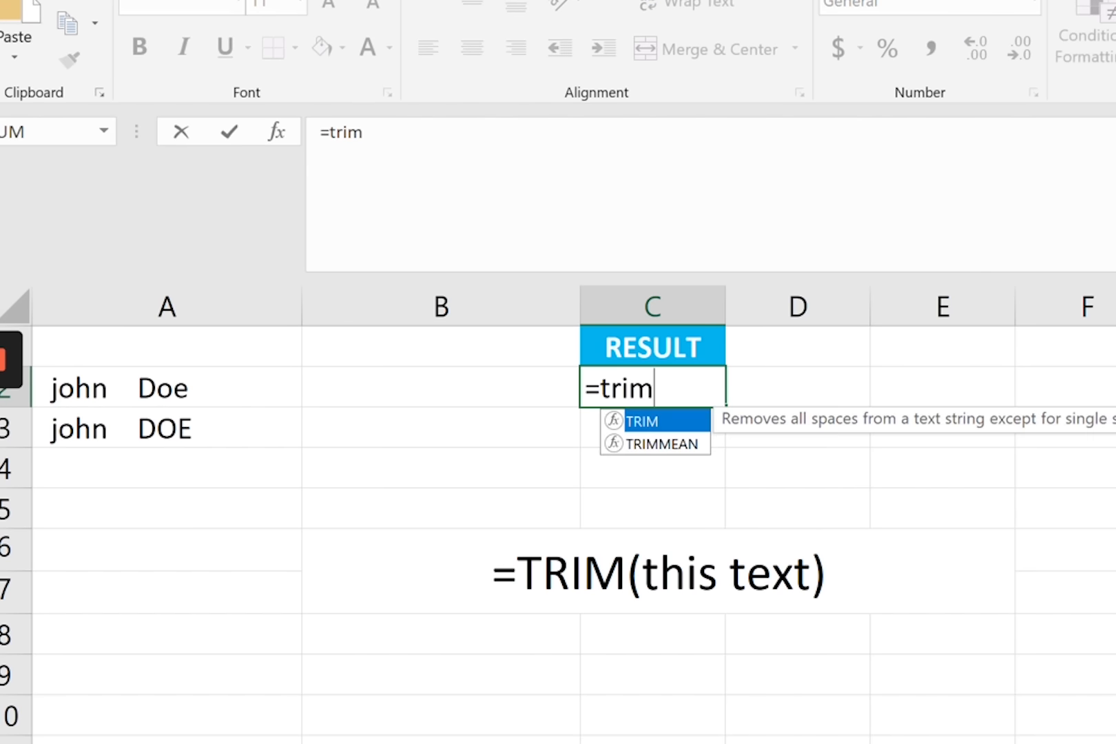
click(166, 387)
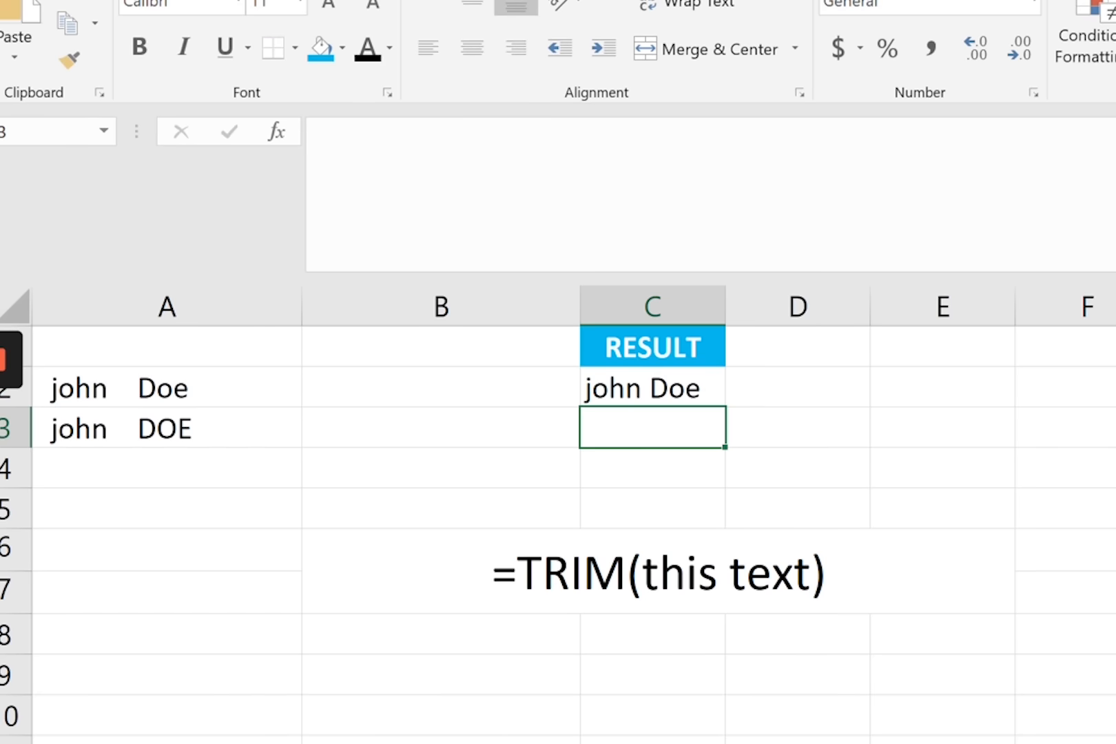
click(651, 388)
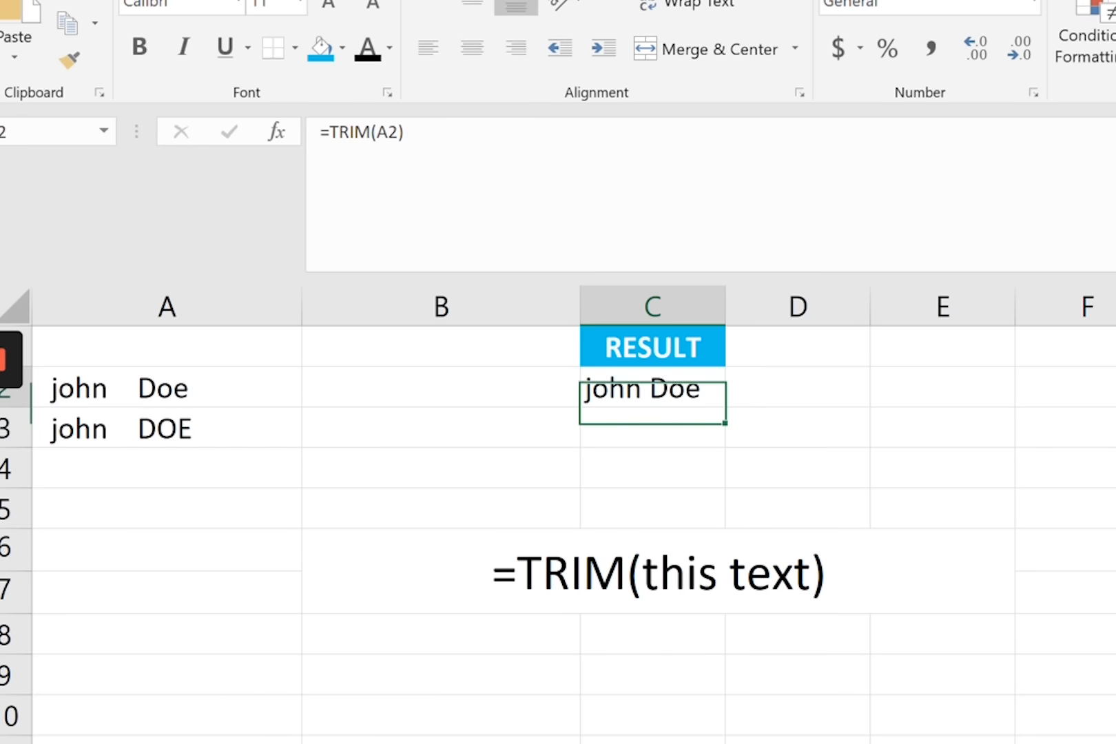
drag(651, 387, 651, 427)
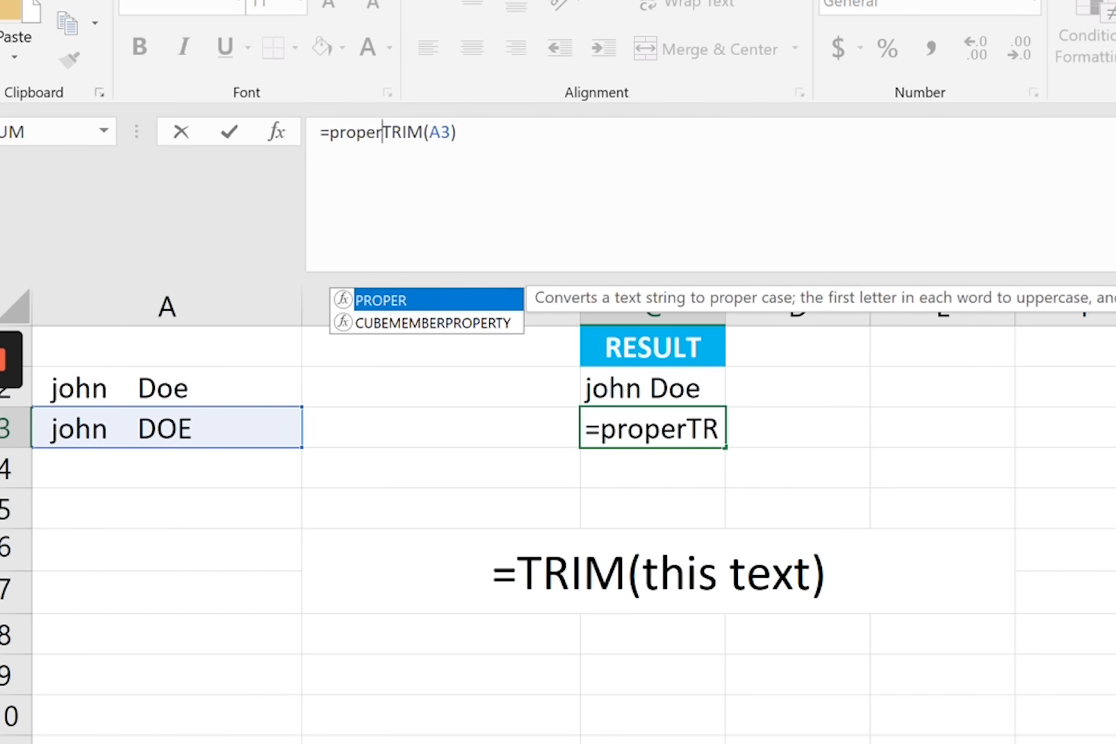
- Wrap C3 as =PROPER(TRIM(A3)) and switch to the COL (2) sheet
text(()
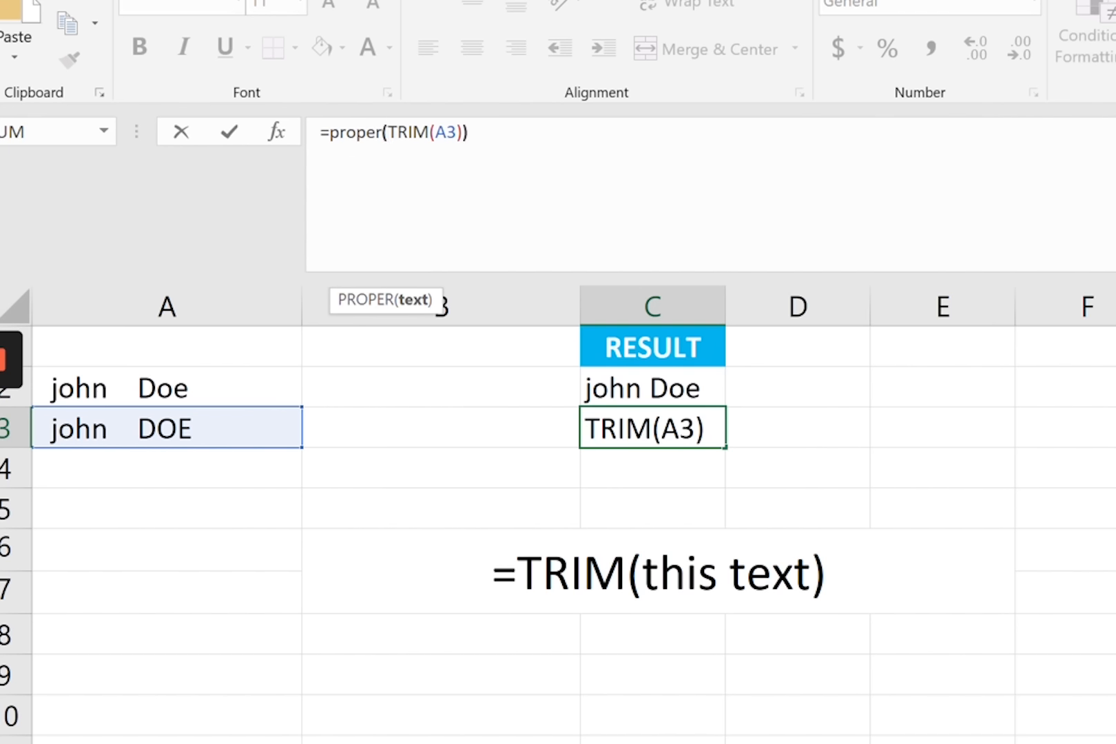
text())
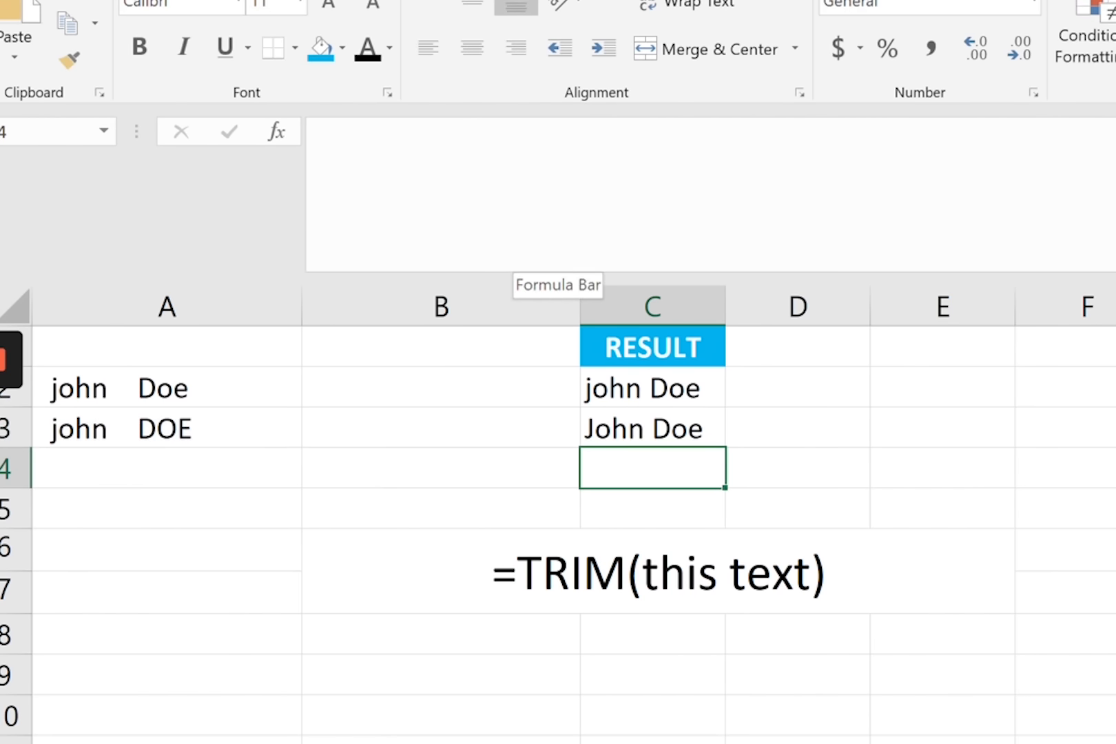
click(314, 676)
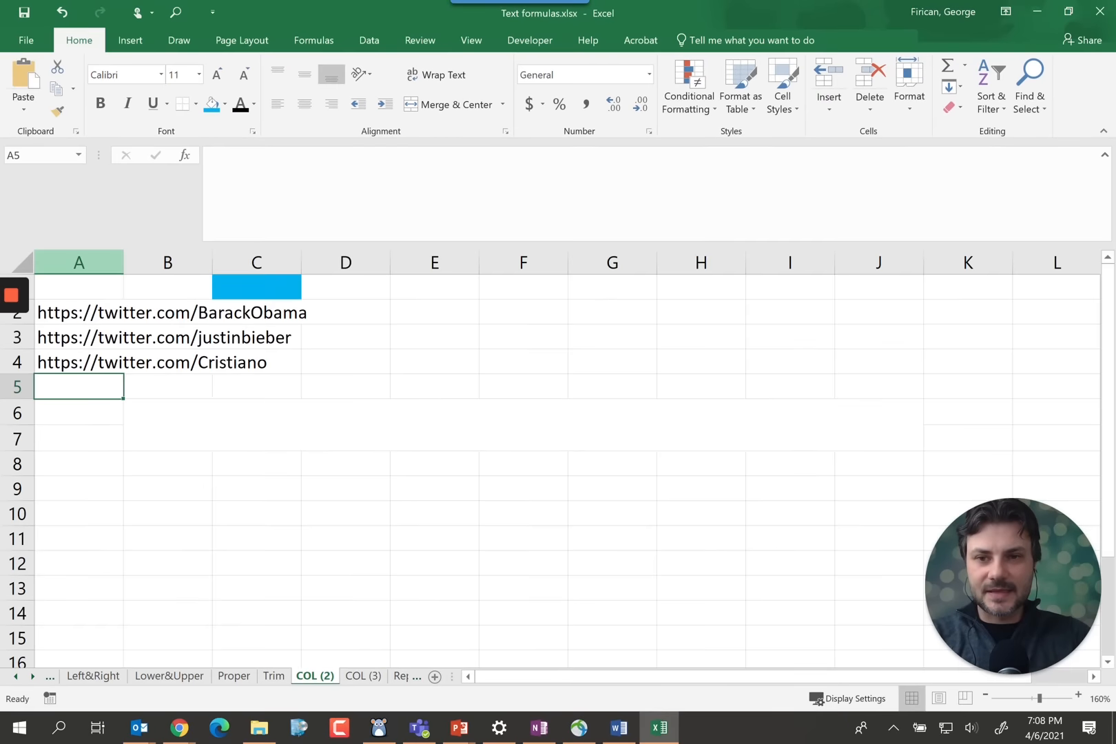
- Select column A of Twitter URLs on COL (2) and show the Data ribbon
right_click(320, 313)
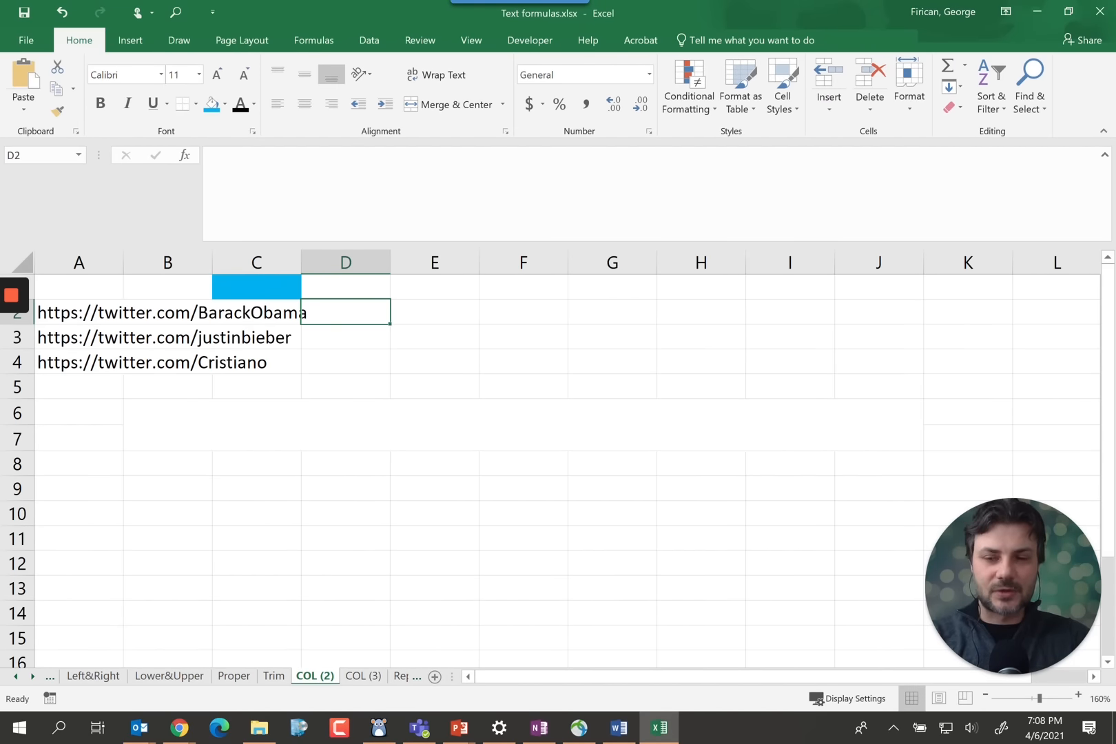
click(78, 262)
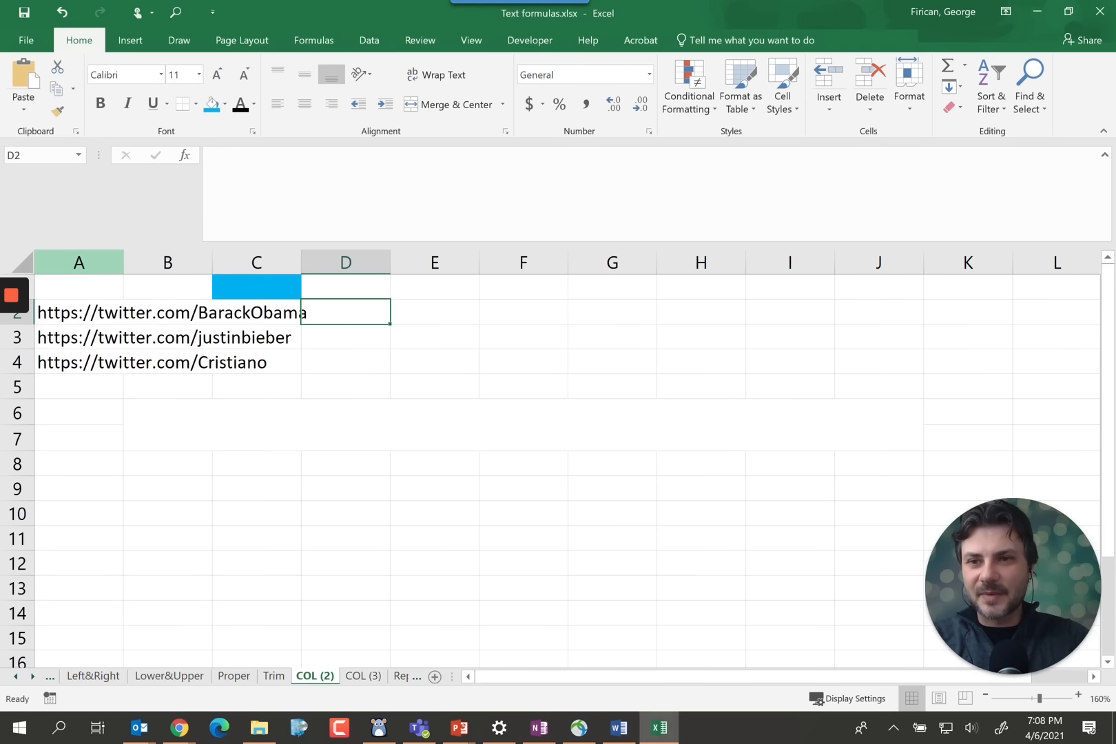
click(80, 261)
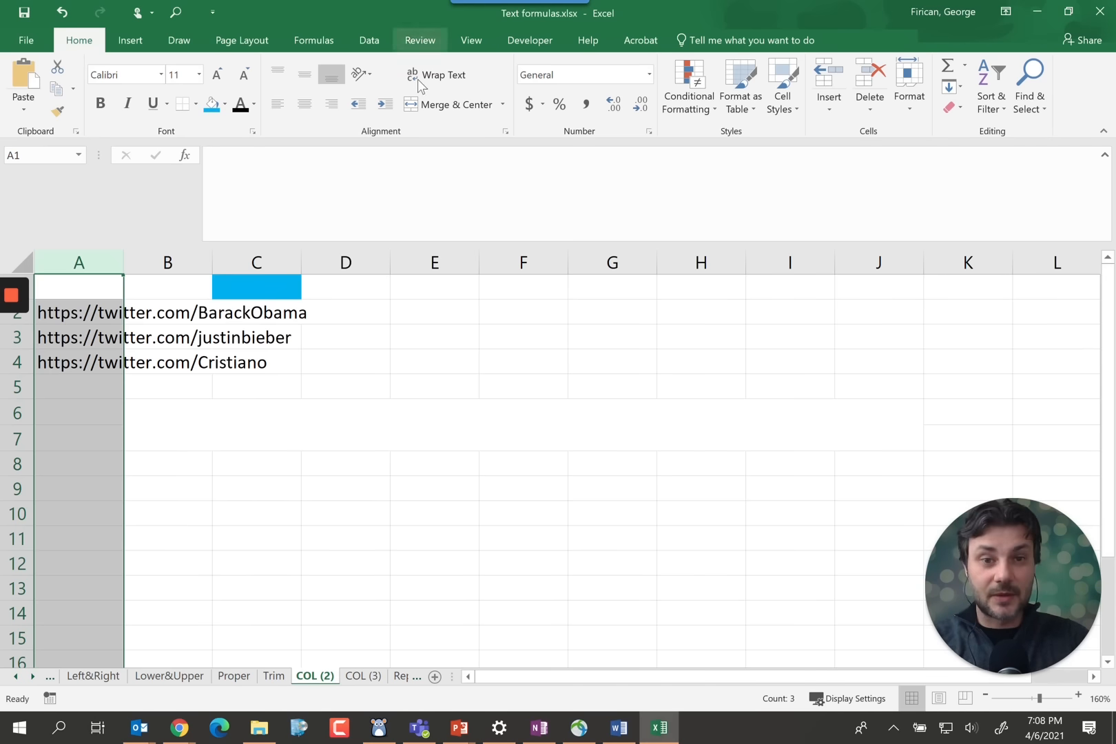
click(368, 40)
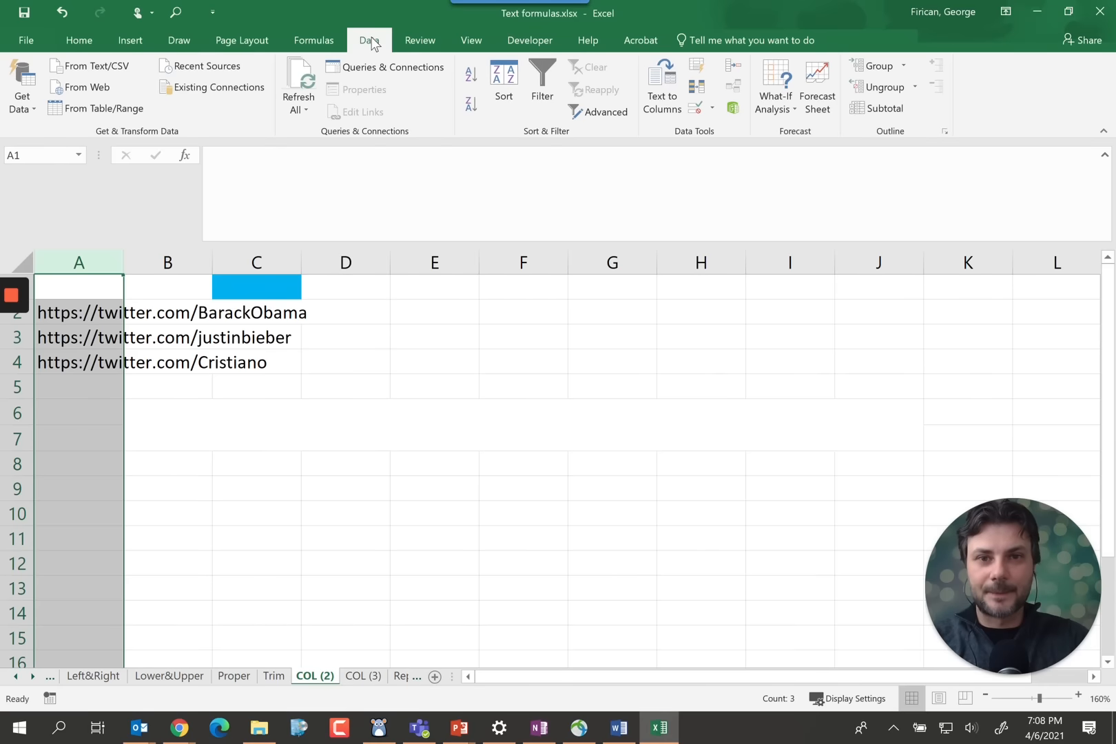
- Split the Twitter URLs on '/' into https:, twitter.com and user names, then show COL (3)
click(660, 89)
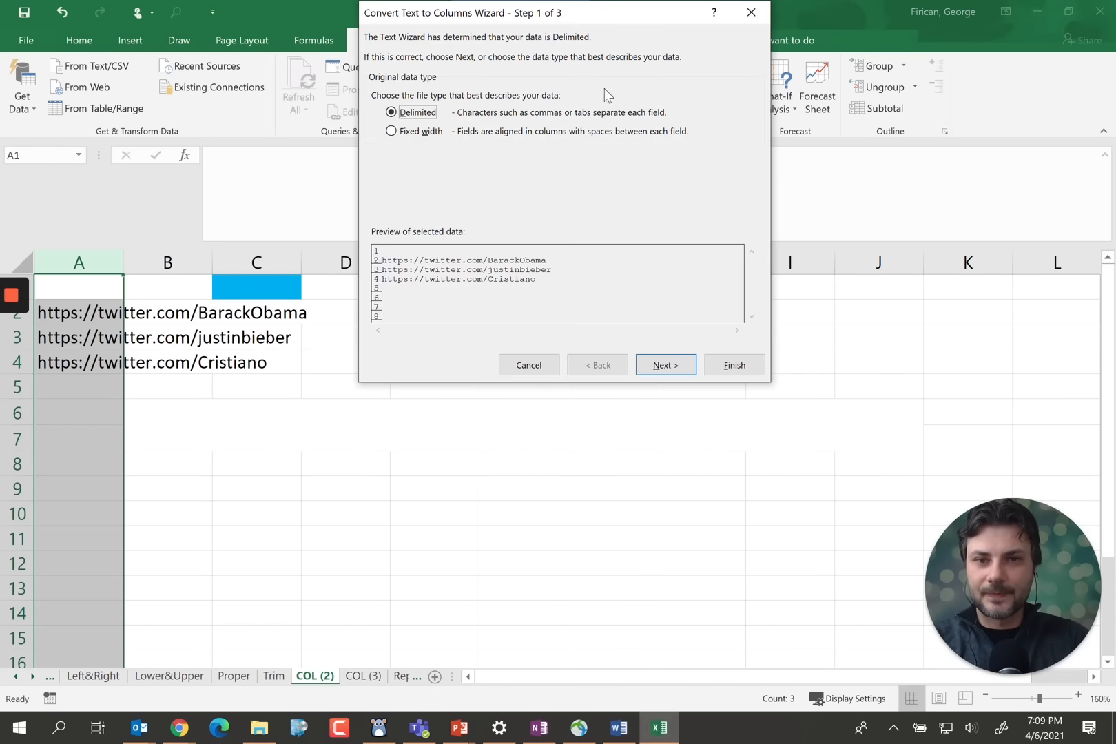
mouse_move(694, 384)
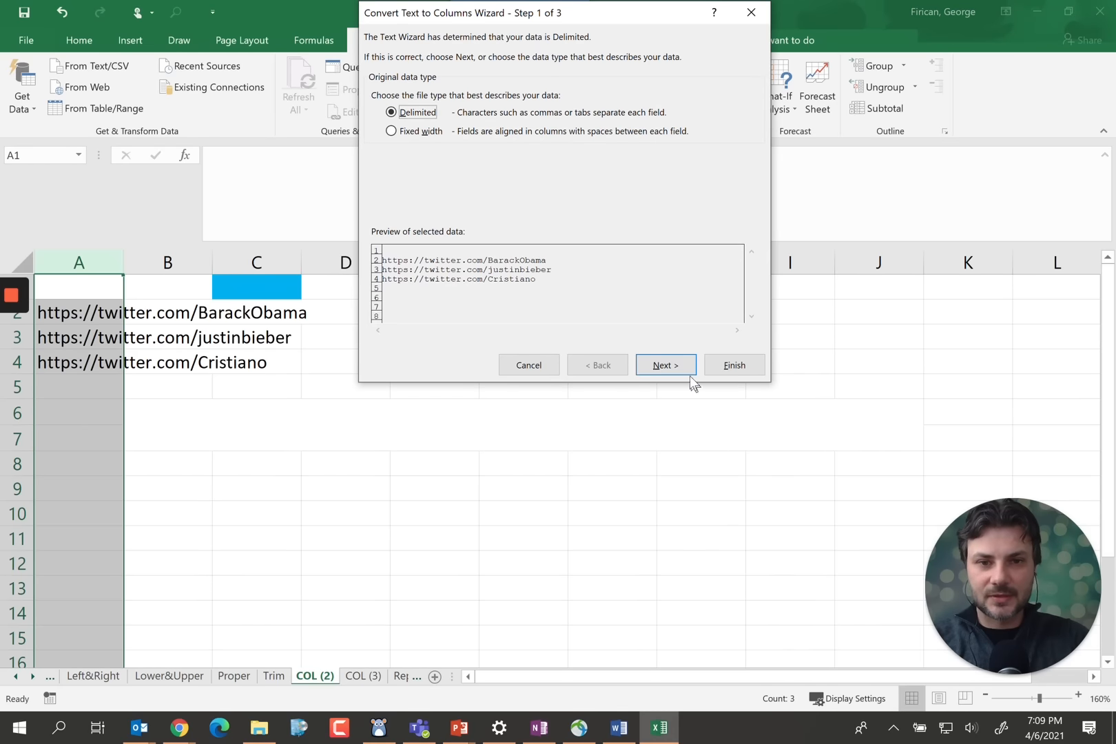
click(664, 365)
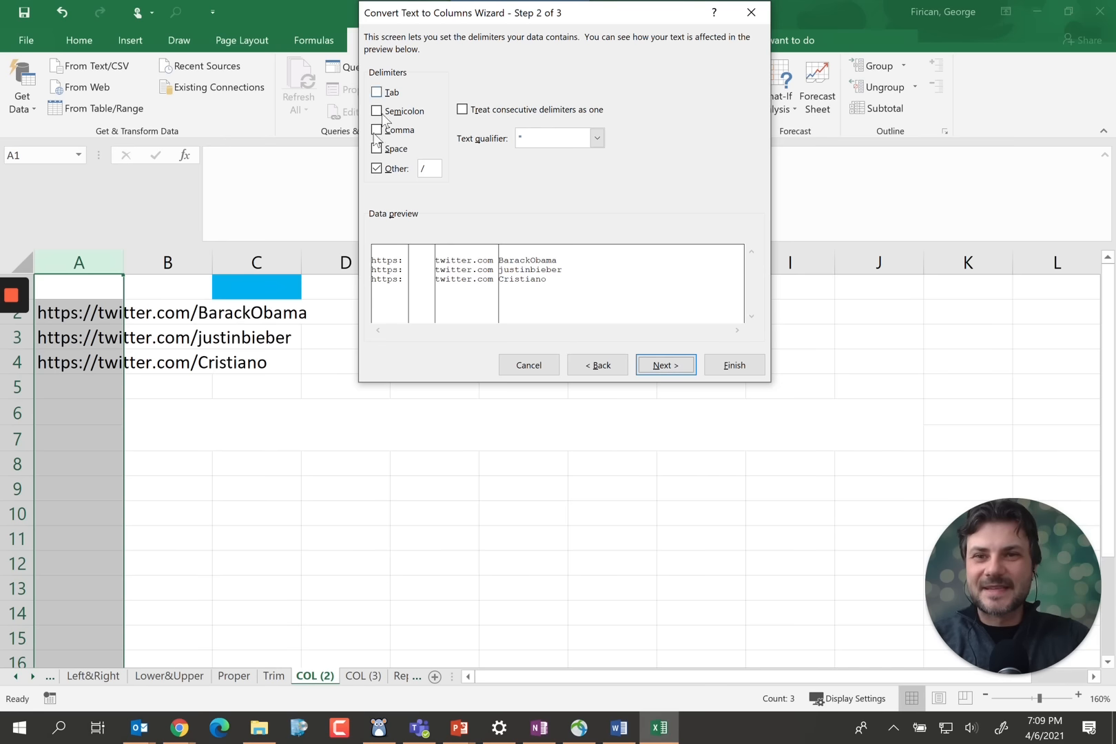
click(377, 91)
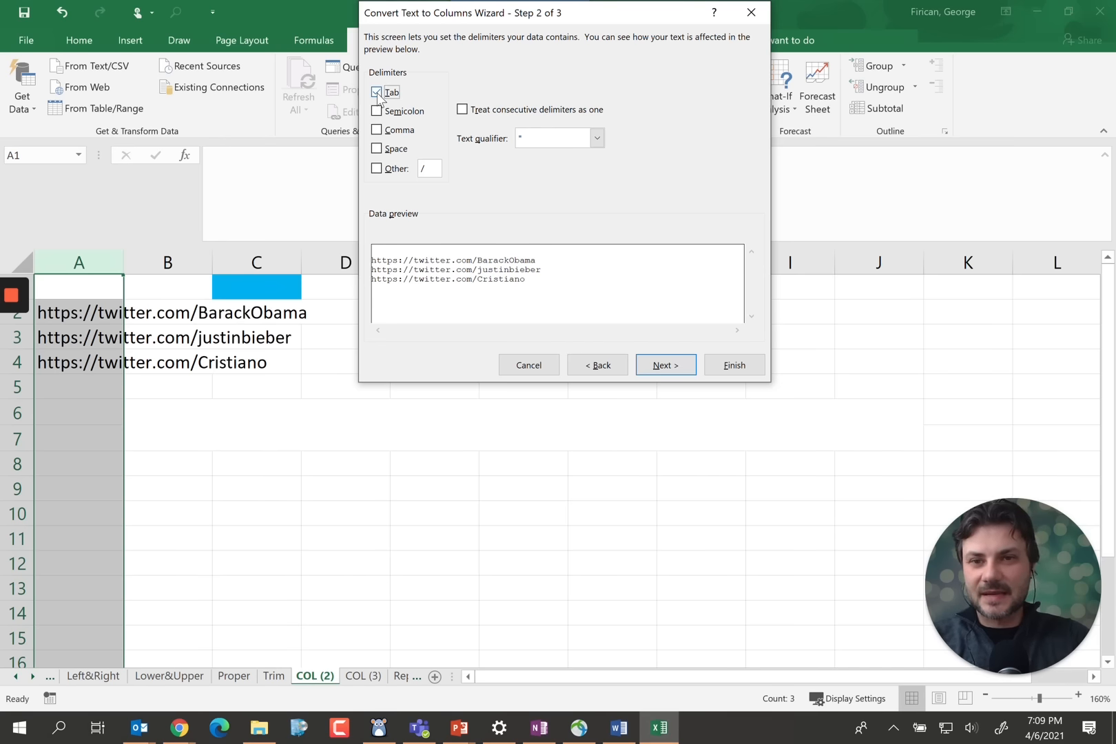
click(376, 92)
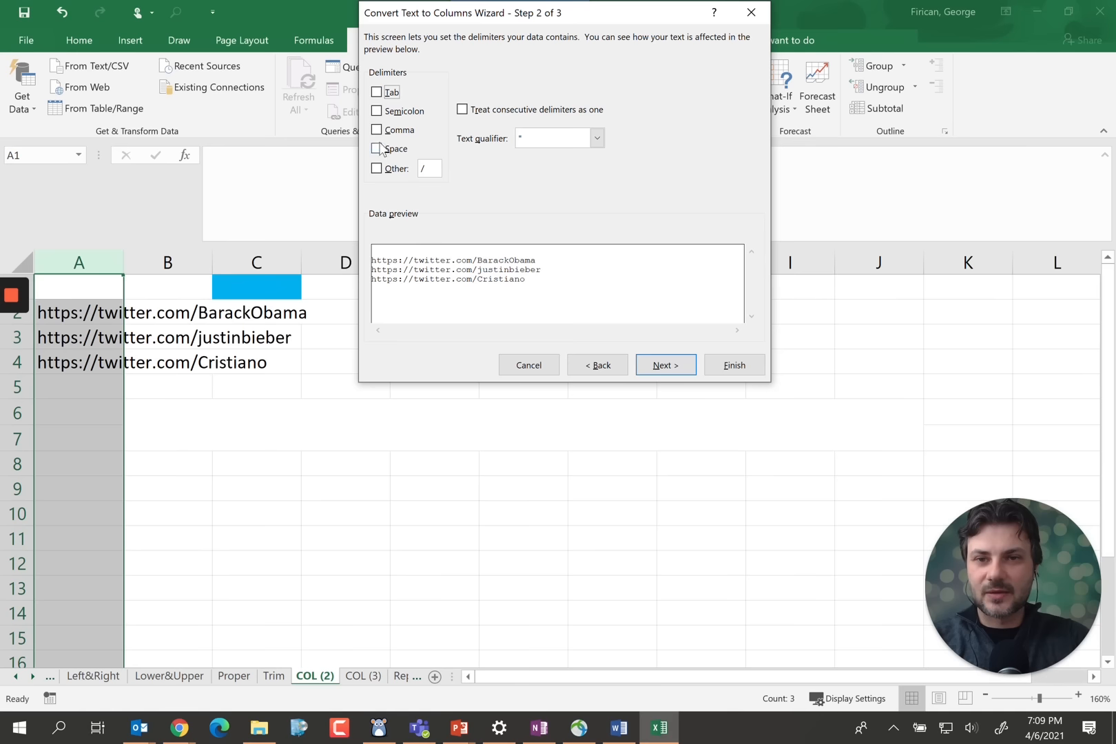
click(377, 169)
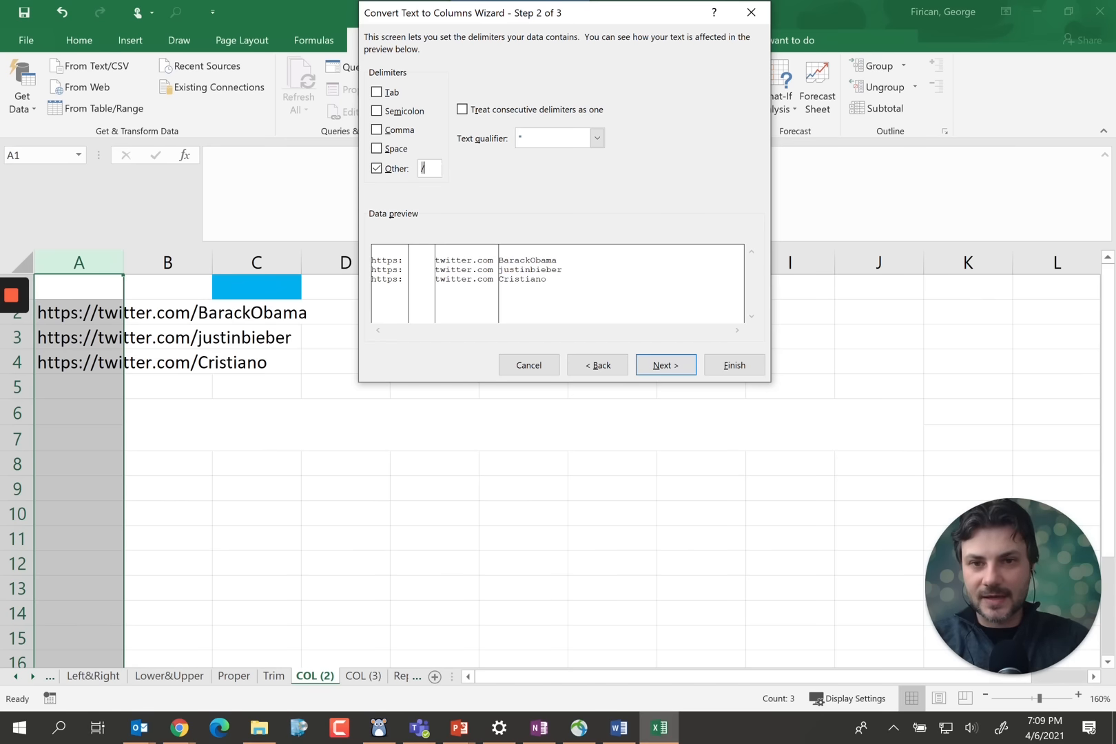
click(664, 364)
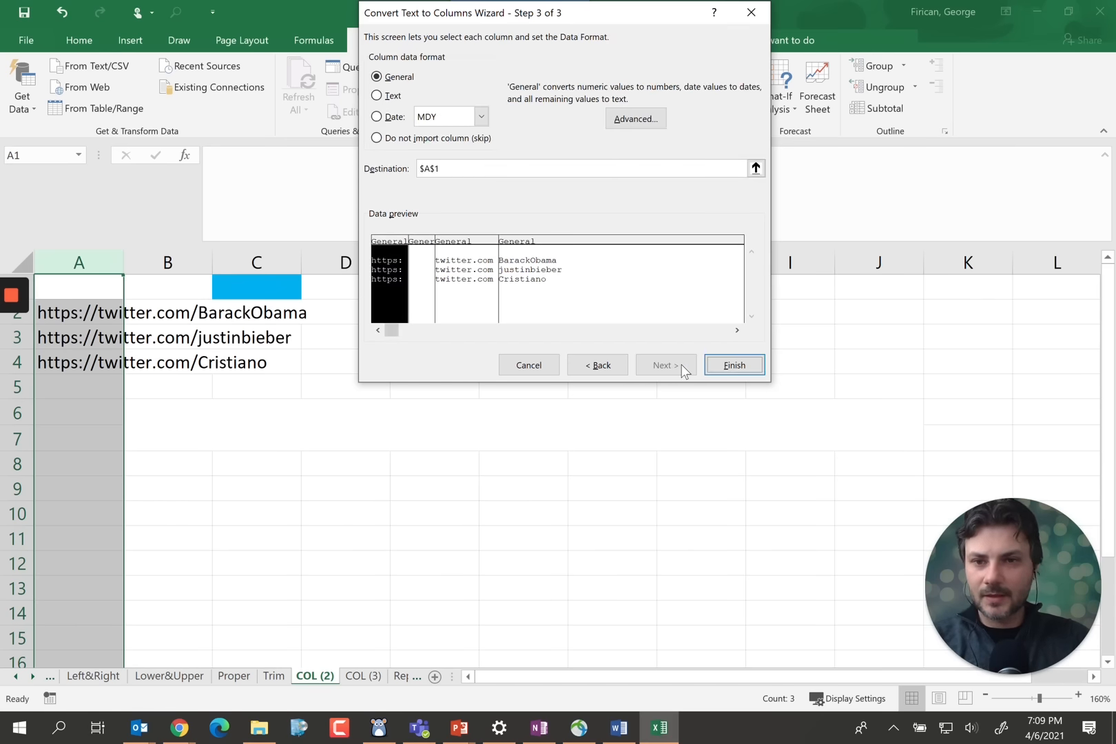
click(733, 365)
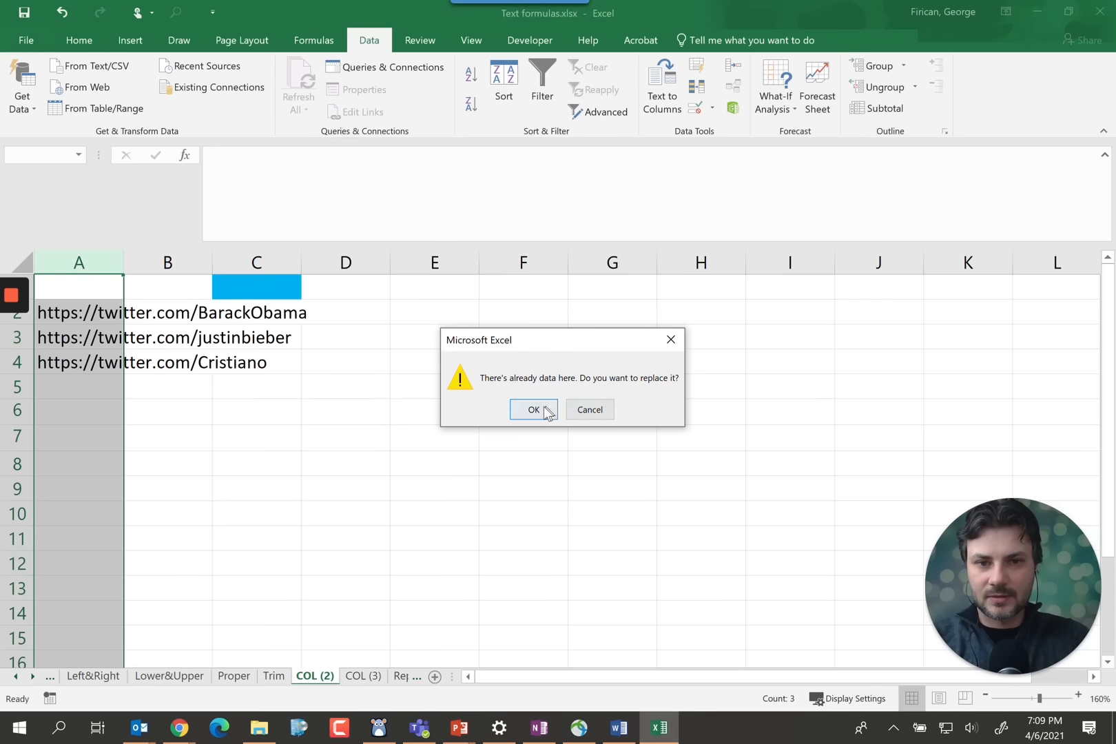
click(533, 409)
text(User names)
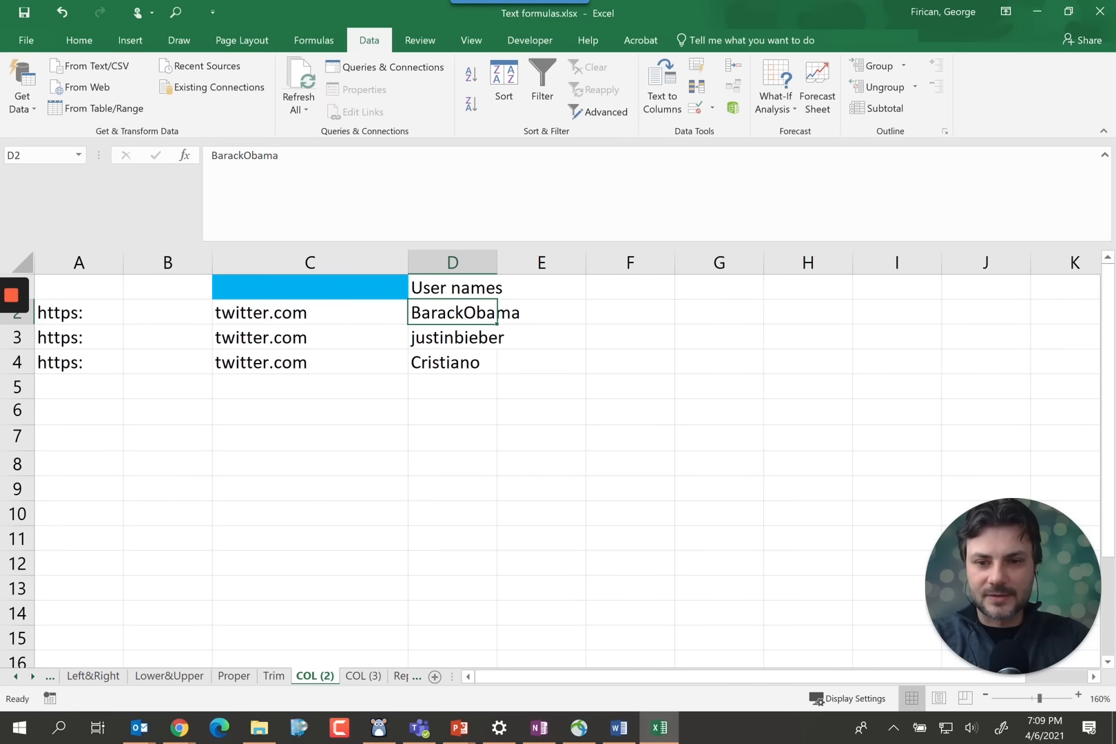
click(362, 676)
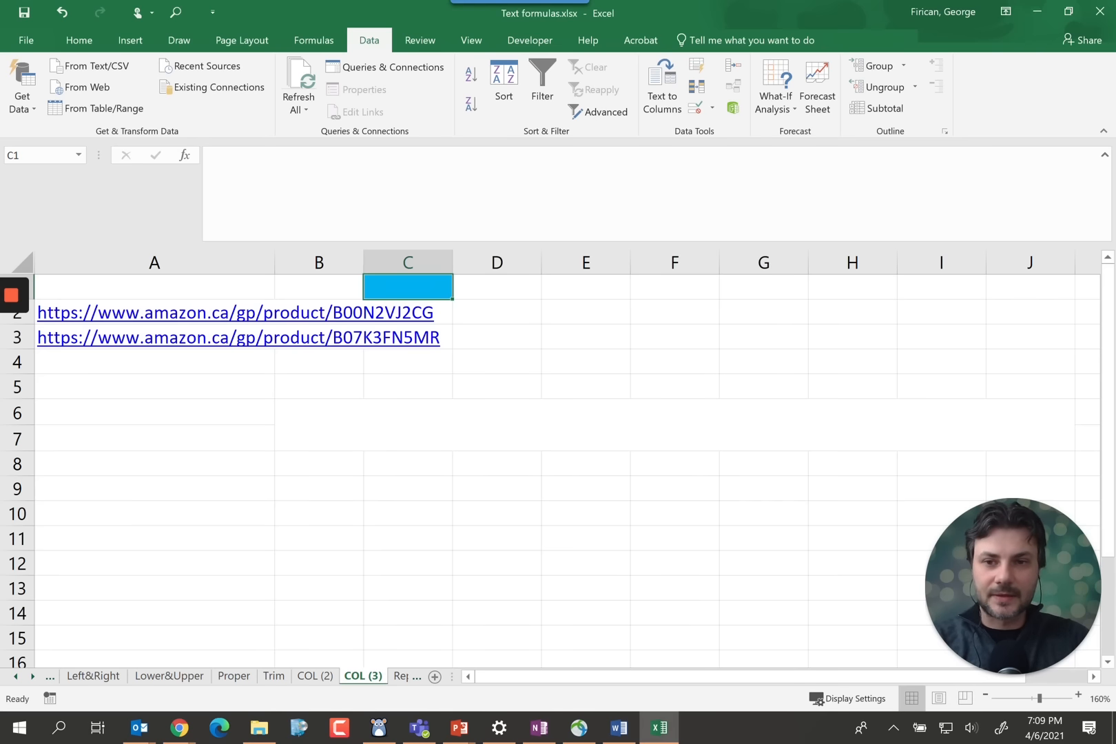
click(153, 262)
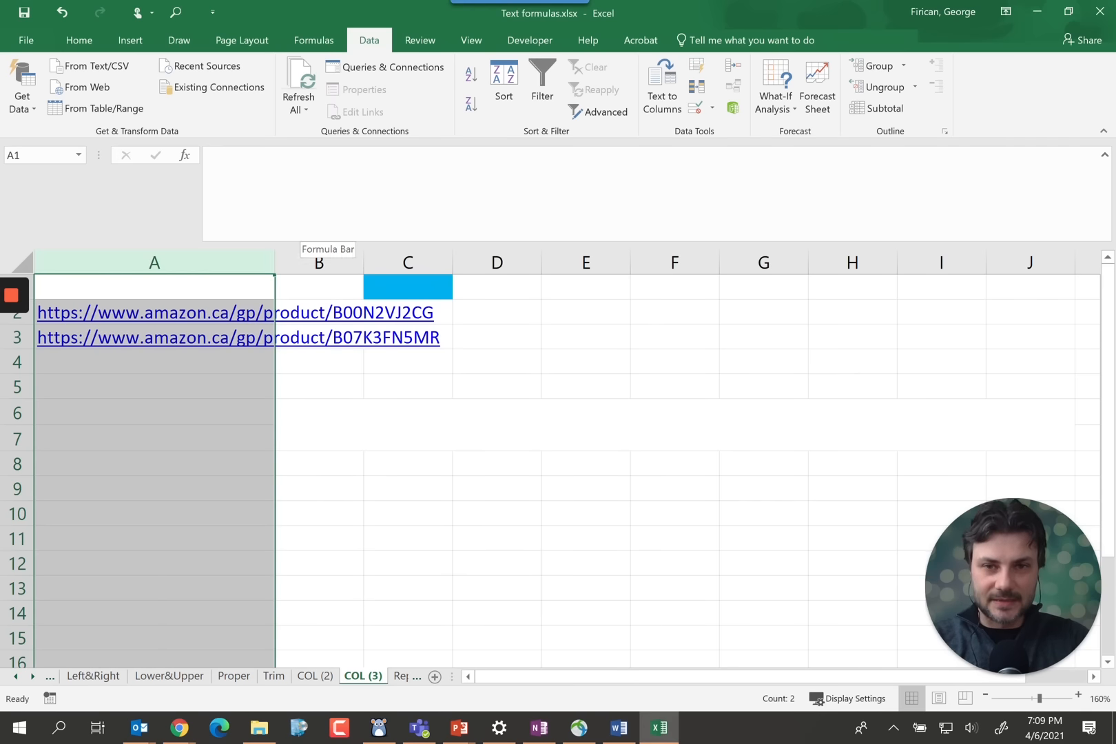
click(661, 88)
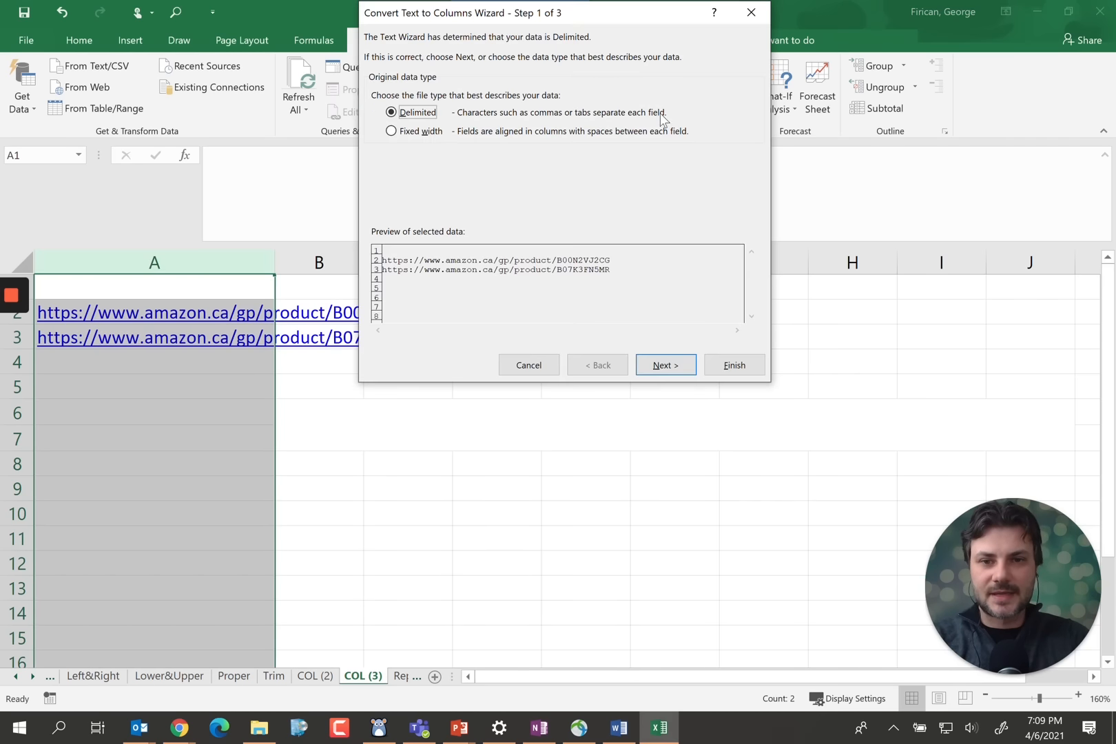
click(664, 365)
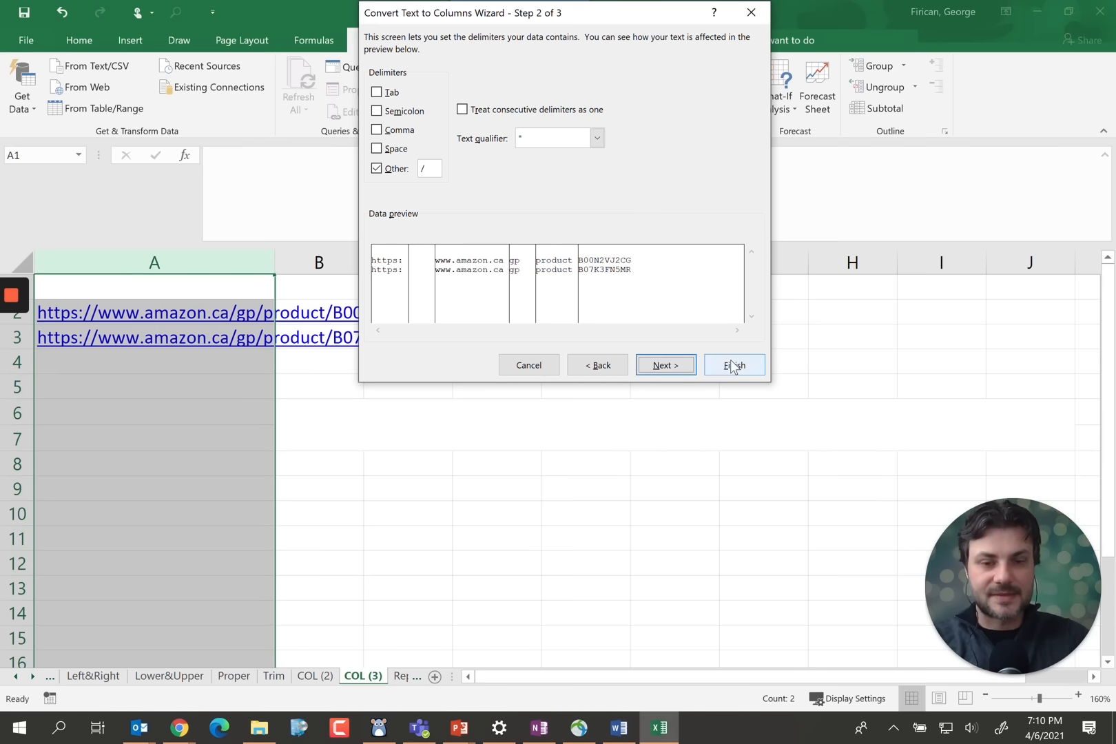
click(733, 364)
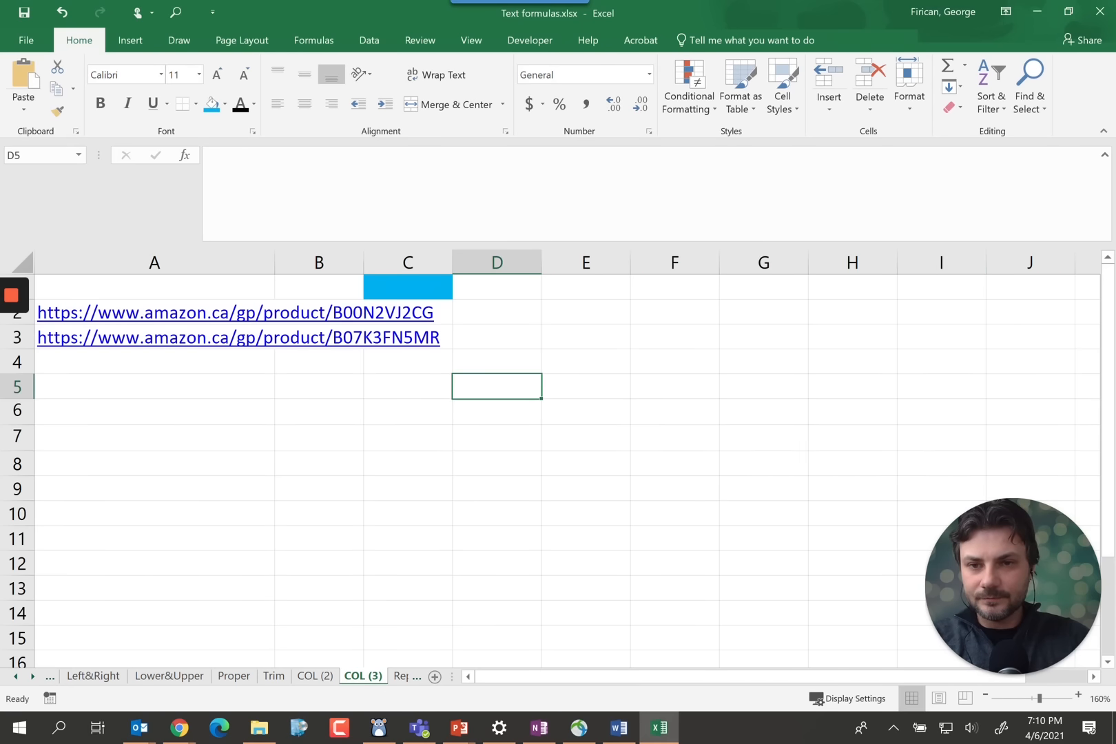
- Change the slash after 'product' to a hyphen in both Amazon URLs and select column A
click(153, 312)
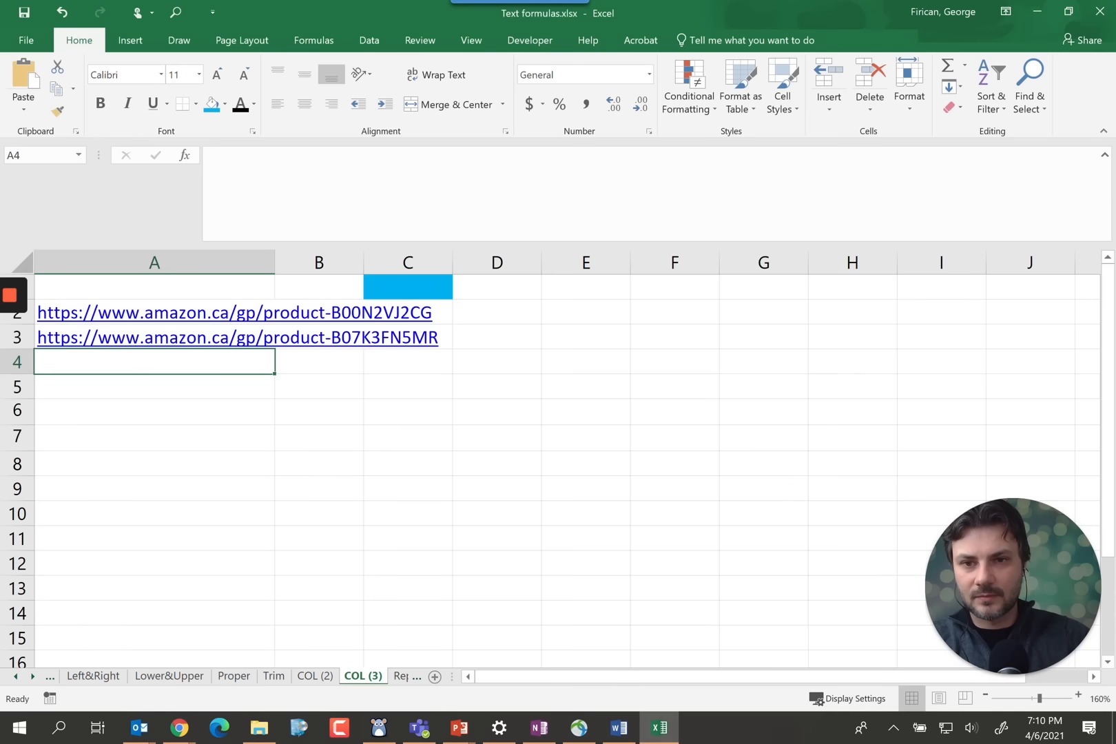
click(319, 513)
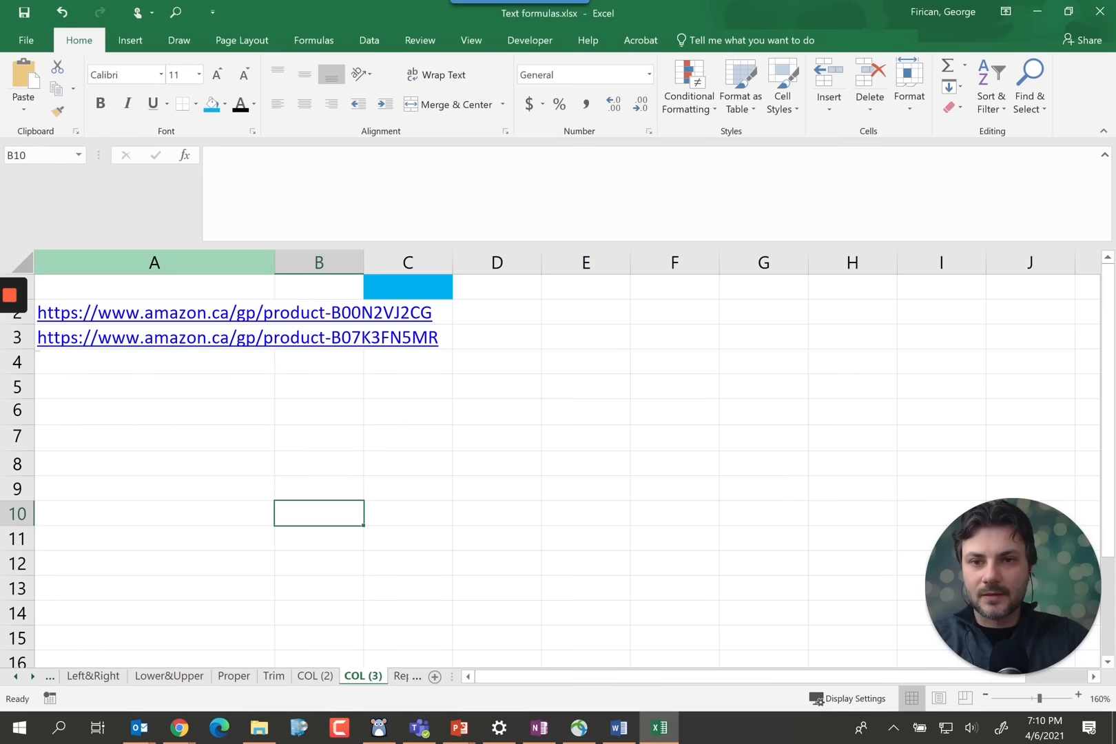
click(153, 261)
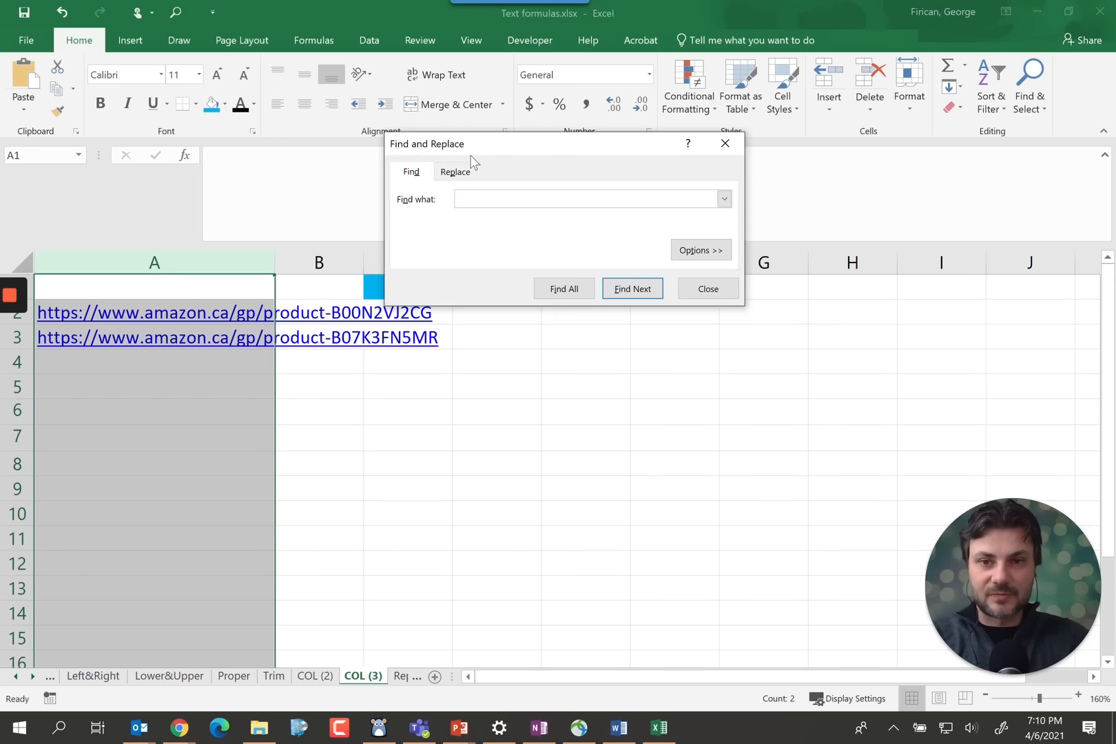
- Replace all occurrences of 'product-' with '<' in the Amazon URLs
text(produ)
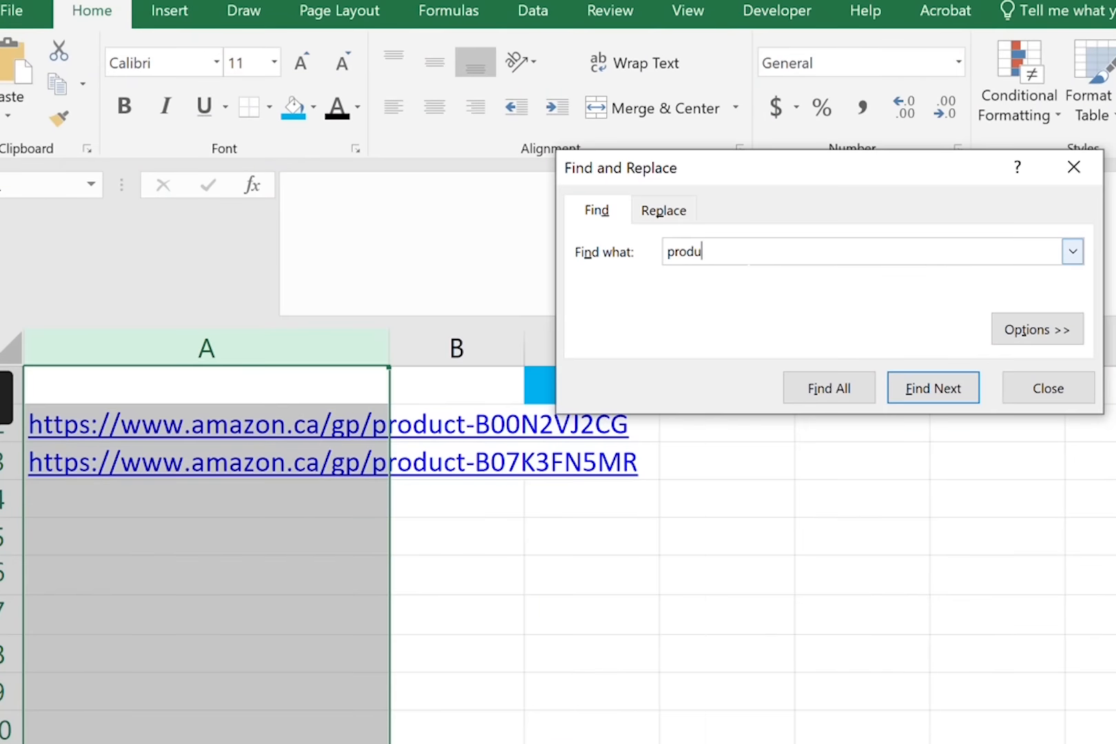
click(663, 209)
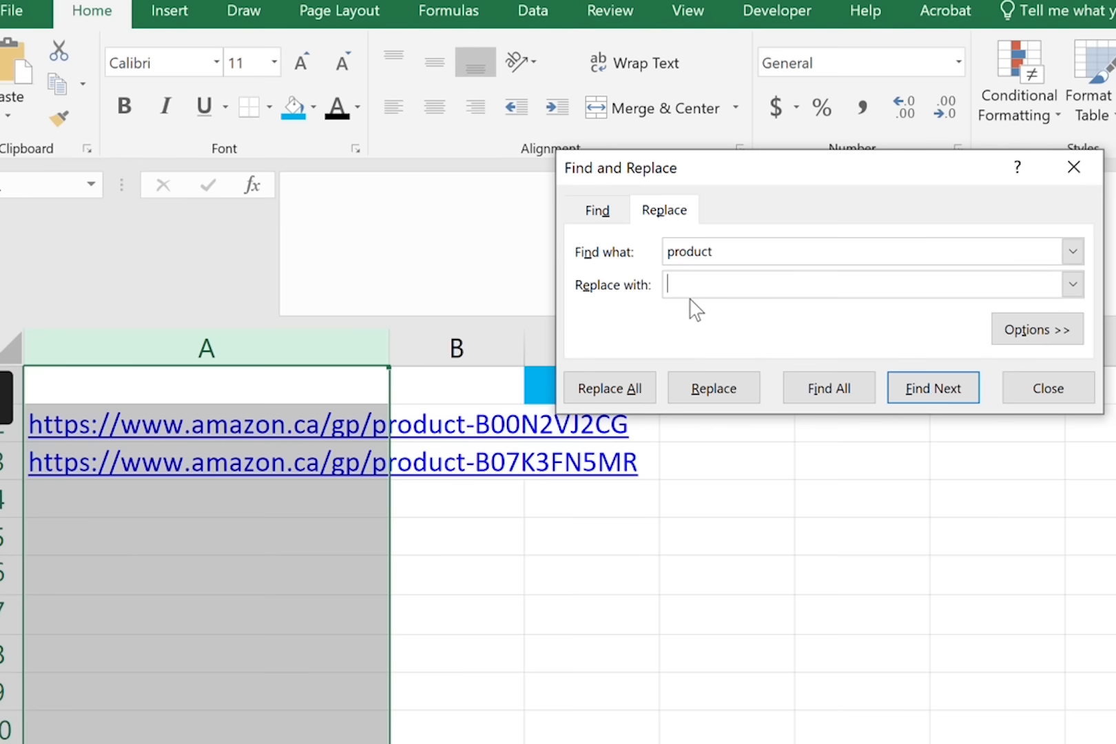
text(<)
click(873, 251)
text(-)
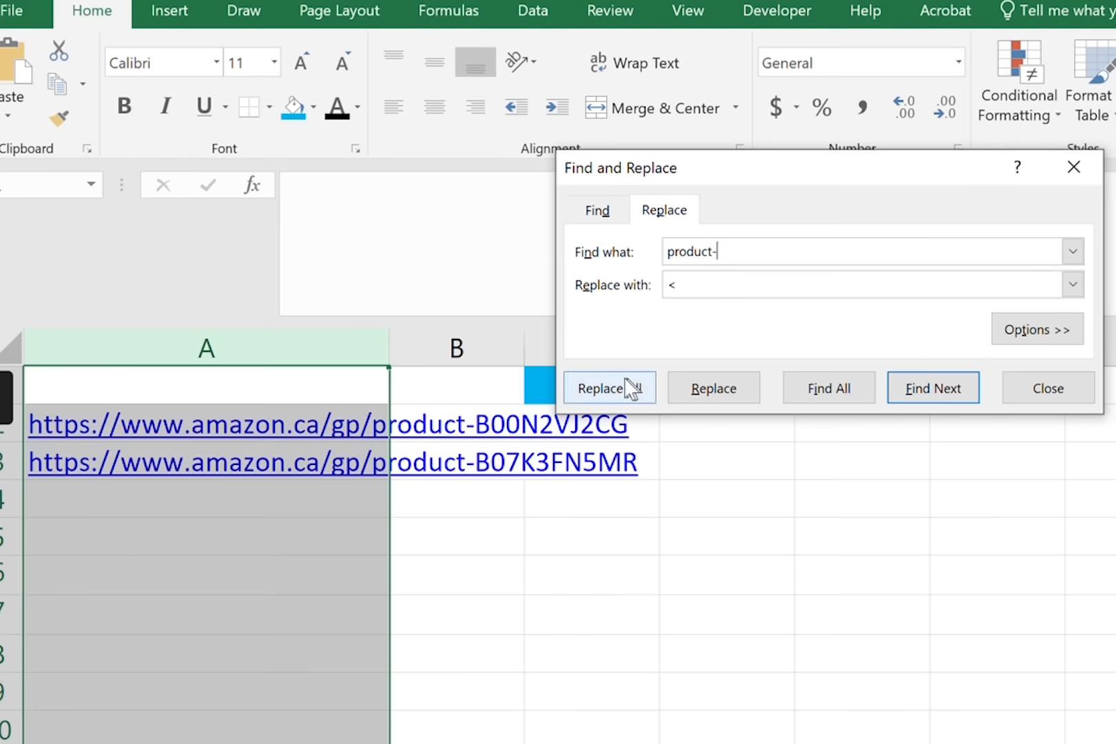
click(608, 388)
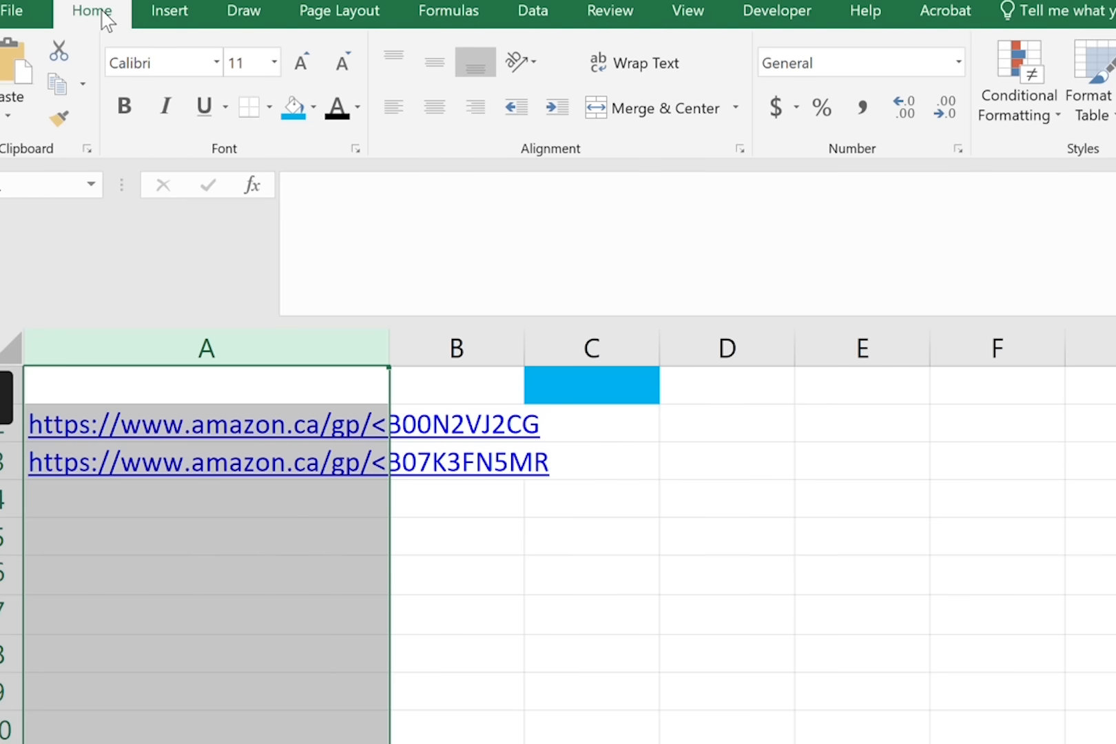
- Split the Amazon URLs into two columns using '<' as the delimiter
click(532, 12)
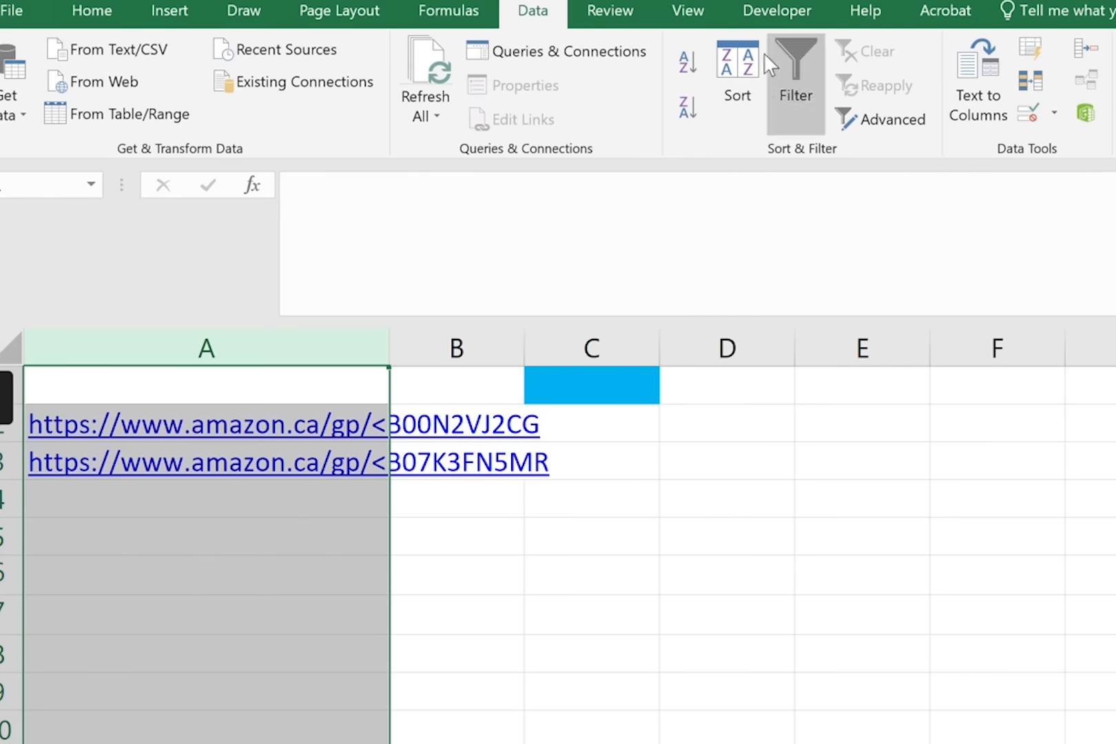
click(977, 81)
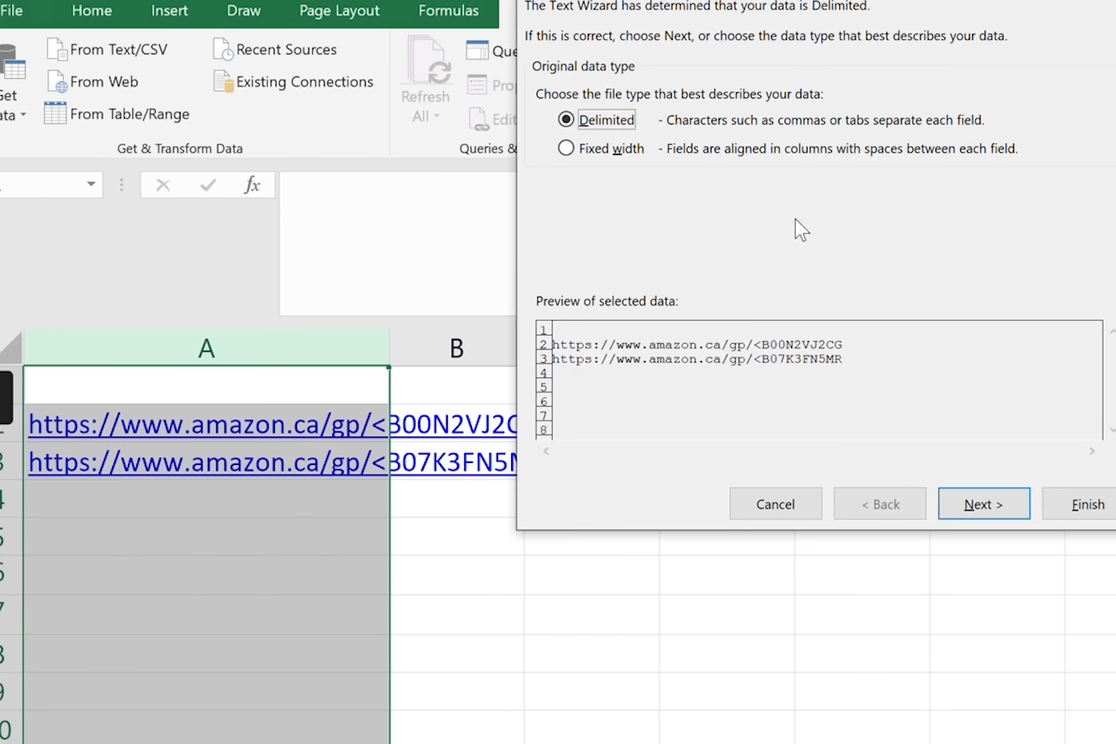
click(983, 503)
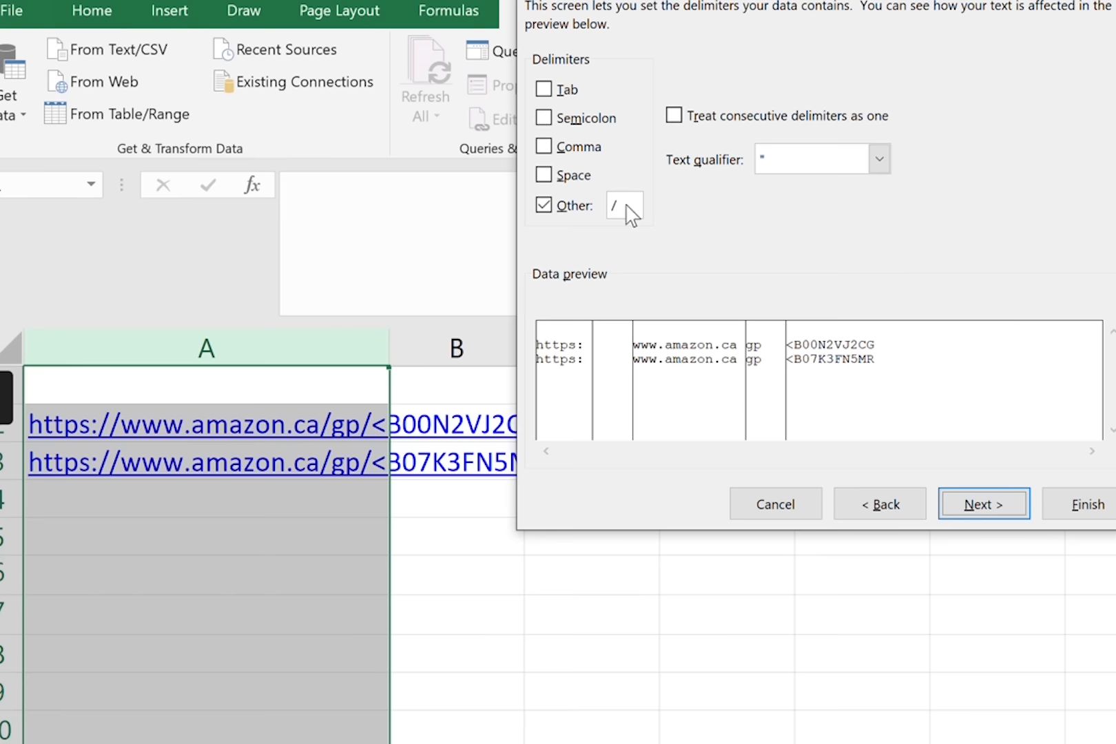
text(<)
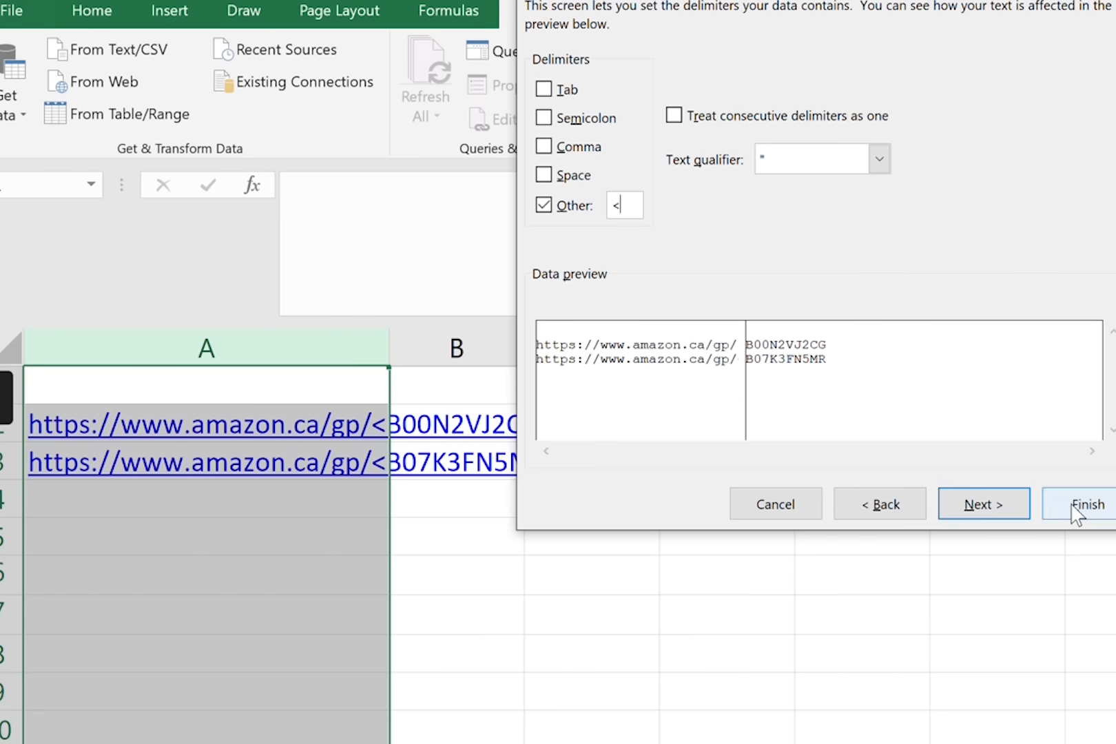
click(1078, 505)
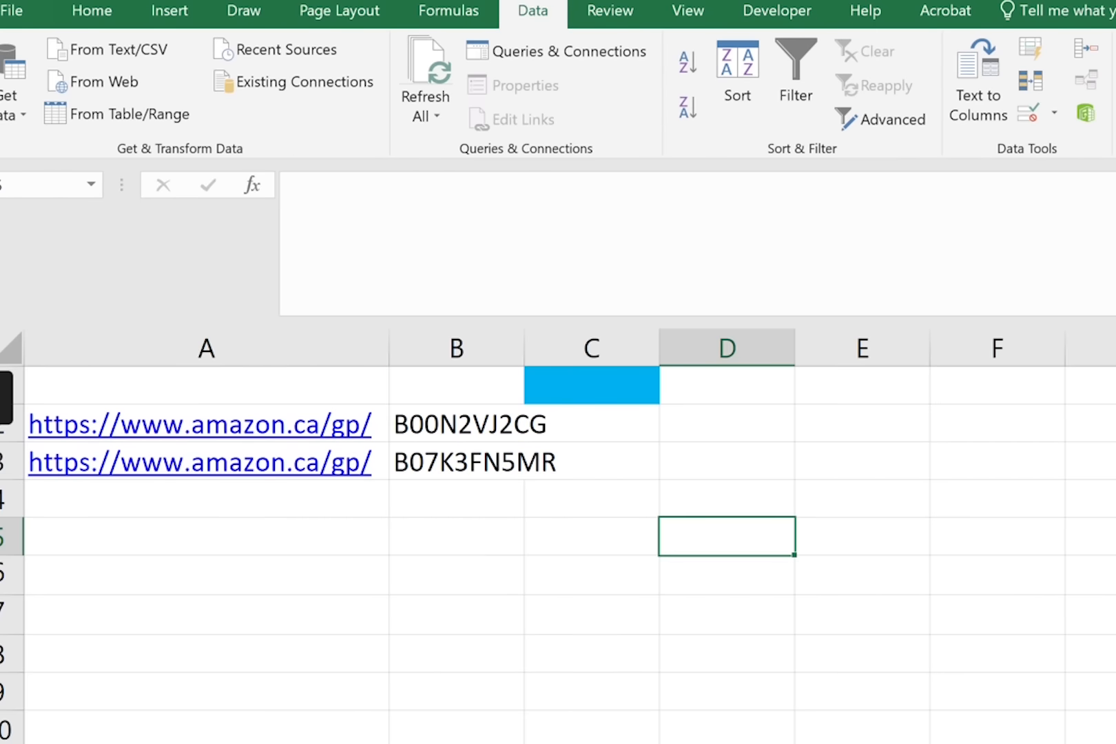
- Enter the header 'Product ID' in cell B1
click(455, 384)
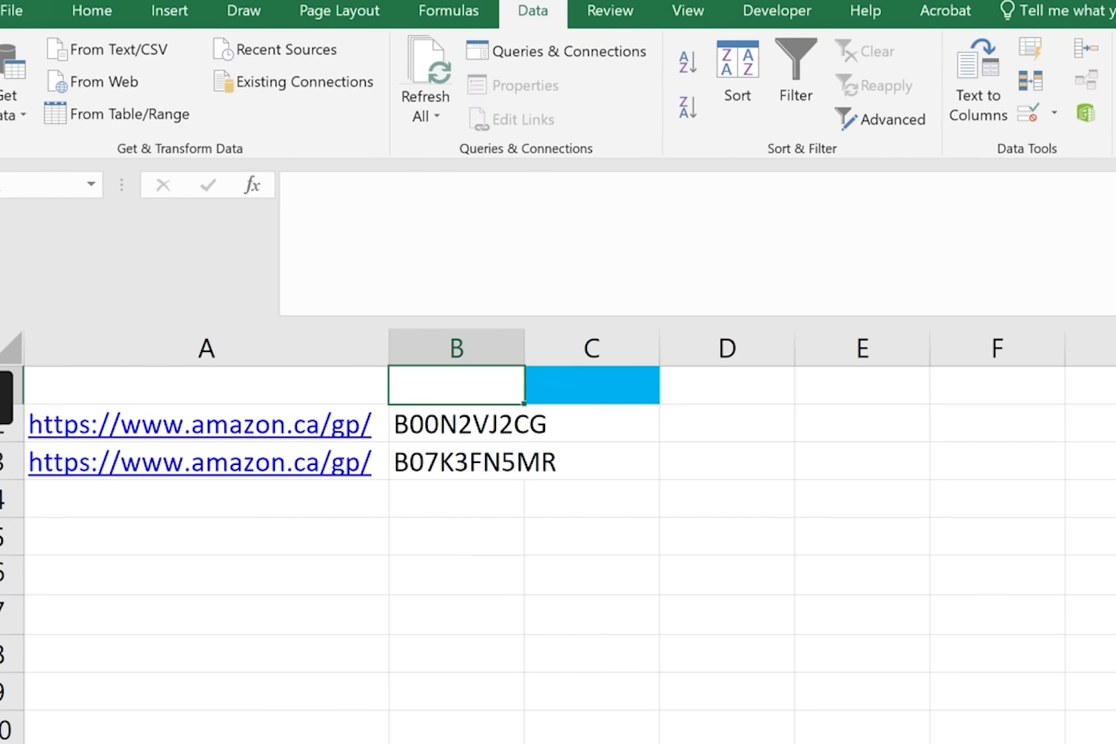
text(Product ID)
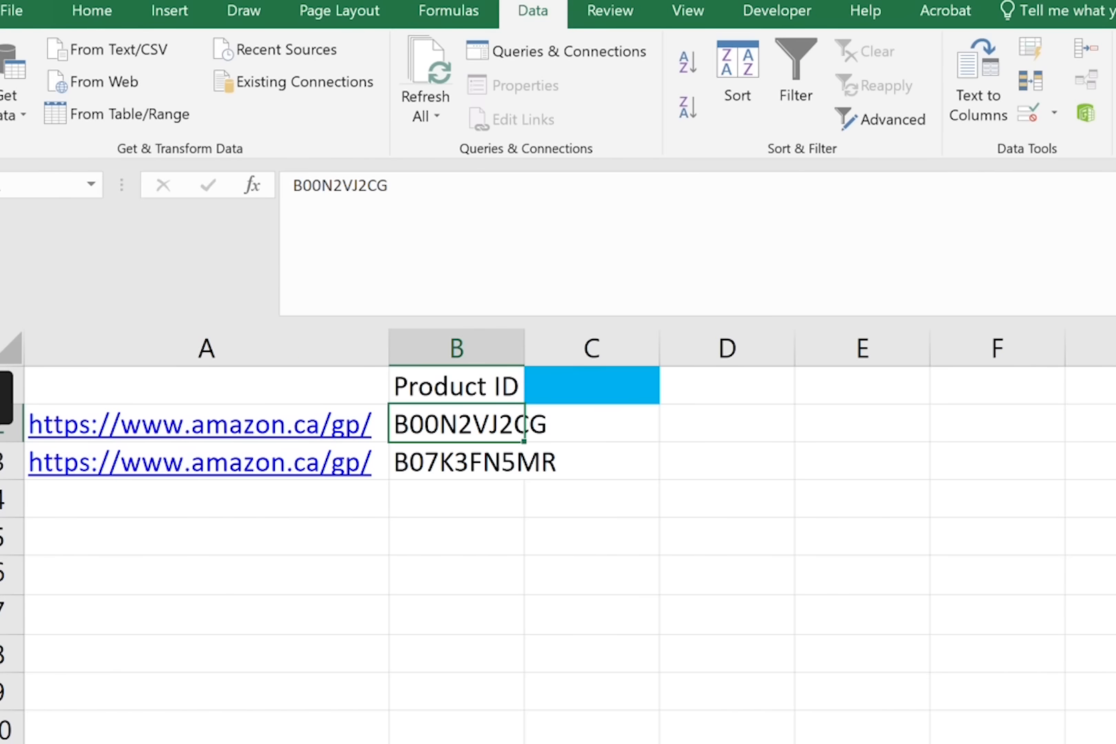
click(454, 386)
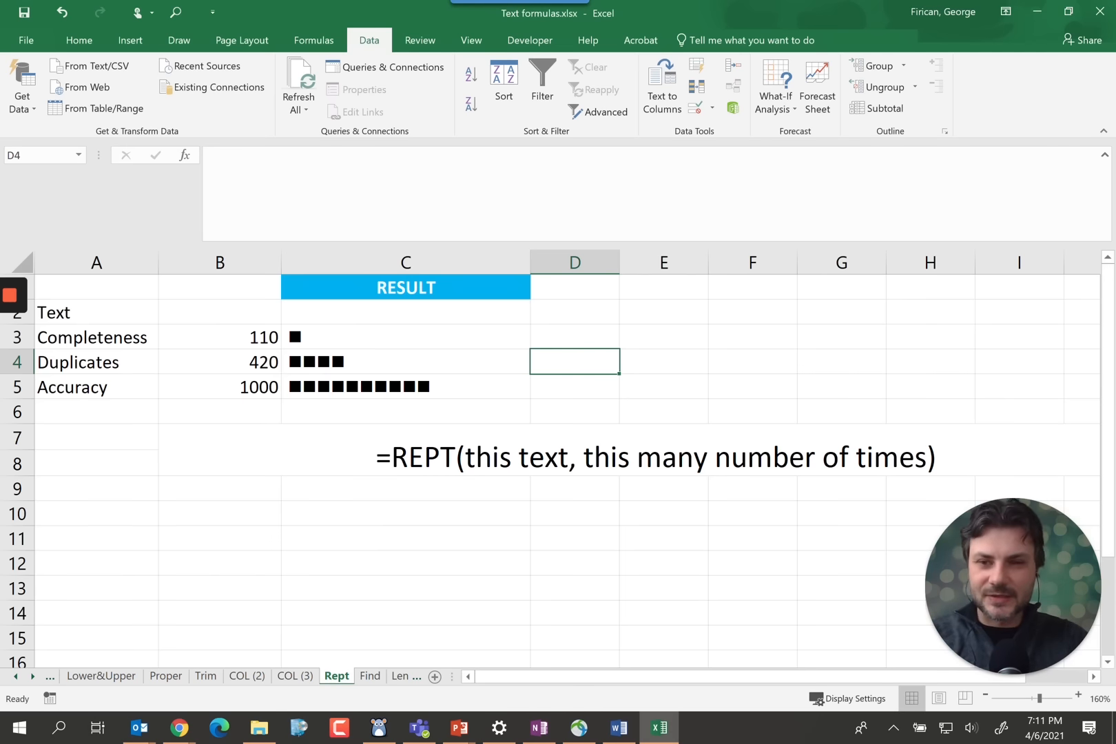
- Switch to the Rept sheet and review the values 420 and 110 in B4 and B3
click(220, 362)
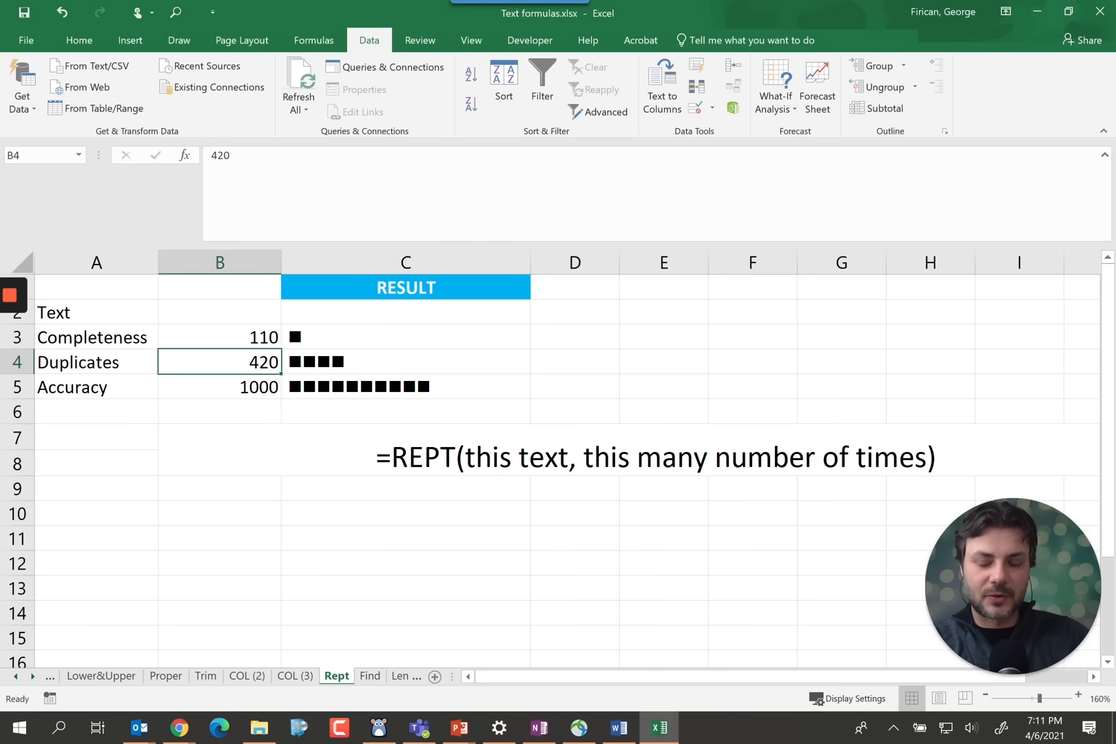
click(219, 337)
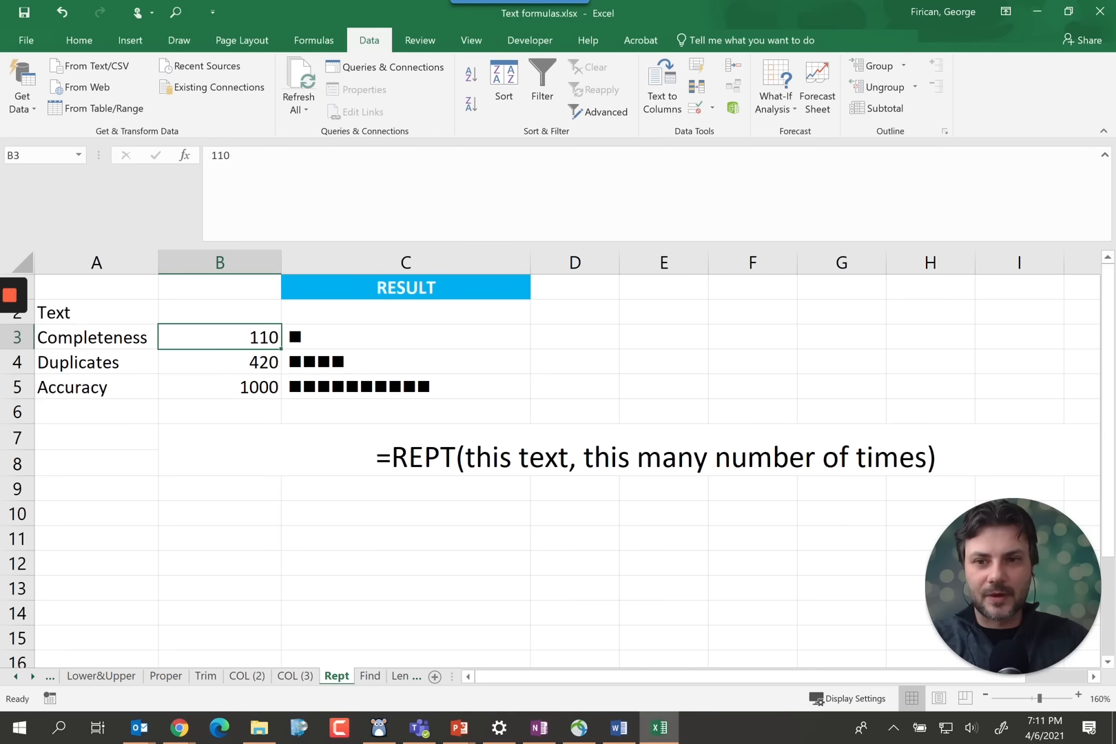
click(96, 337)
text(=)
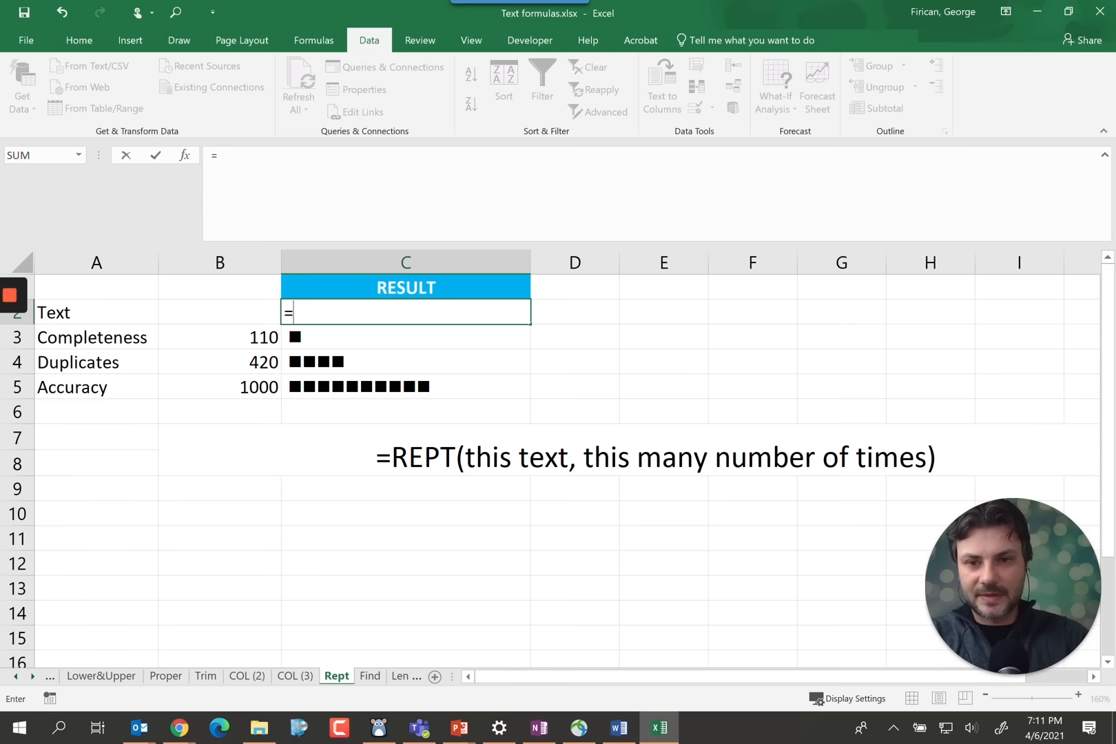
- Enter =REPT(A2,2) in C2 so it displays TextText
text(rept()
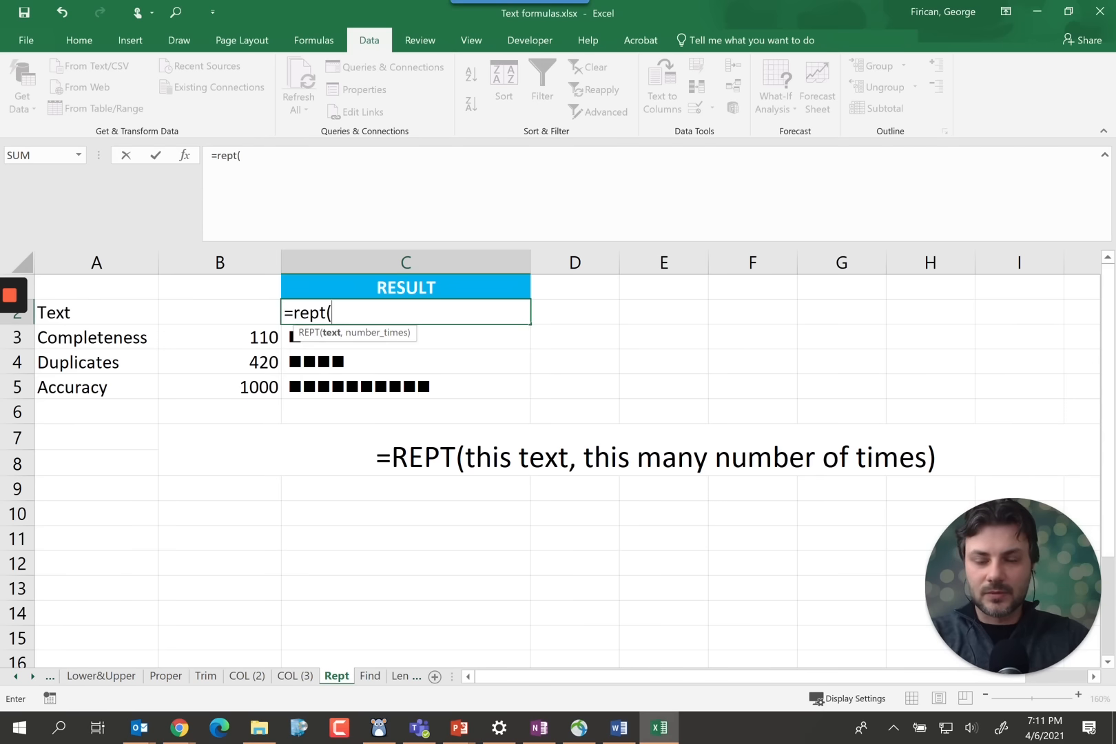
click(96, 313)
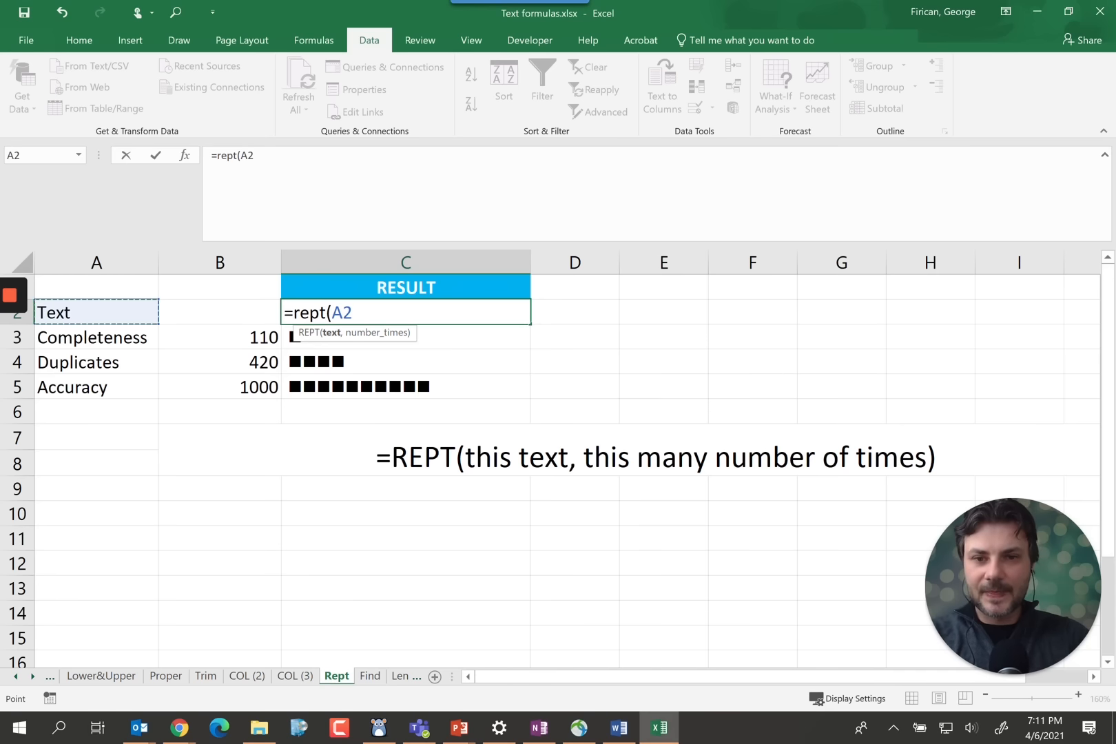
text(,)
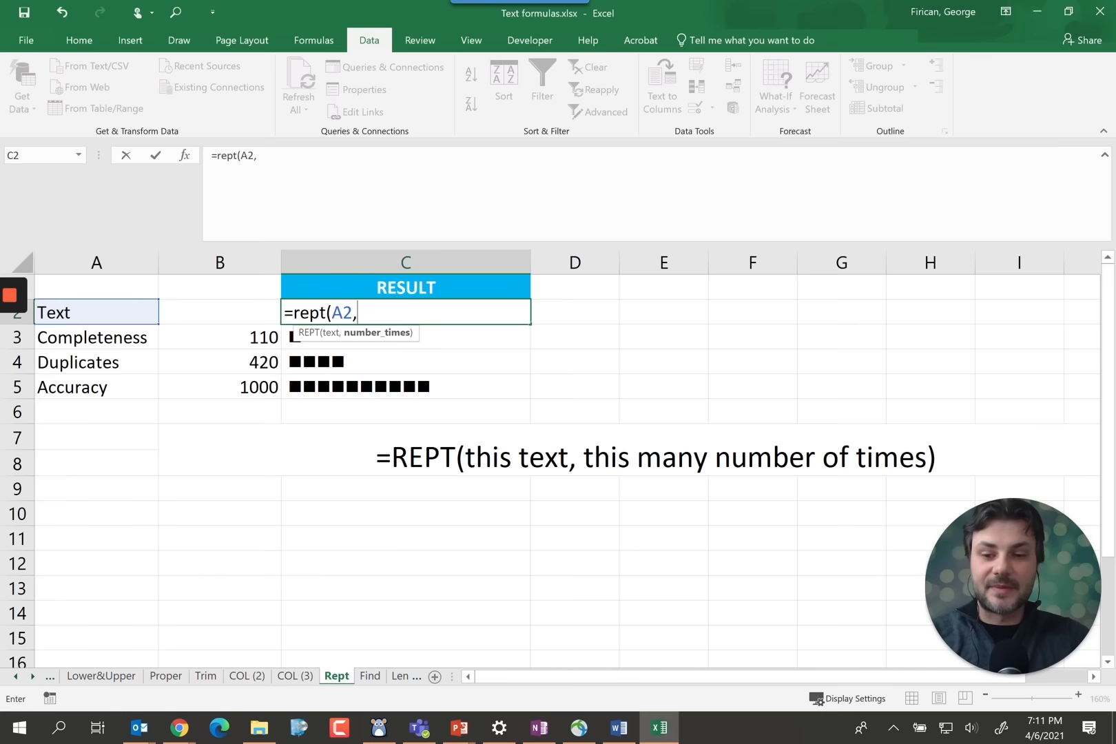
text(2)
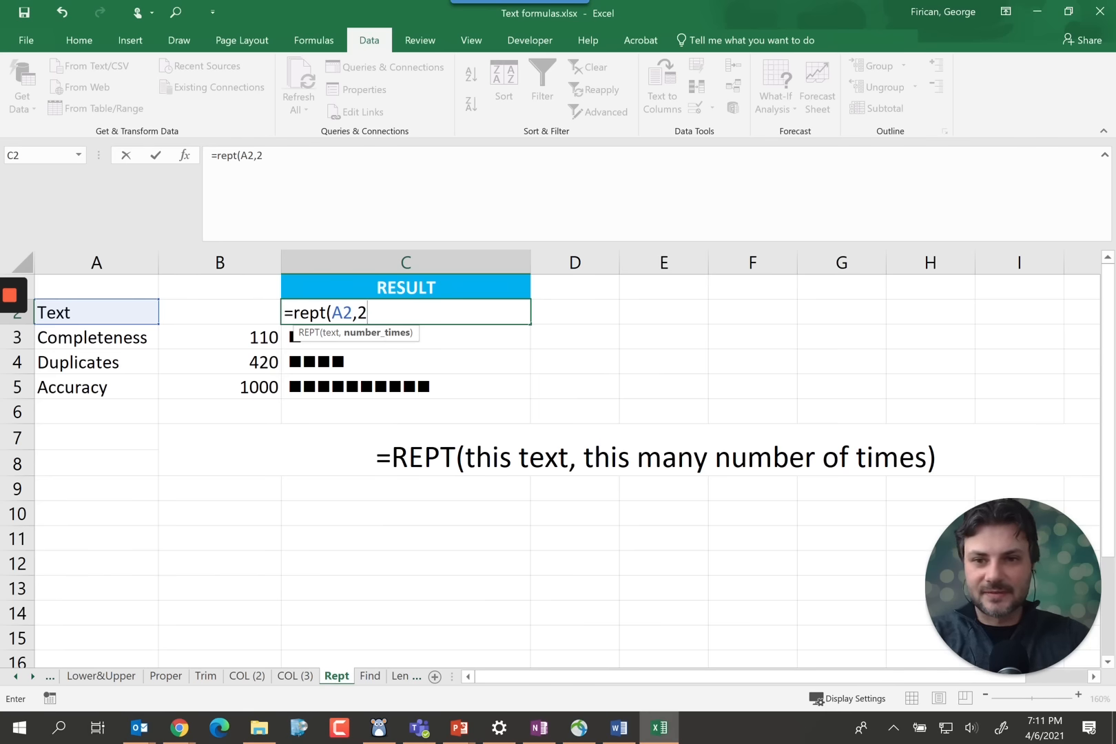
text())
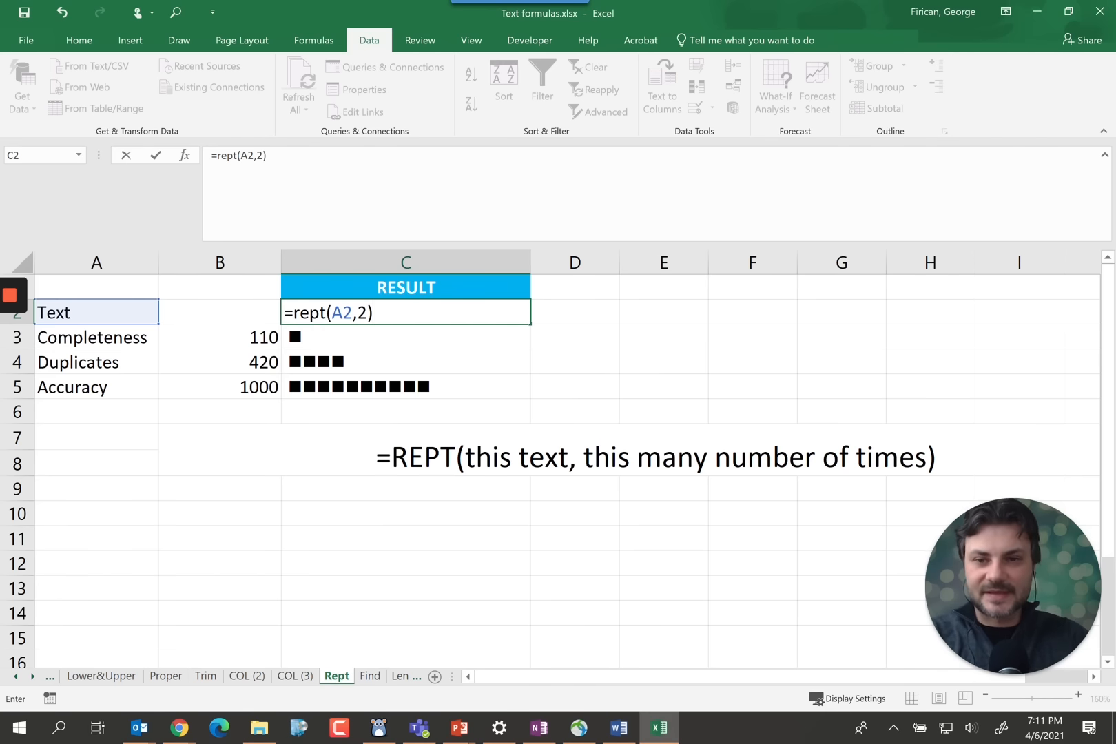
key(enter)
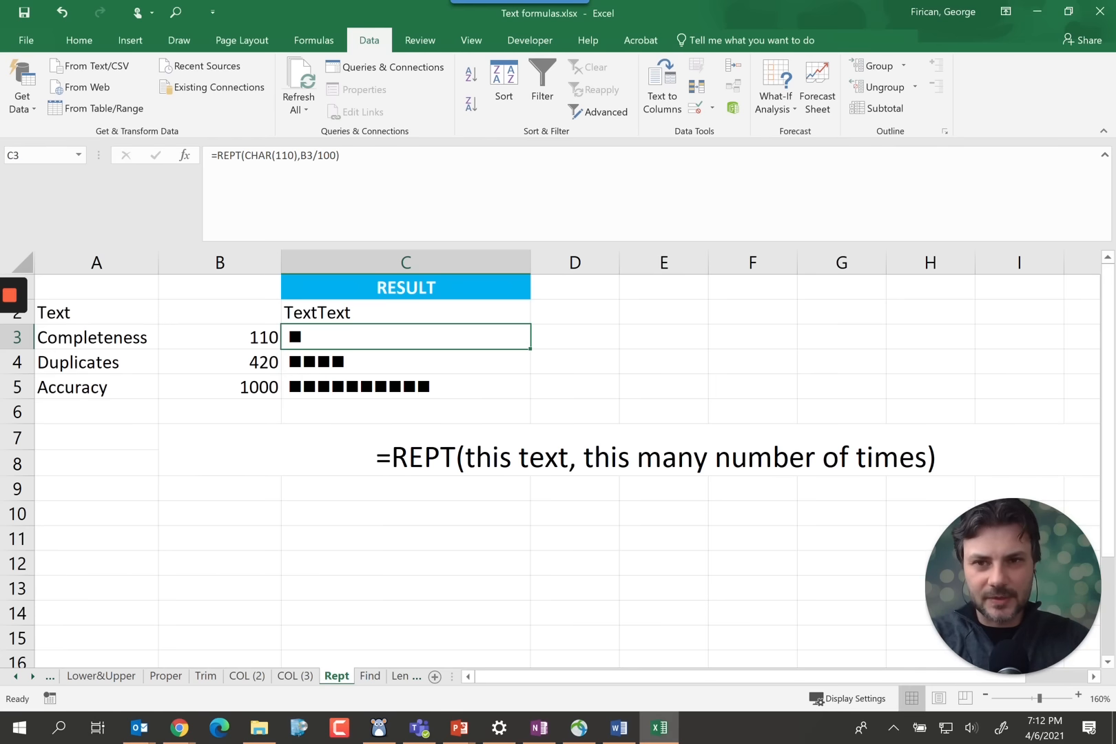
- Review C3's REPT formula, type n in C9, and confirm it uses Wingdings
click(404, 386)
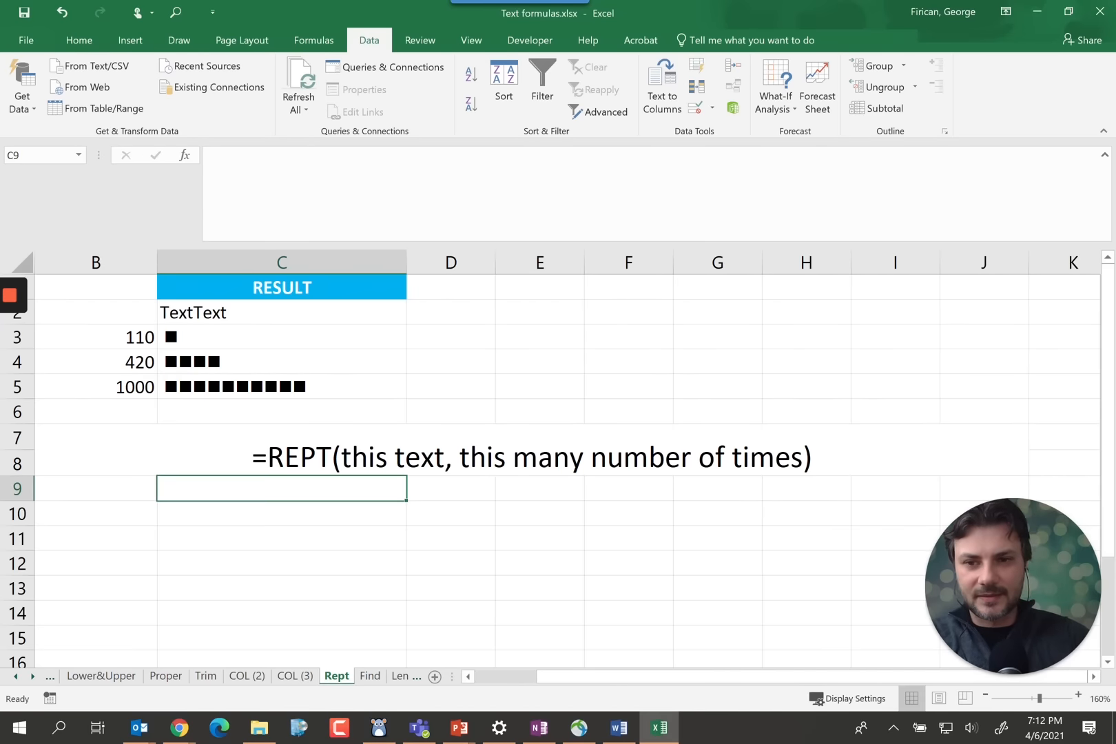
text(n)
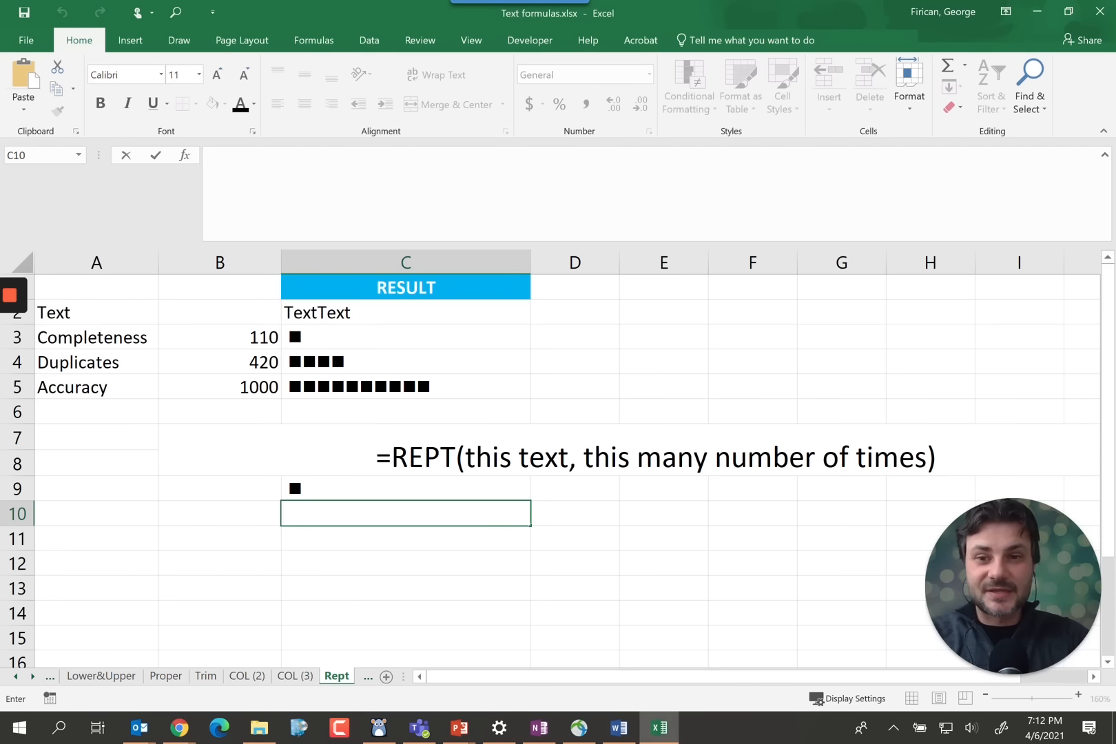
click(405, 337)
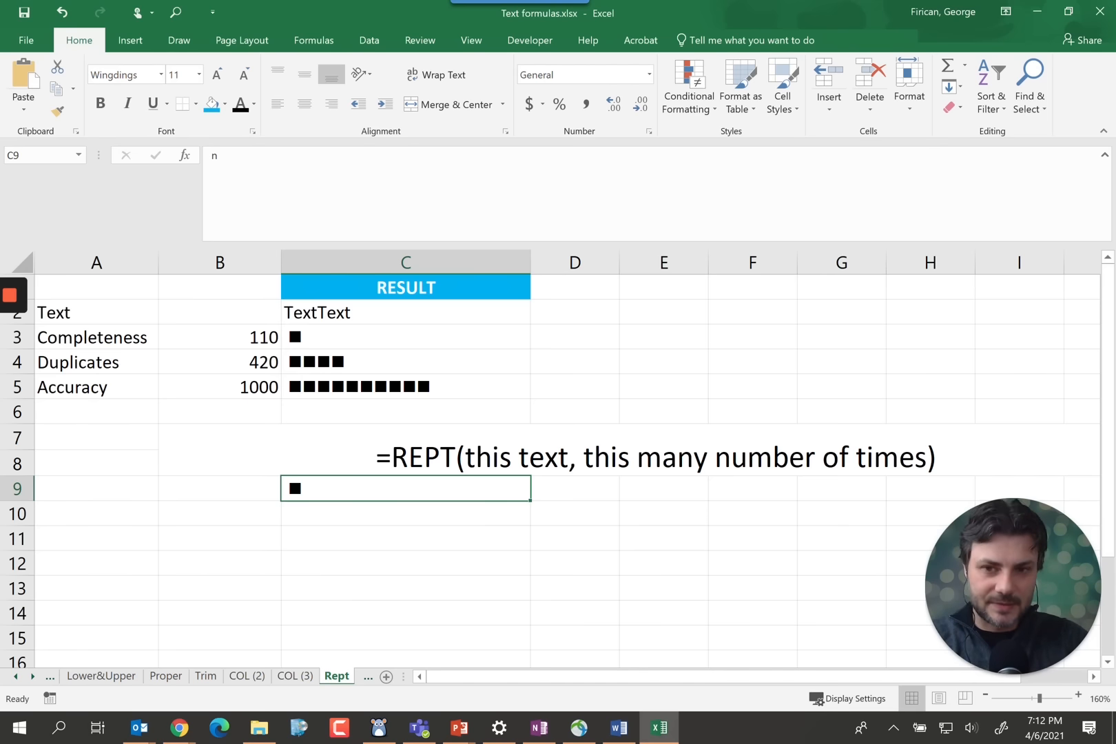
click(404, 337)
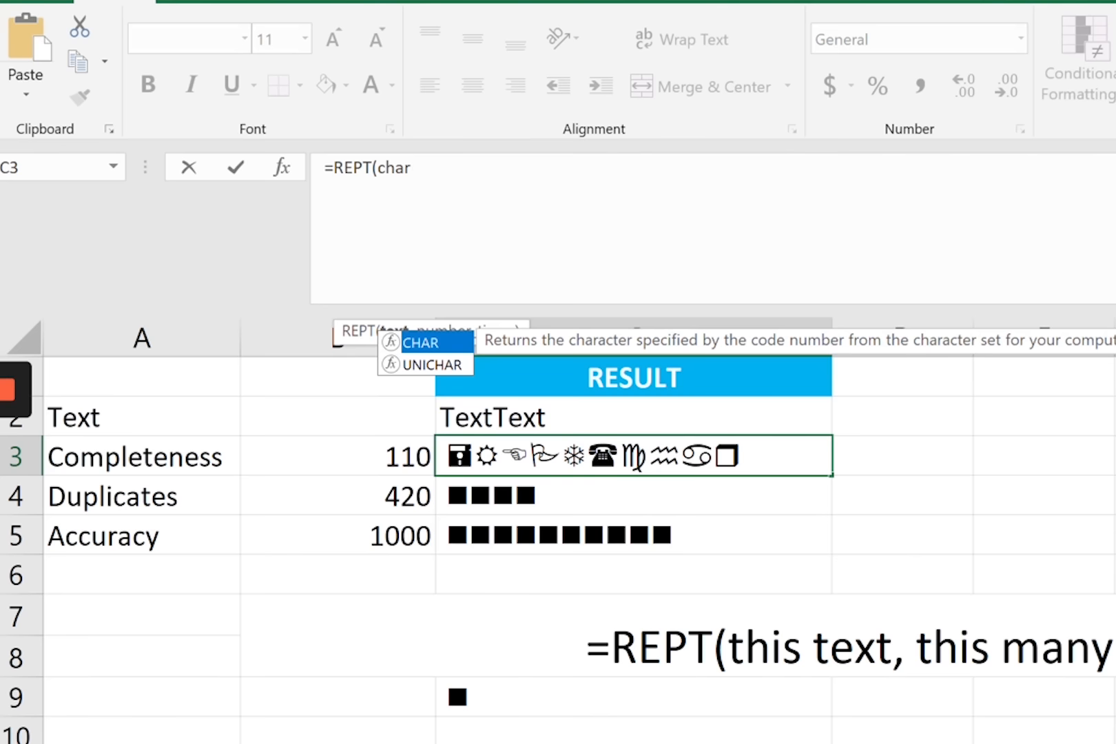
- Rewrite C3 as =REPT(CHAR(110),B3/100) and compare it with the Duplicates formula
text((110))
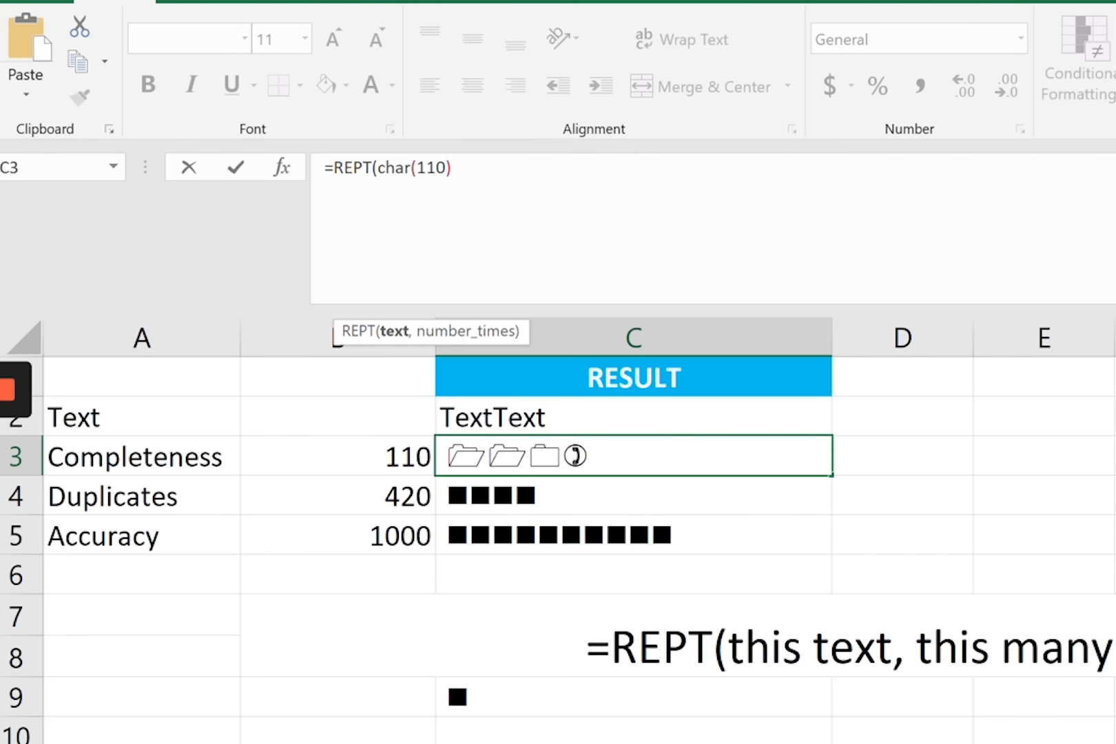
text(,)
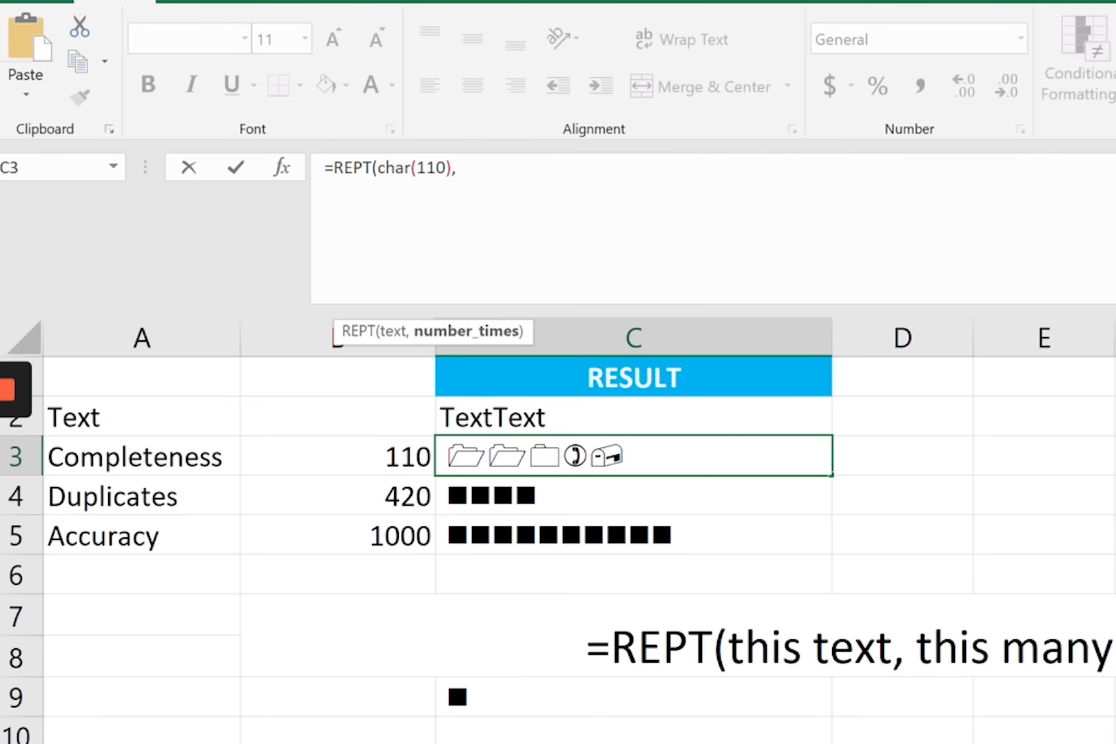
click(338, 456)
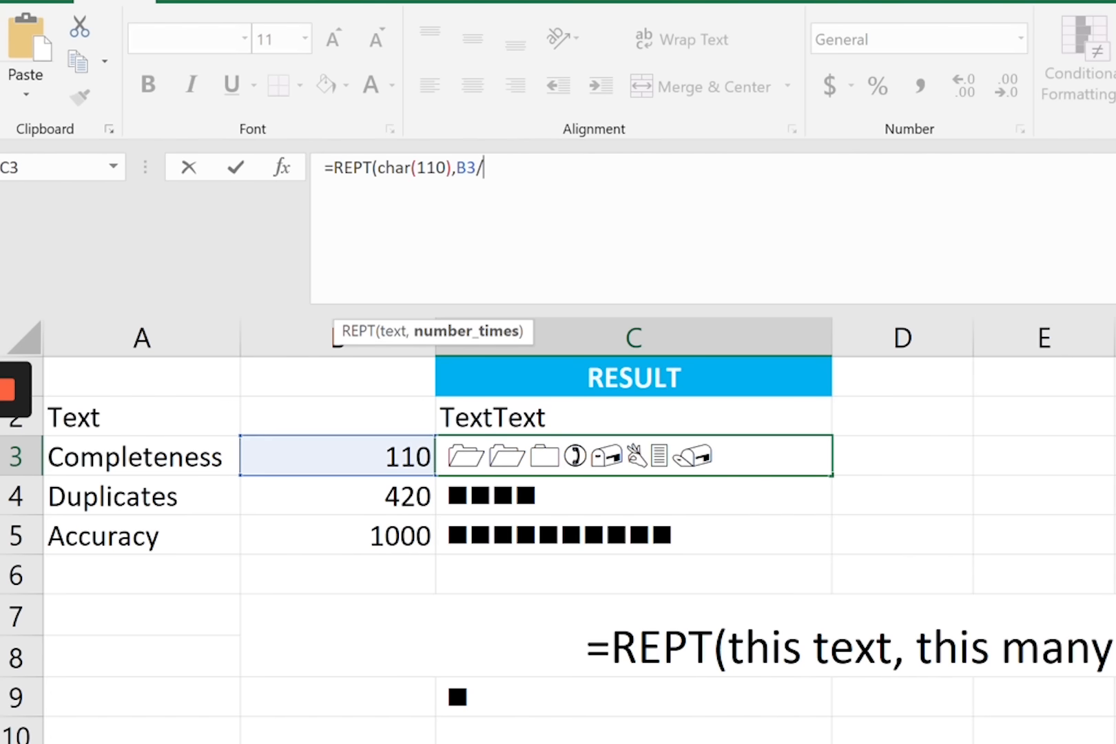
text(100))
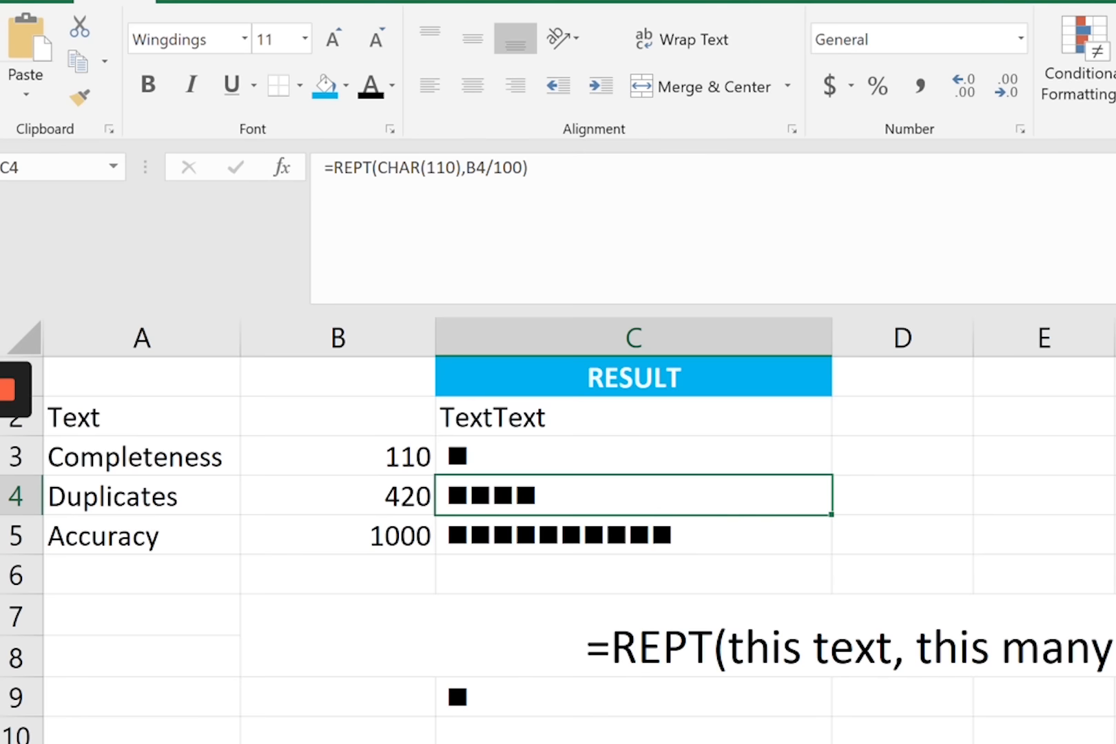
click(632, 535)
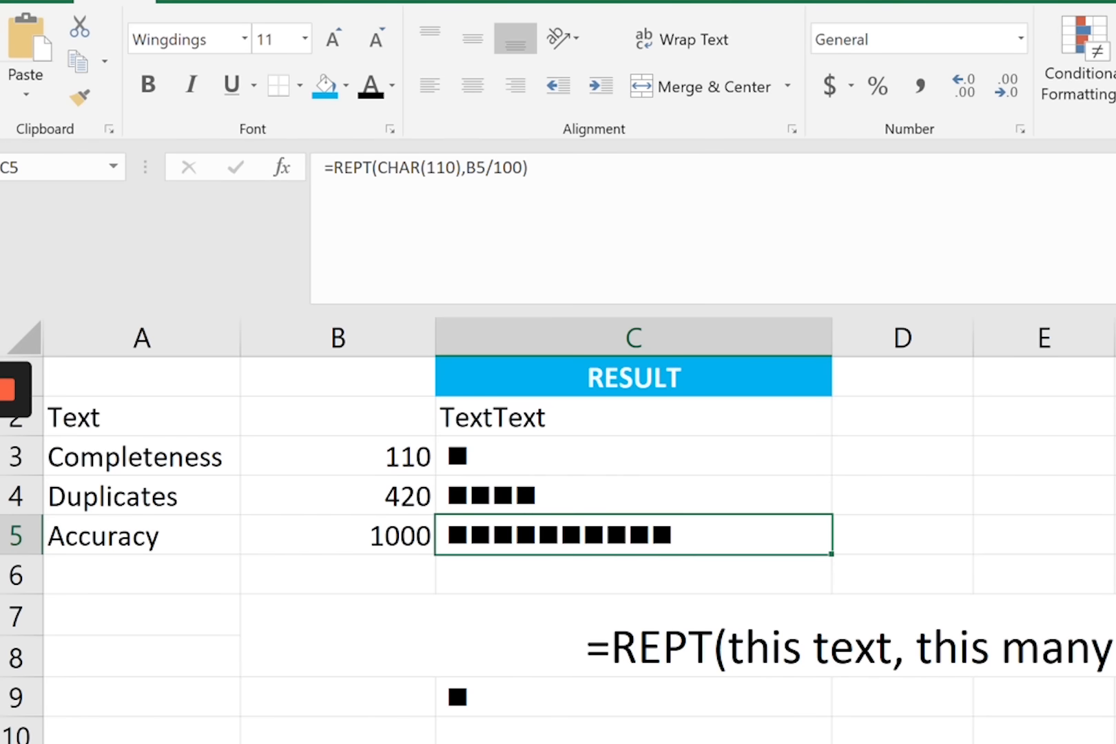